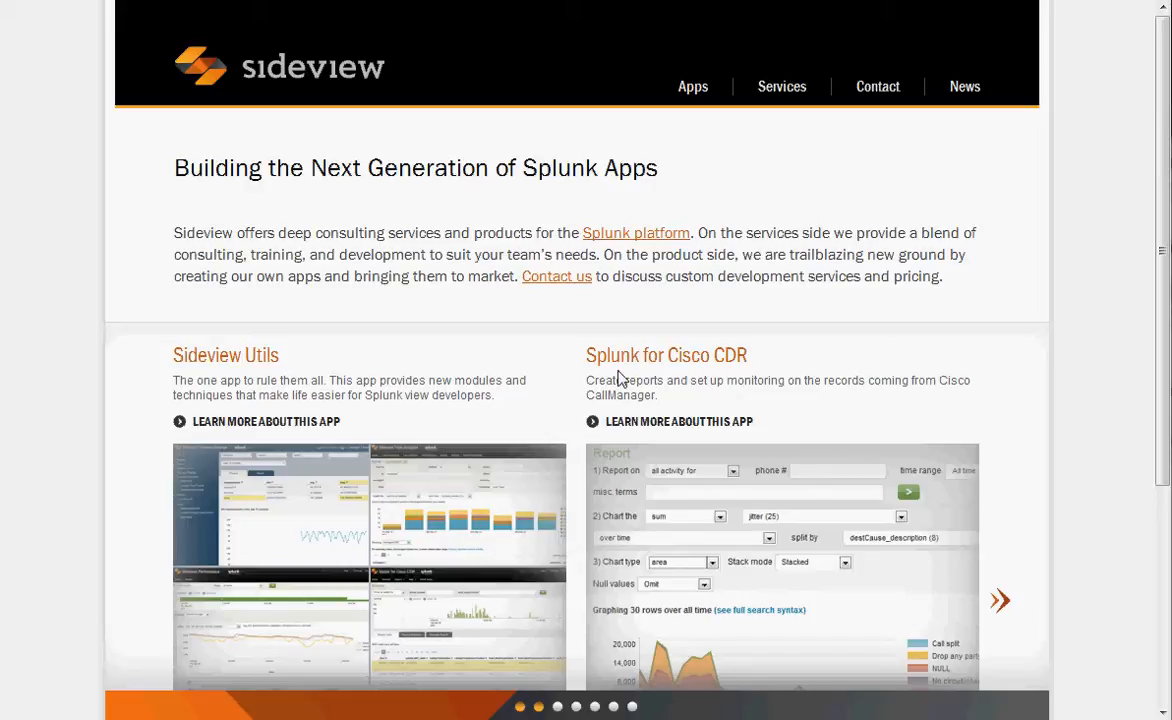
{"action": "mouse_move", "coordinate": [611, 380]}
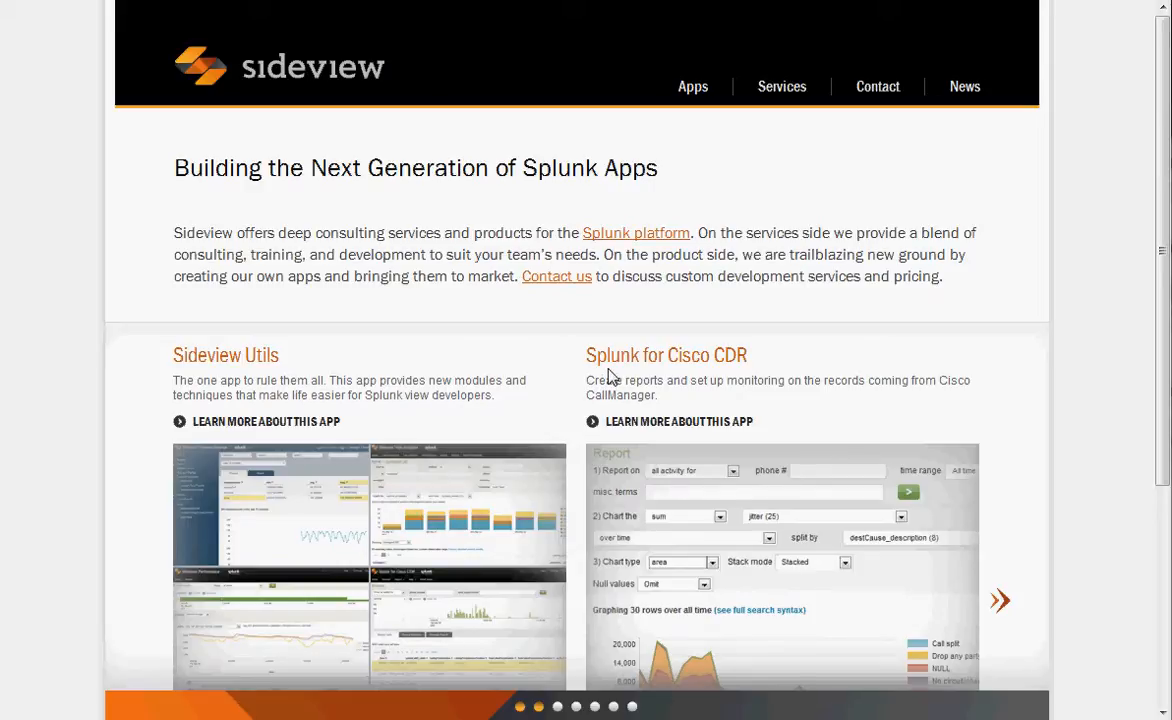
{"action": "mouse_move", "coordinate": [625, 378]}
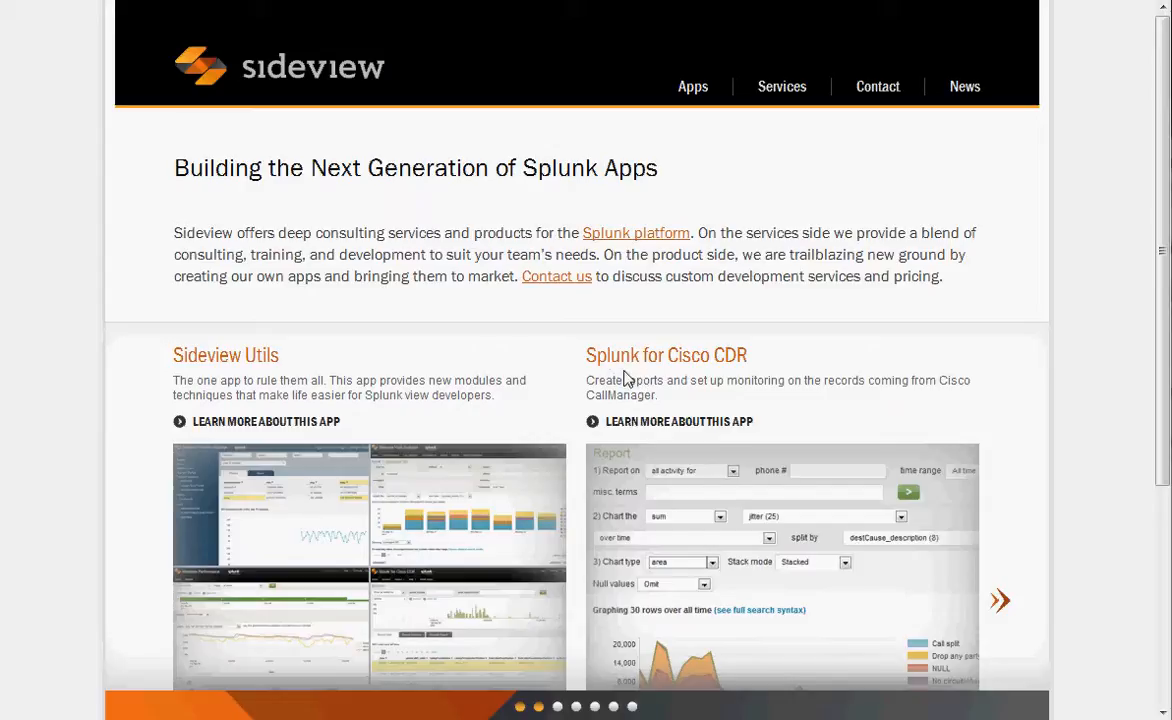
{"action": "mouse_move", "coordinate": [403, 381]}
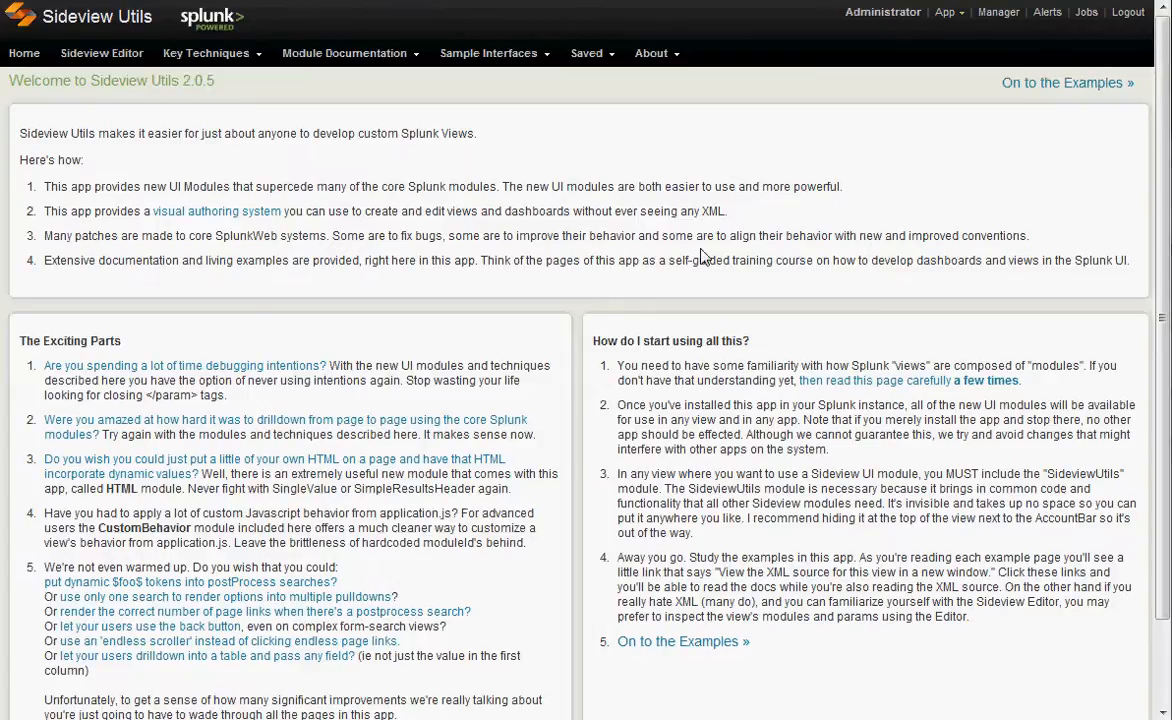
{"action": "mouse_move", "coordinate": [694, 261]}
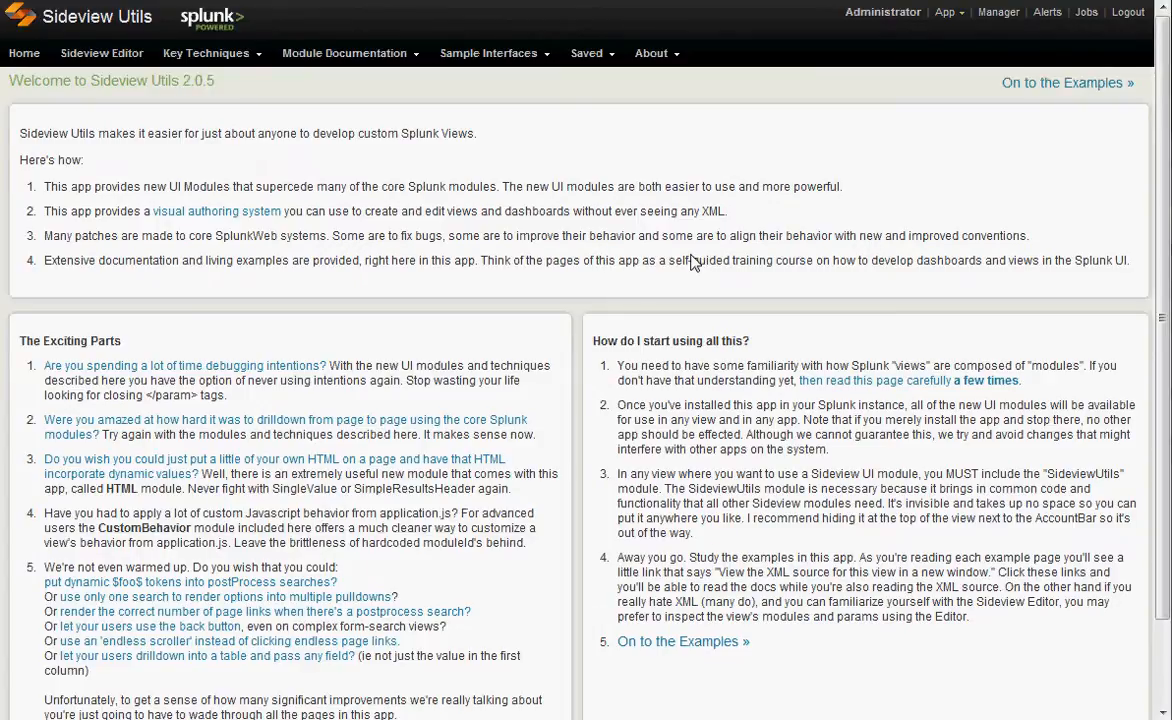
{"action": "mouse_move", "coordinate": [1067, 82]}
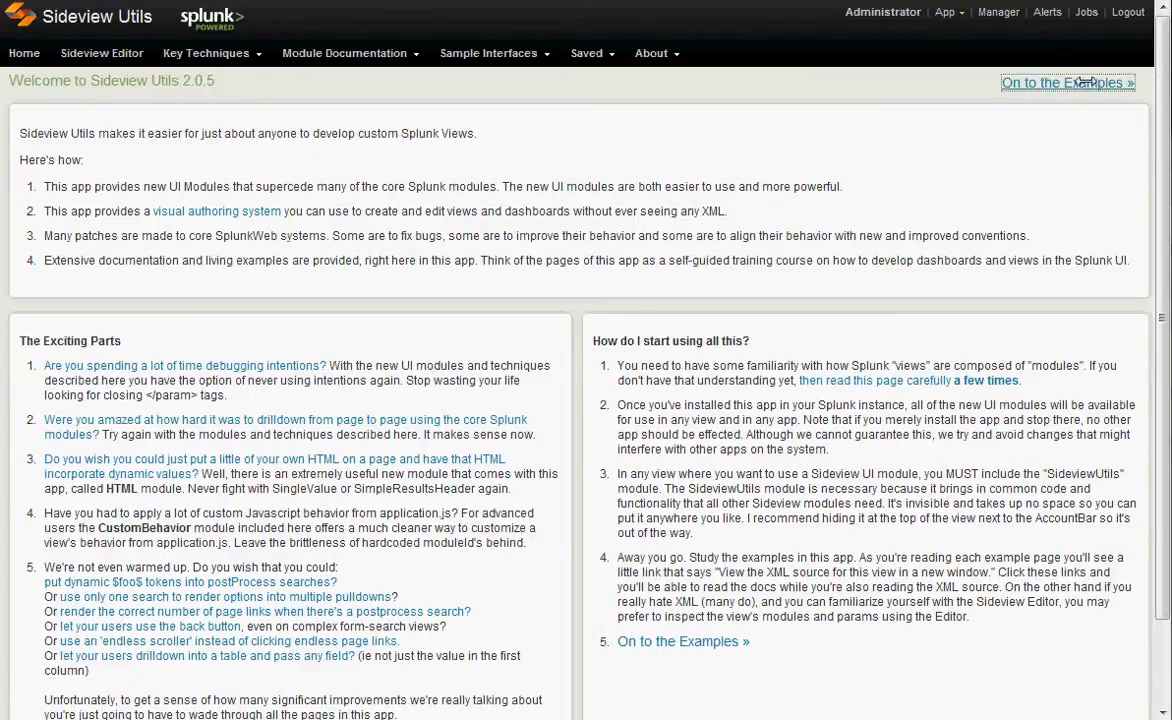
Go from the welcome page through the examples to the Sideview Editor intro page
{"action": "left_click", "coordinate": [1065, 82]}
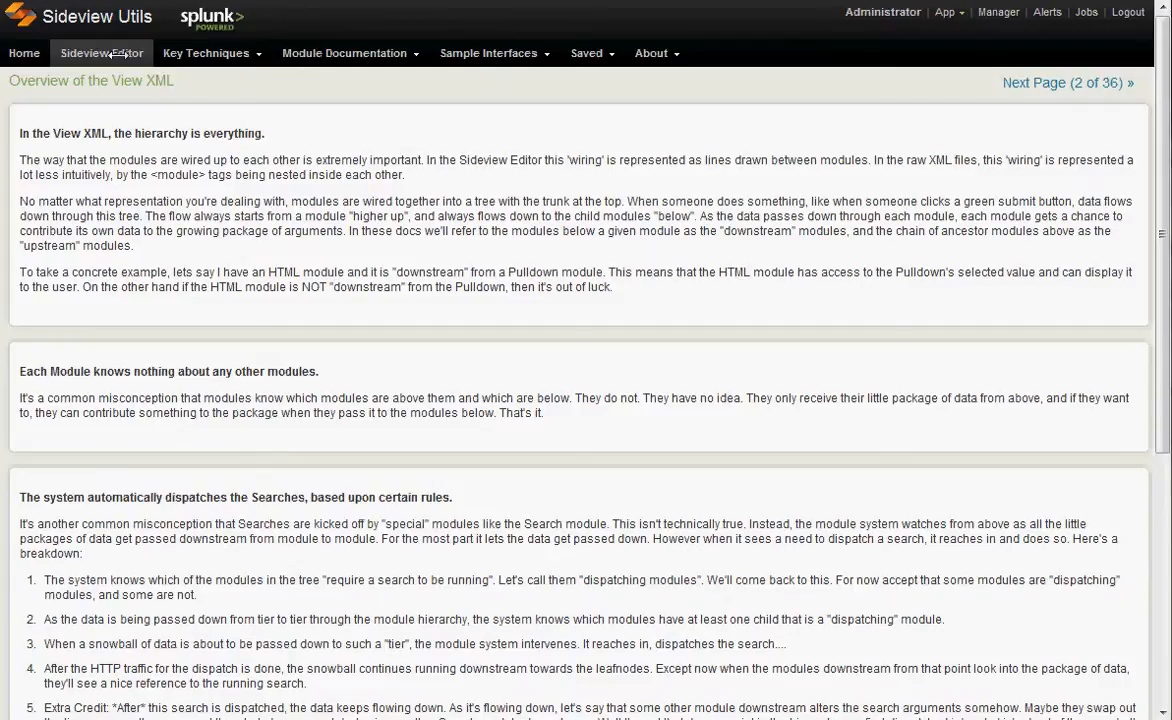
{"action": "mouse_move", "coordinate": [117, 53]}
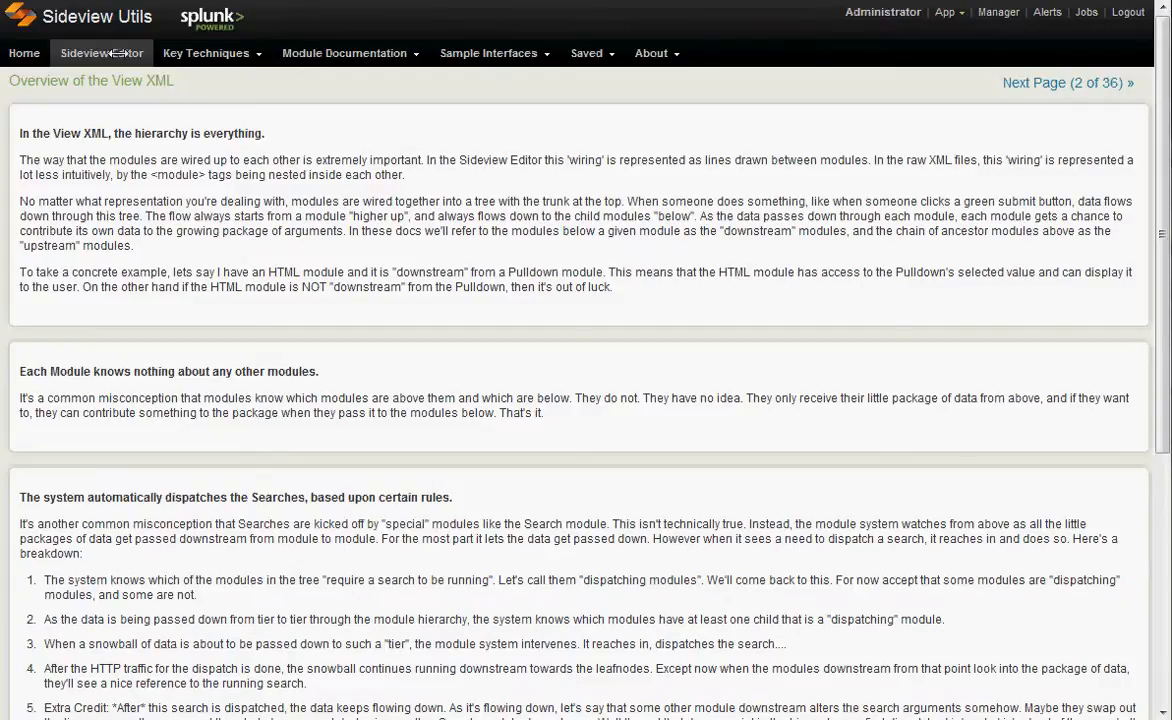
{"action": "left_click", "coordinate": [101, 53]}
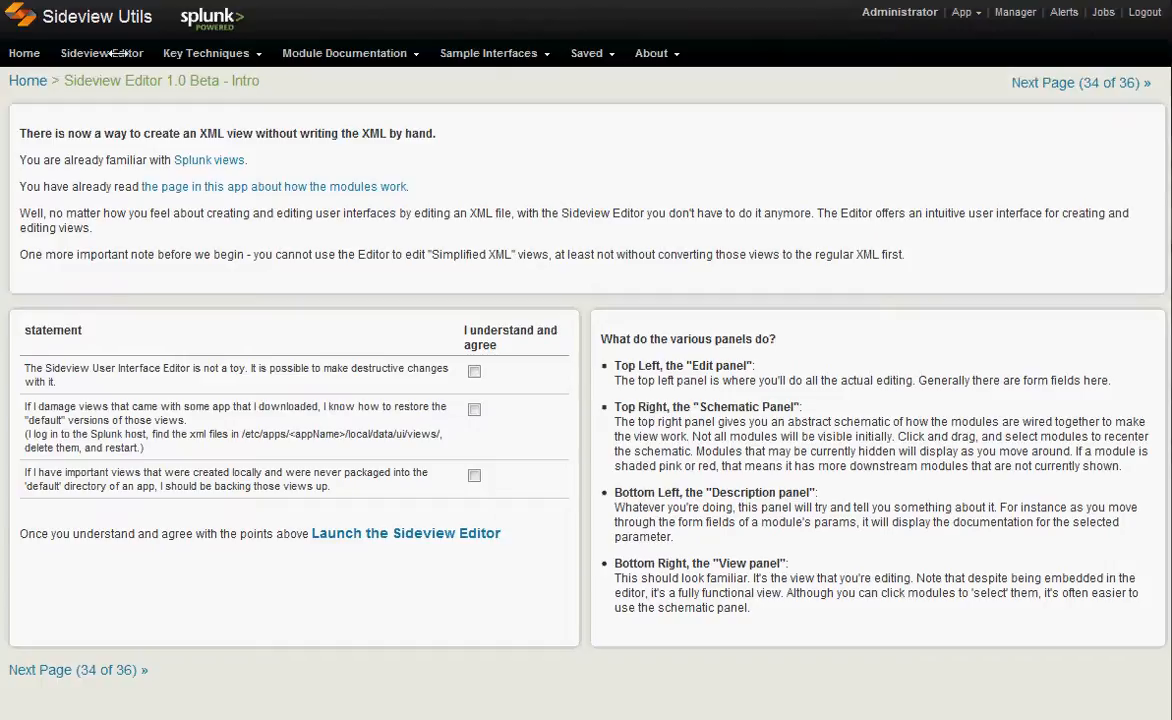
{"action": "mouse_move", "coordinate": [592, 187]}
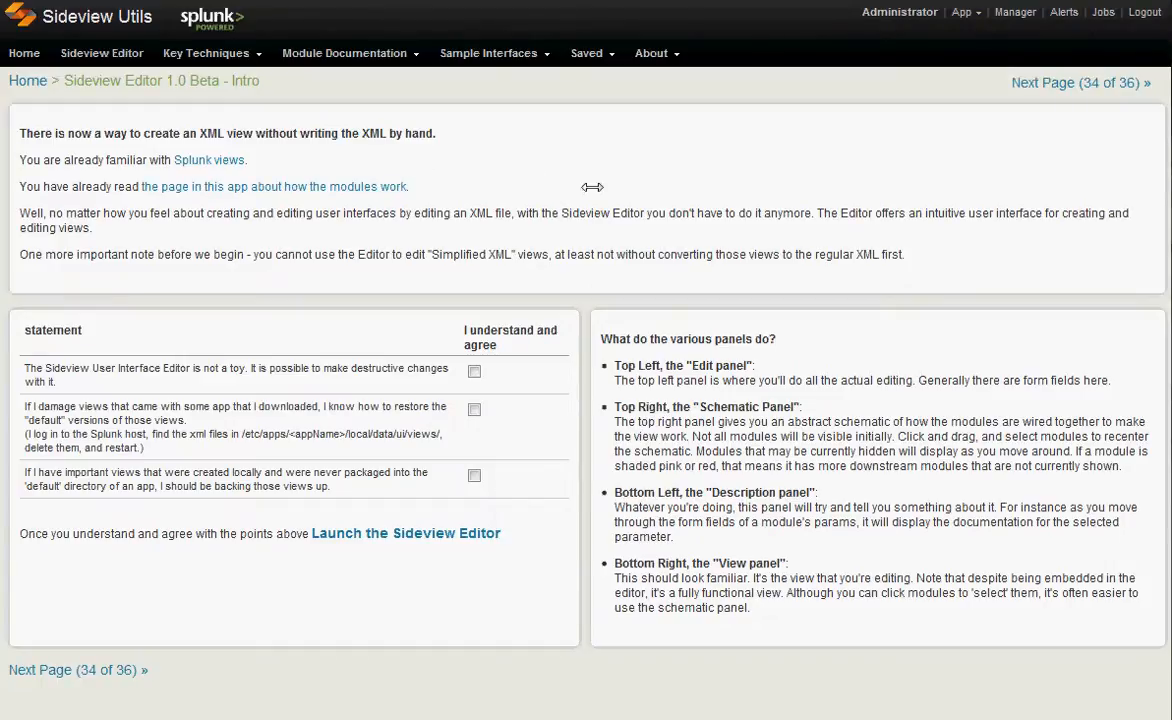
{"action": "mouse_move", "coordinate": [593, 192]}
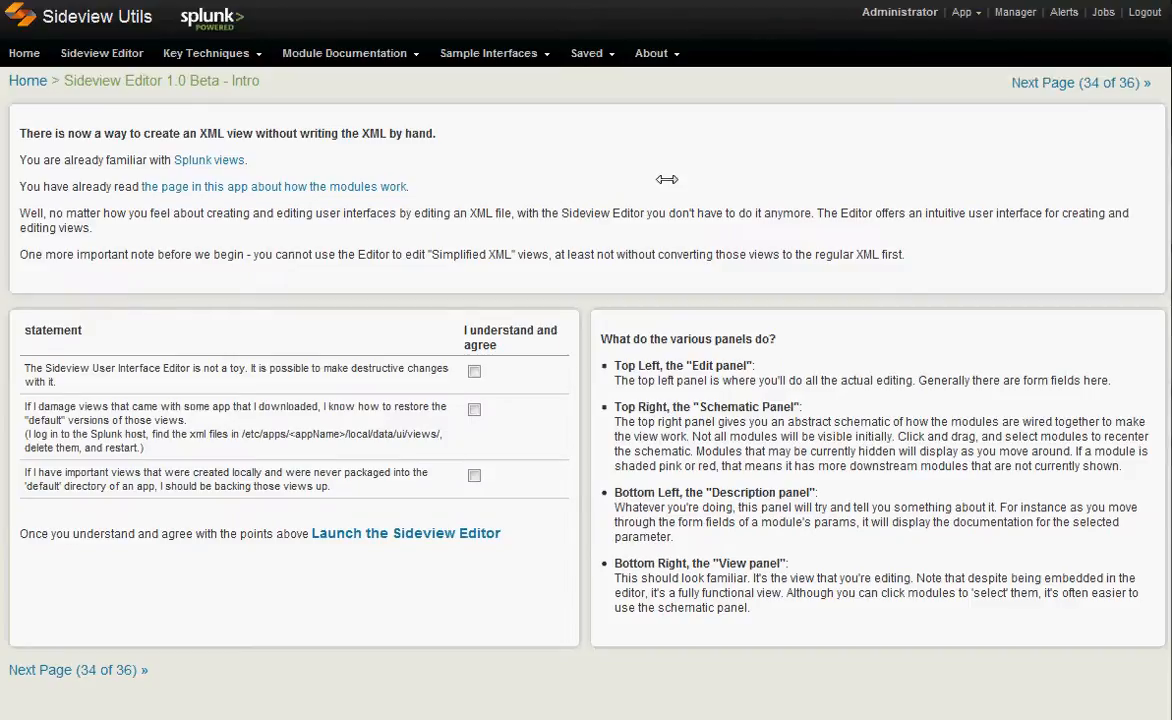
Launch the Sideview Editor and load example_view from sideview_utils in Edit mode
{"action": "left_click", "coordinate": [406, 533]}
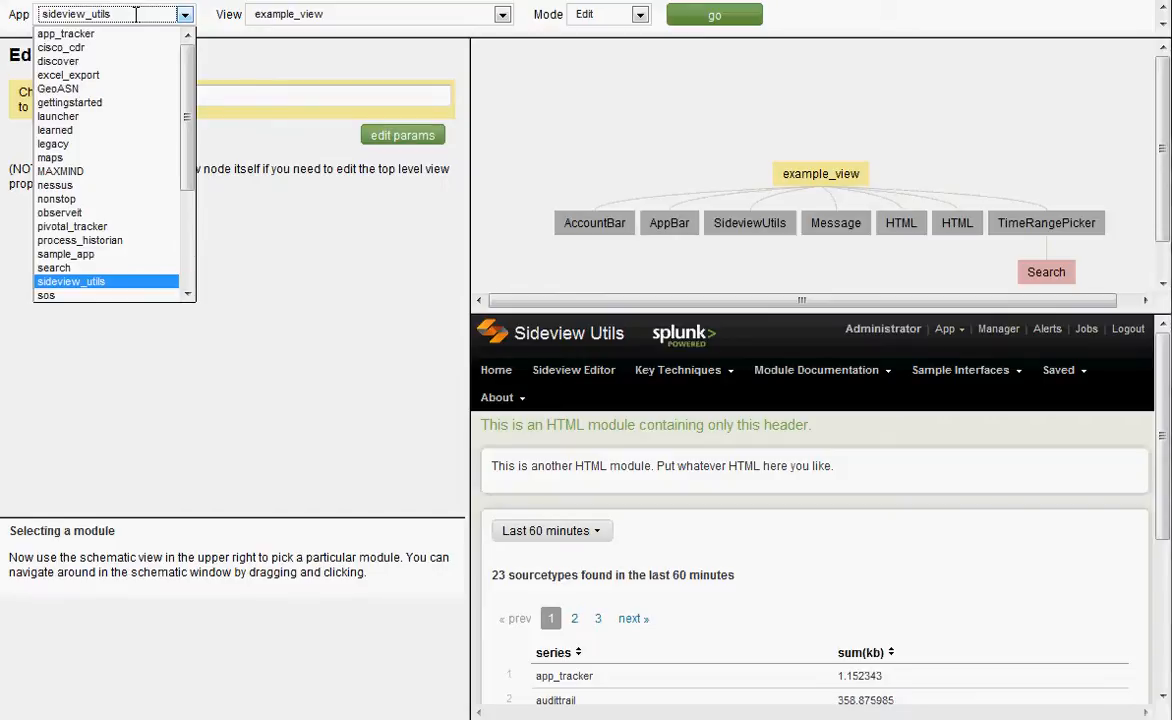
{"action": "left_click", "coordinate": [608, 13]}
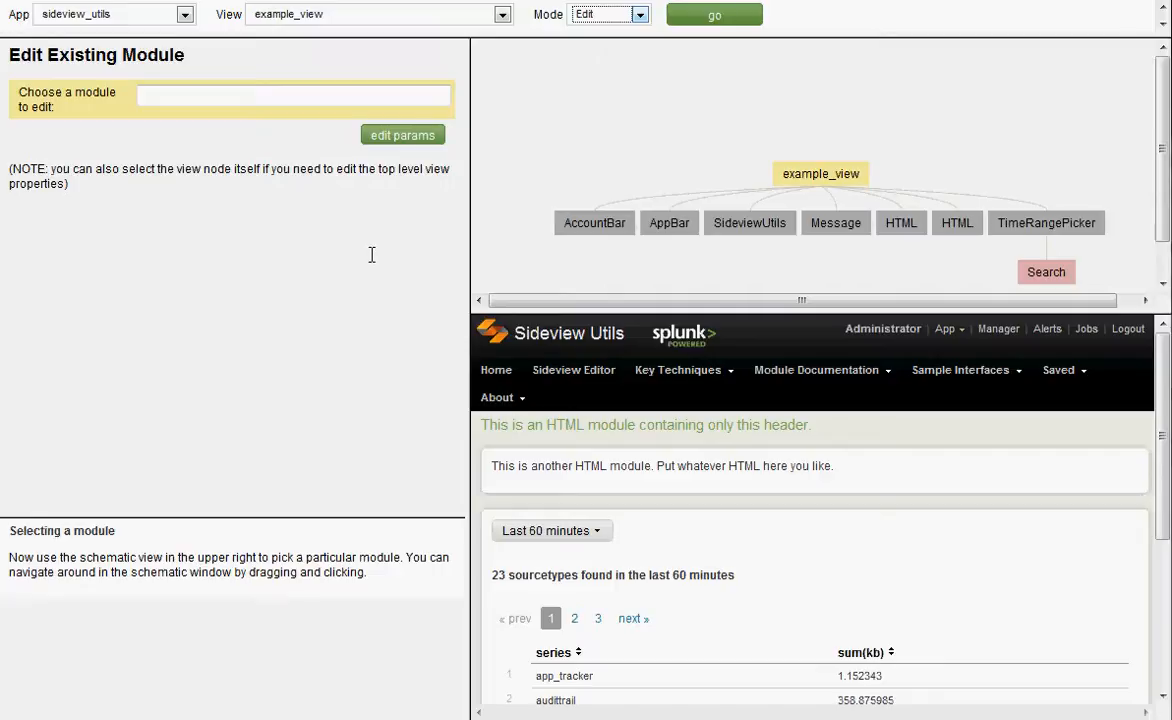
{"action": "mouse_move", "coordinate": [190, 162]}
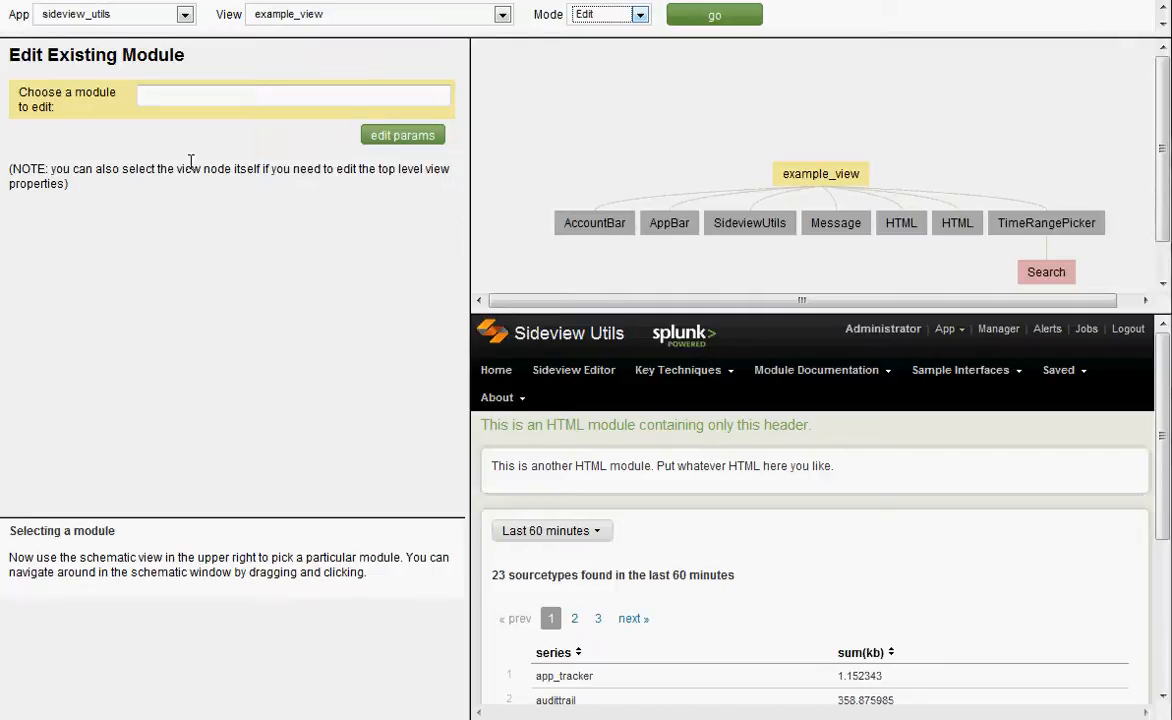
{"action": "mouse_move", "coordinate": [76, 106]}
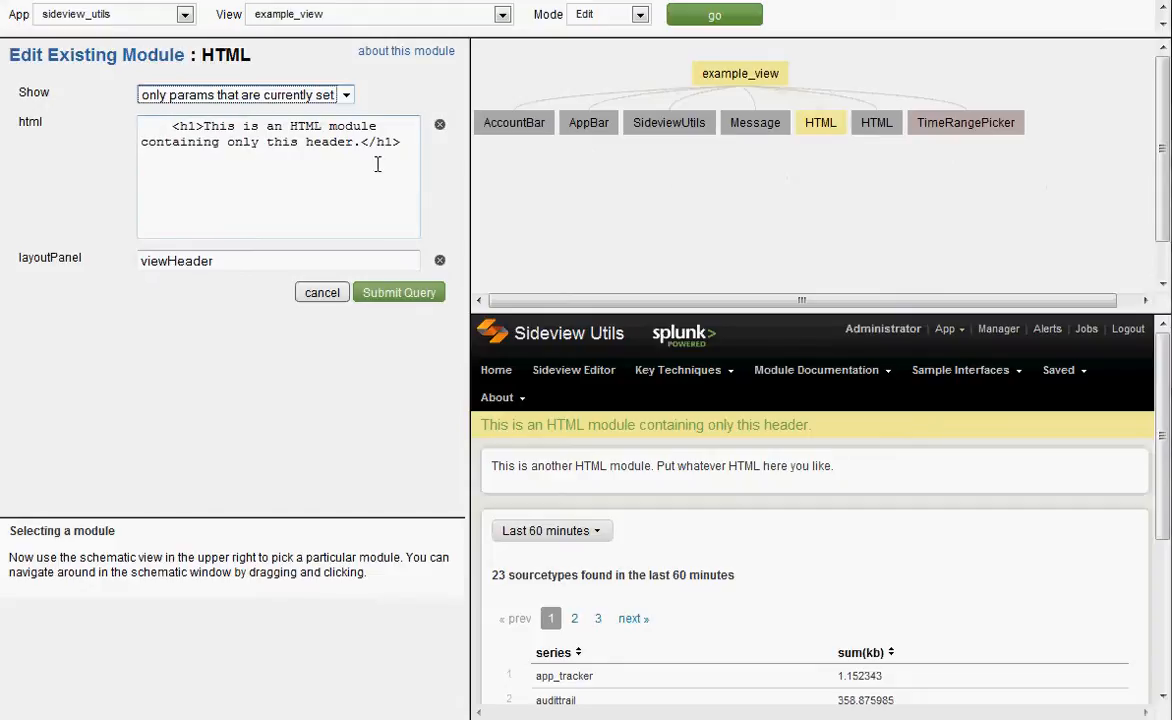
{"action": "mouse_move", "coordinate": [747, 186]}
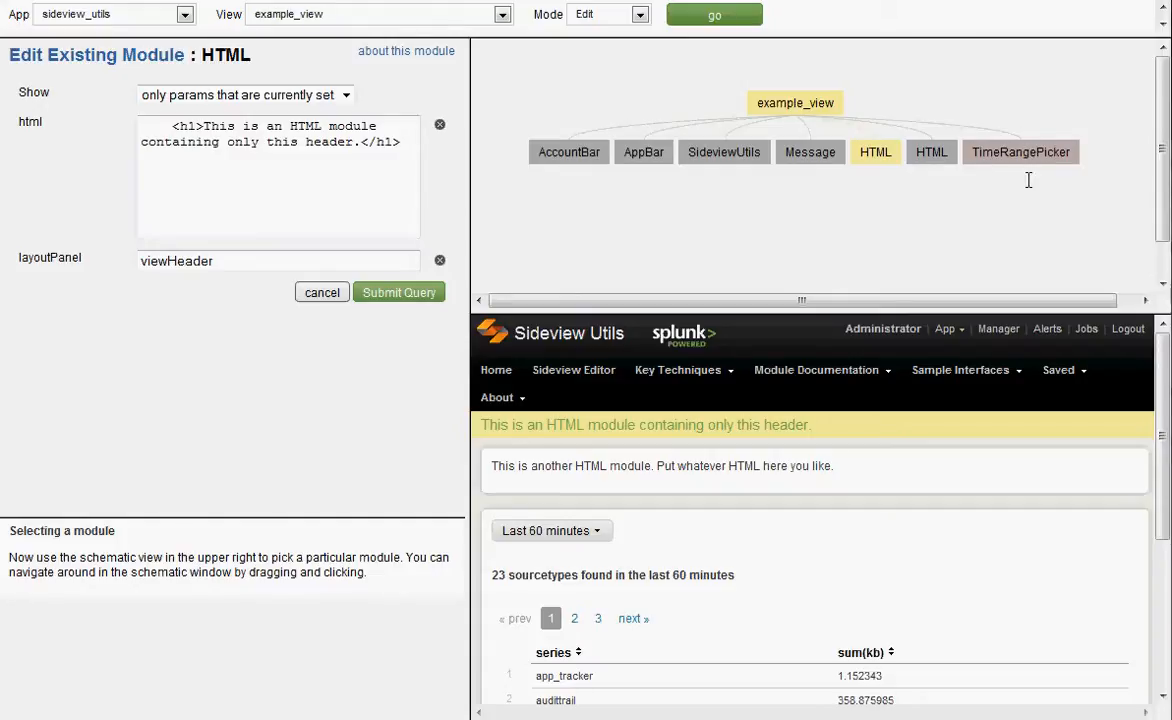
Expand TimeRangePicker in the schematic to reveal the nested modules, including Pager
{"action": "left_click", "coordinate": [1020, 152]}
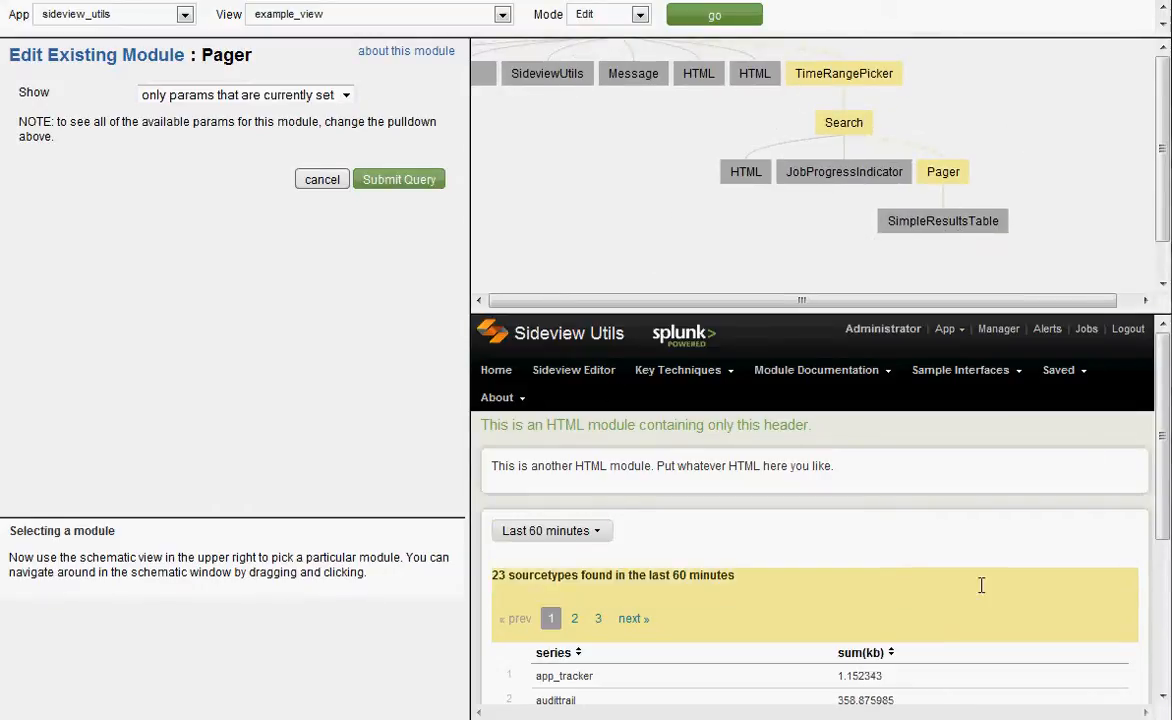
{"action": "mouse_move", "coordinate": [908, 605]}
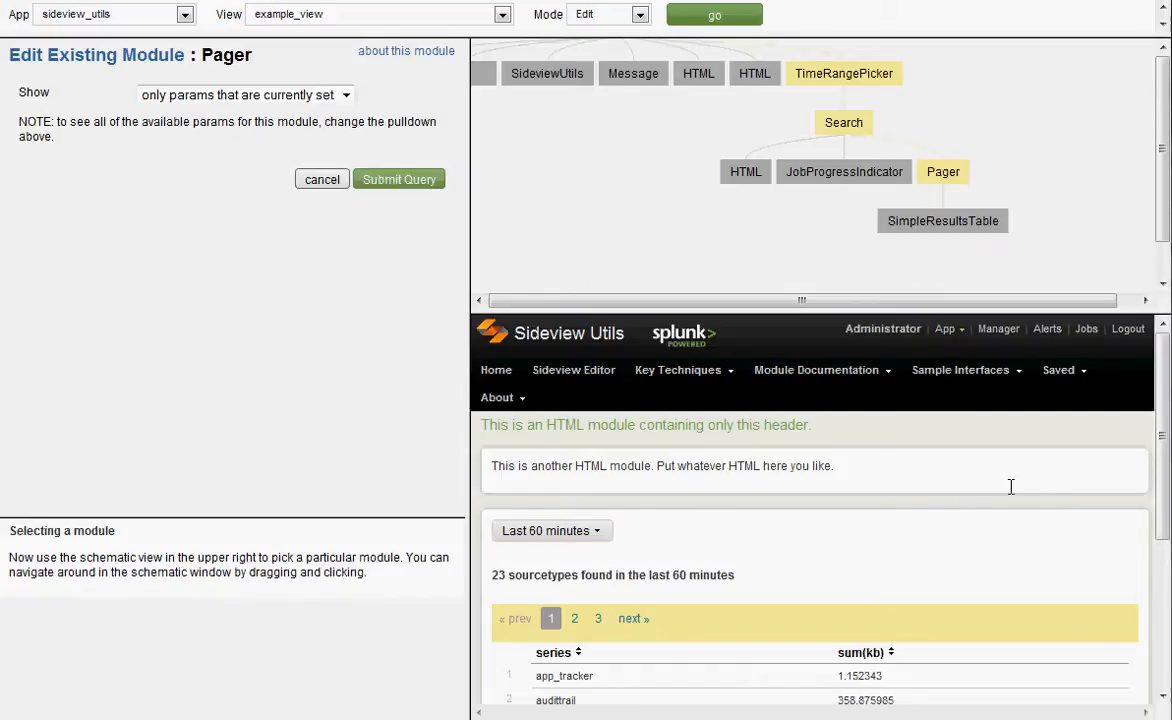
{"action": "mouse_move", "coordinate": [968, 451]}
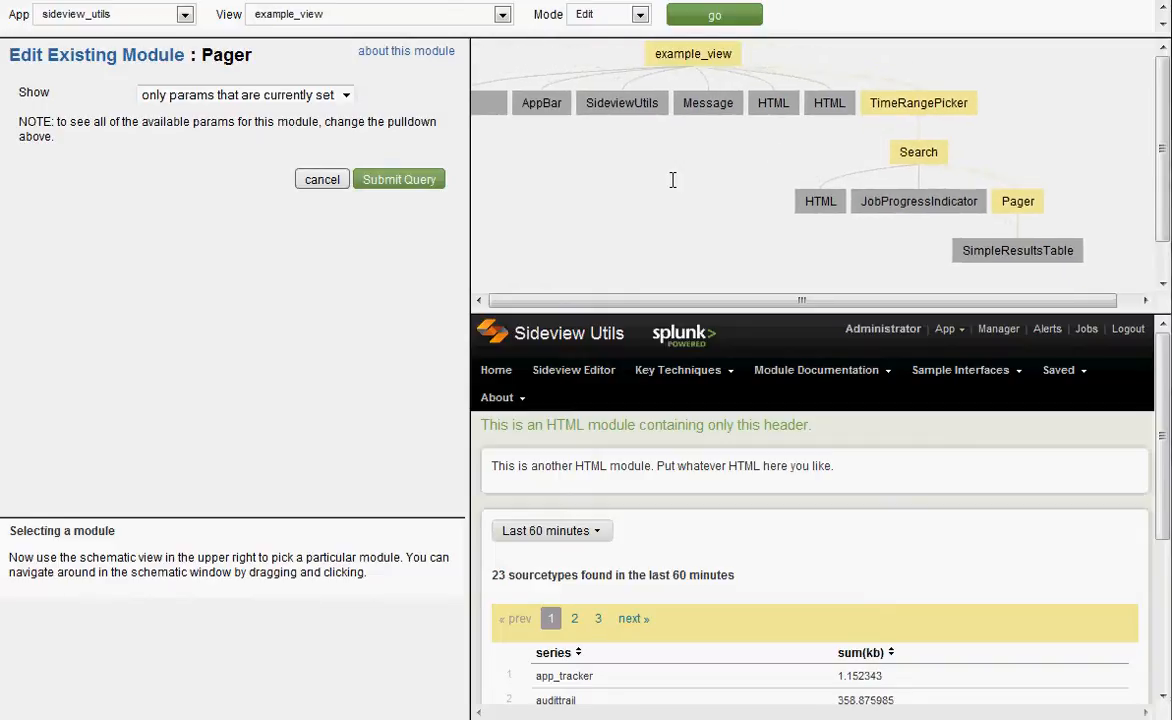
{"action": "mouse_move", "coordinate": [472, 640]}
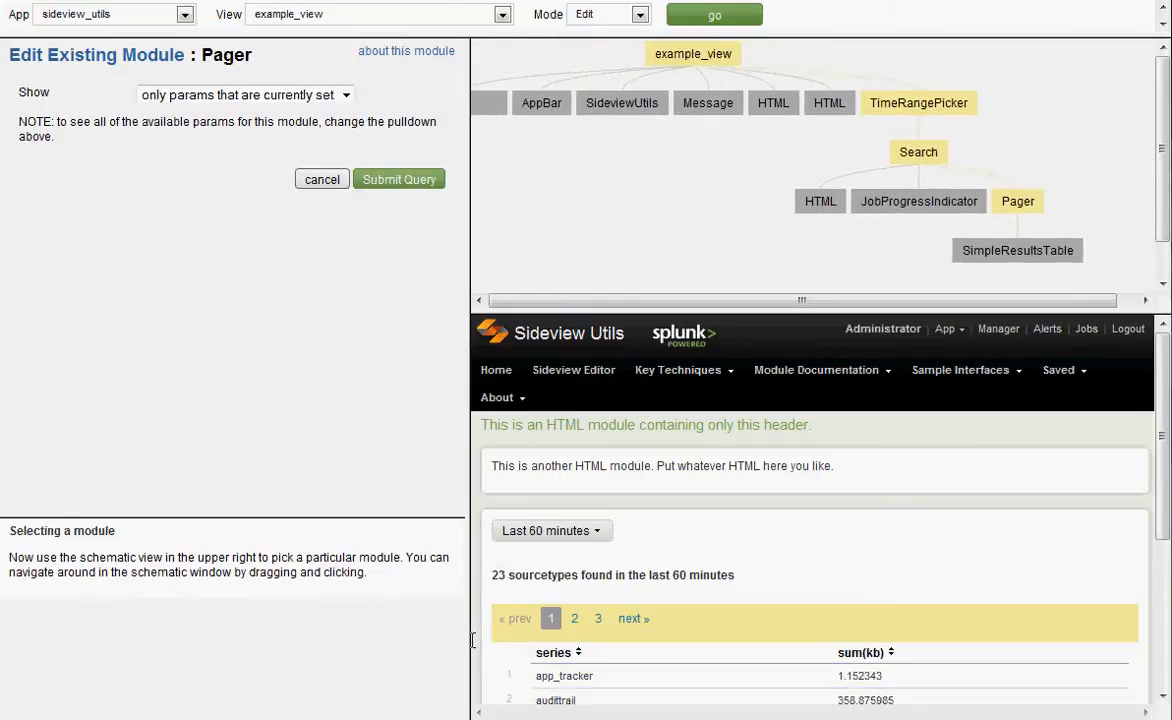
{"action": "mouse_move", "coordinate": [112, 592]}
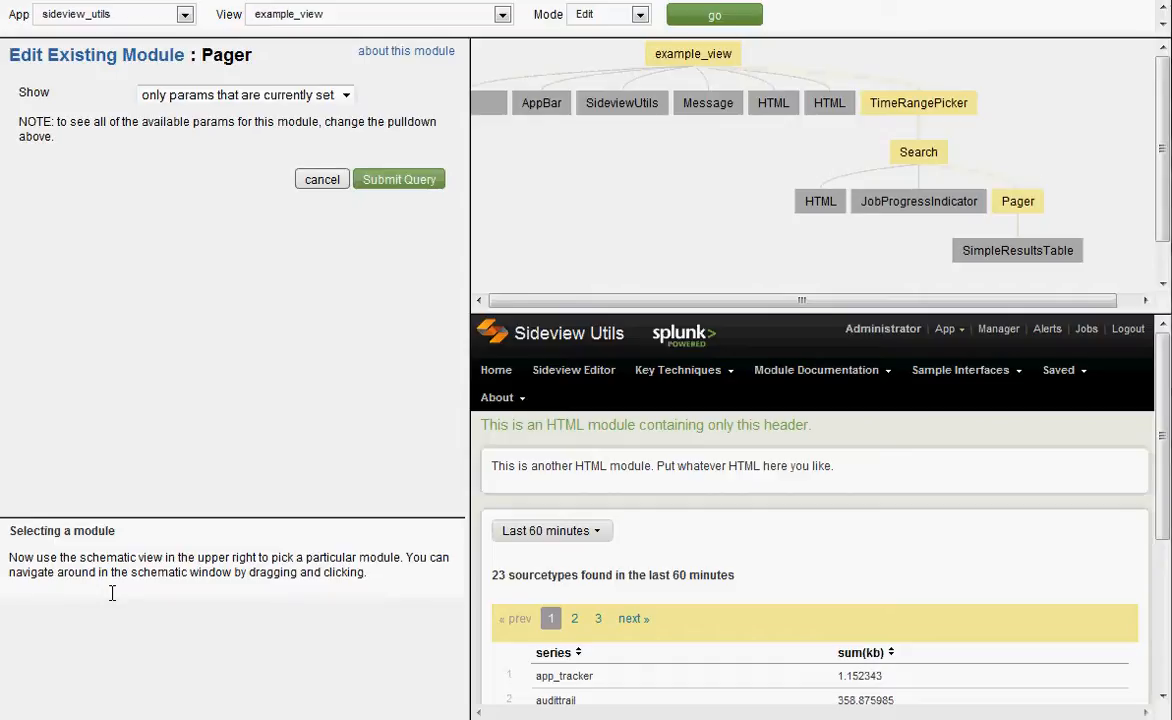
{"action": "mouse_move", "coordinate": [913, 166]}
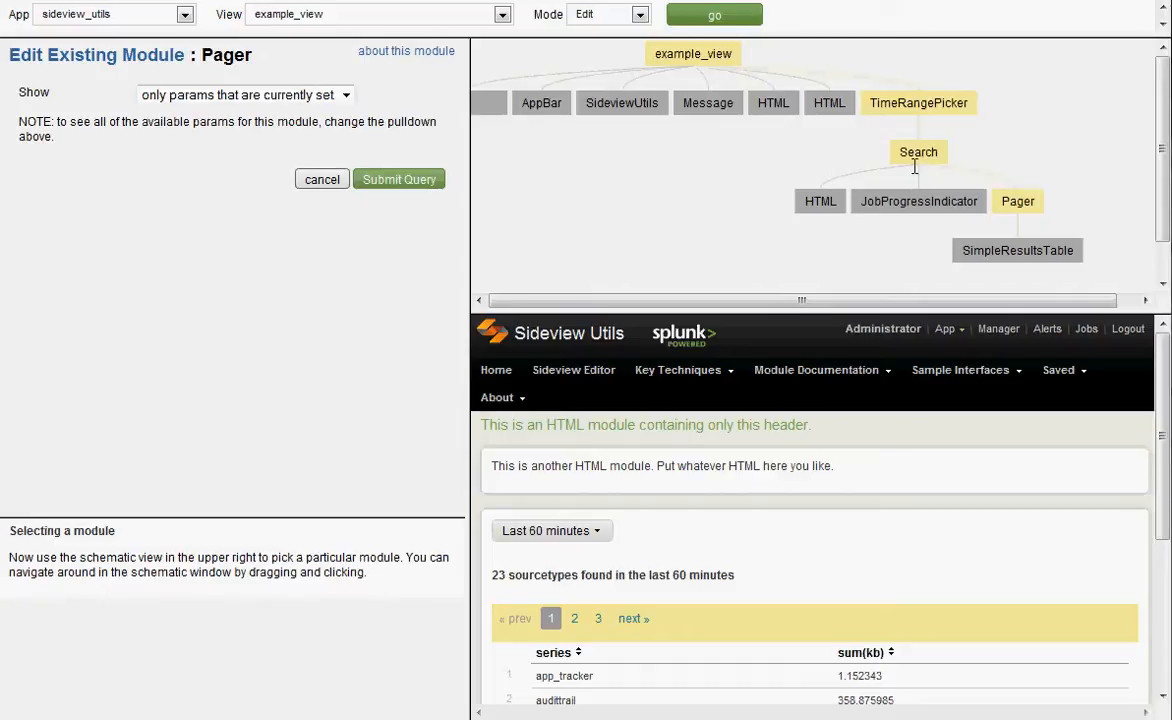
Select the Search node to view its query that sums kb by series
{"action": "left_click", "coordinate": [918, 152]}
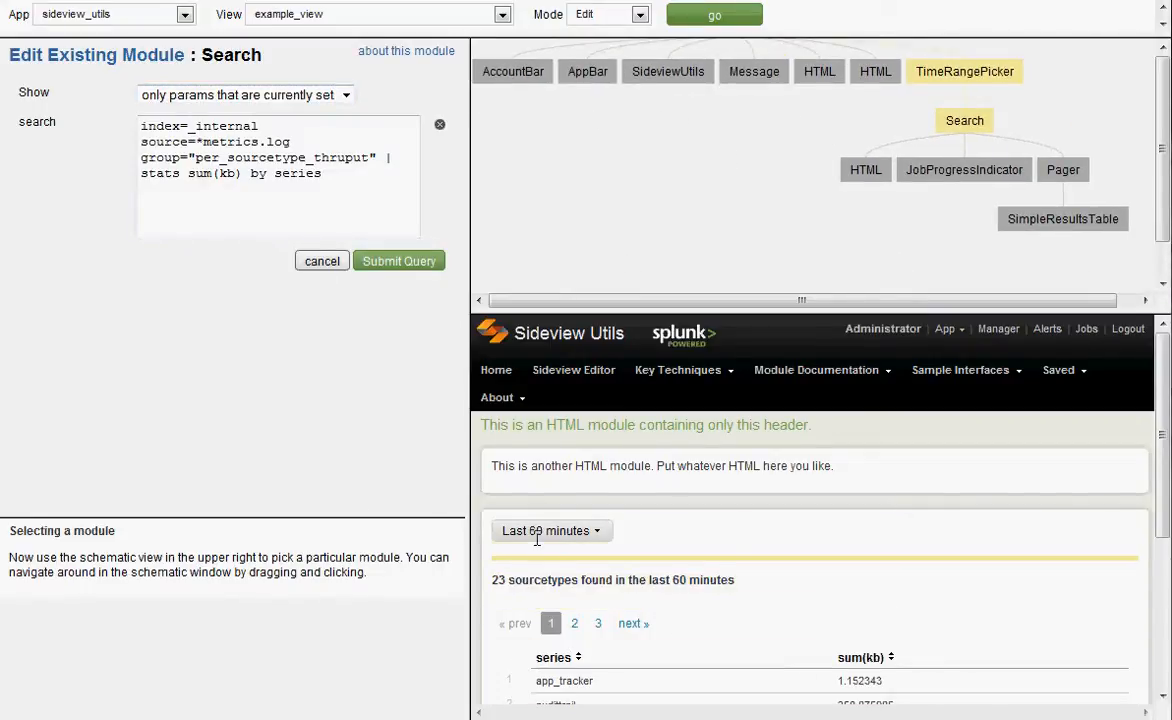
{"action": "scroll", "scroll_direction": "down", "scroll_amount": 3}
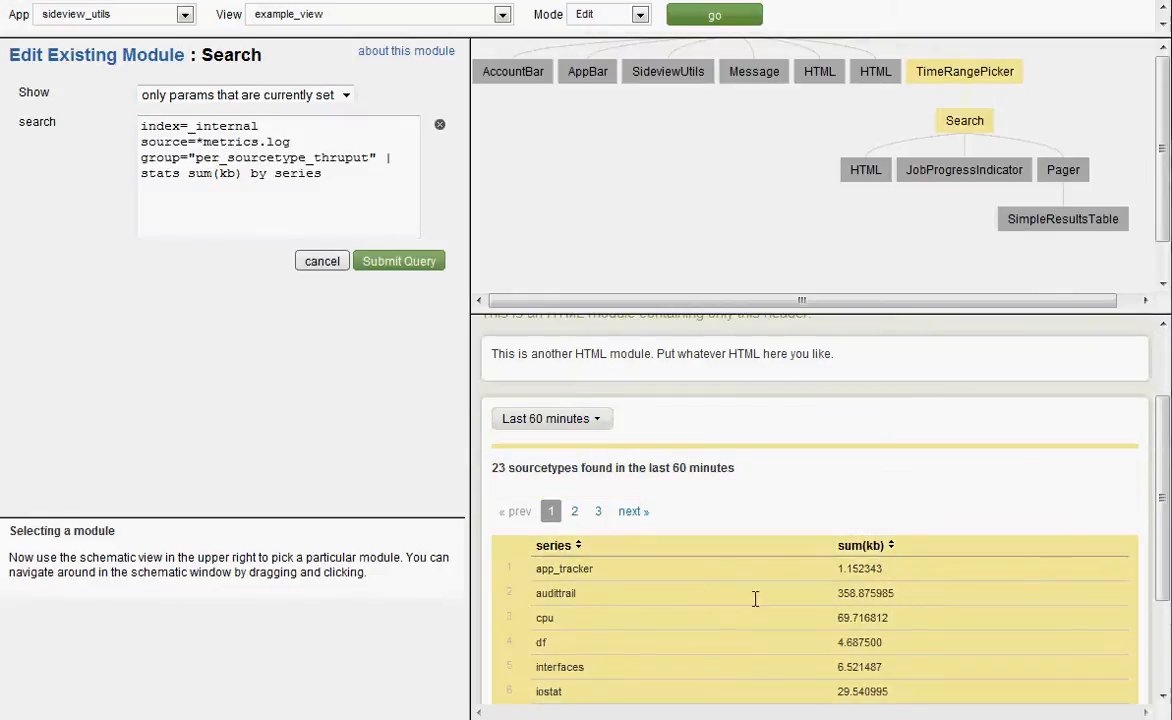
{"action": "mouse_move", "coordinate": [875, 590]}
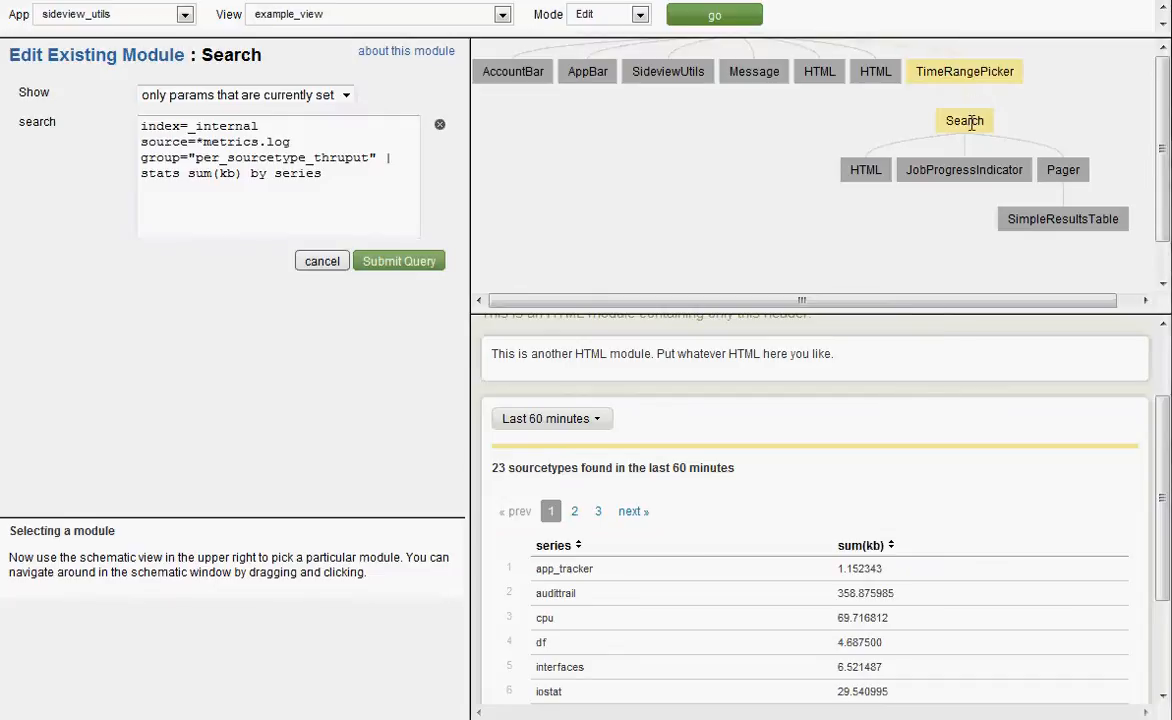
{"action": "left_click", "coordinate": [300, 155]}
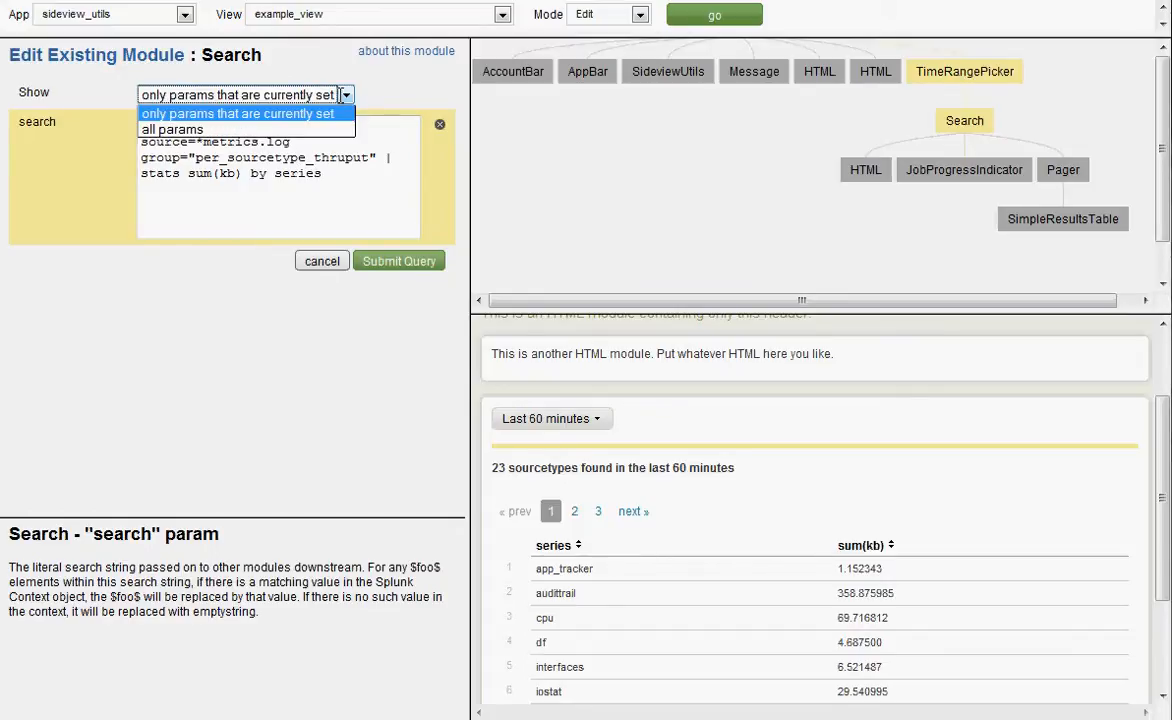
{"action": "mouse_move", "coordinate": [171, 129]}
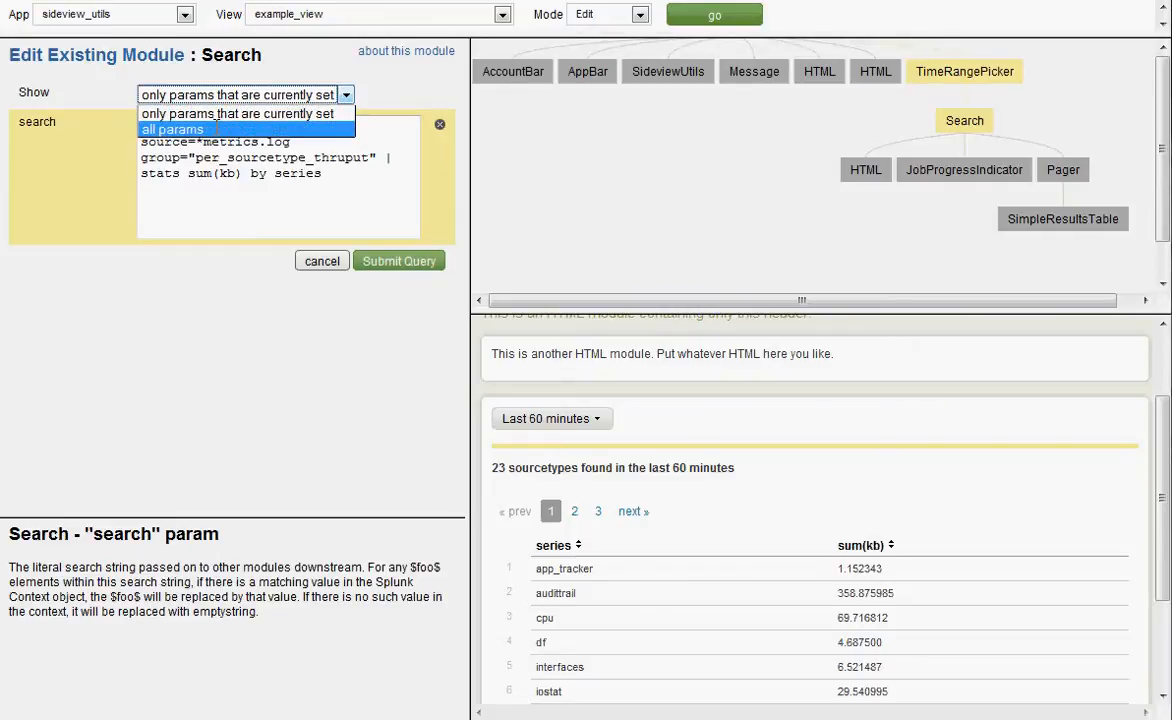
List all Search params and read the customBehavior, earliest, latest and maxTime descriptions
{"action": "left_click", "coordinate": [172, 129]}
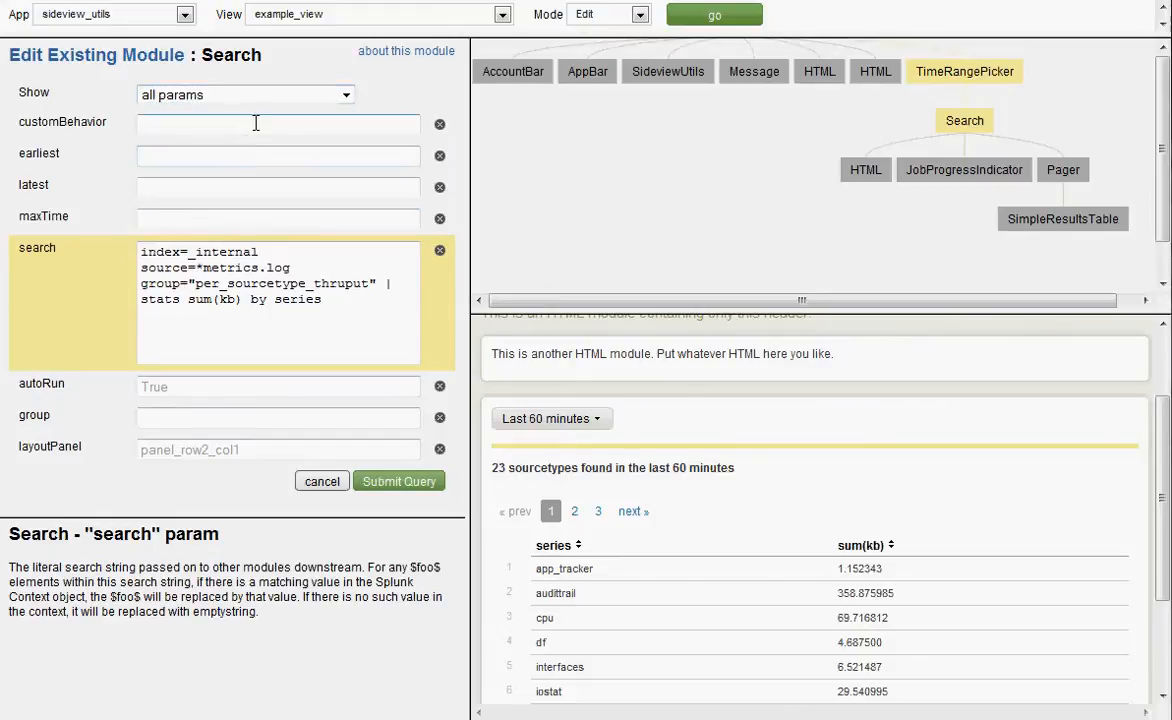
{"action": "left_click", "coordinate": [278, 123]}
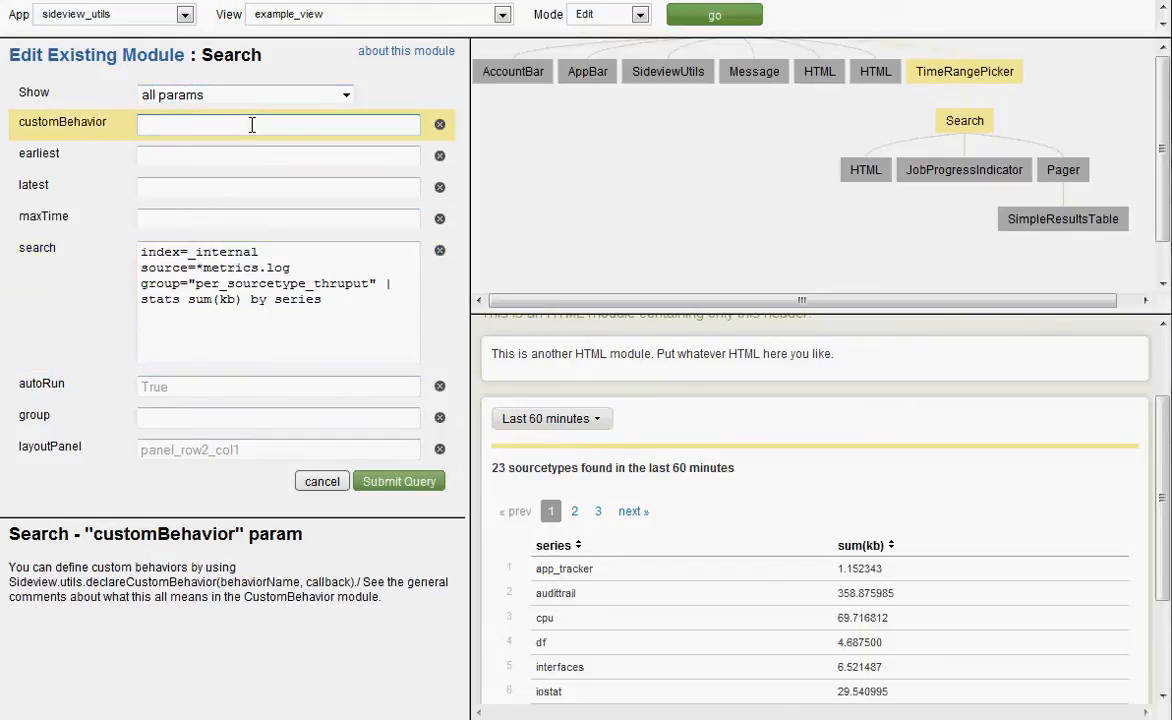
{"action": "left_click", "coordinate": [278, 155]}
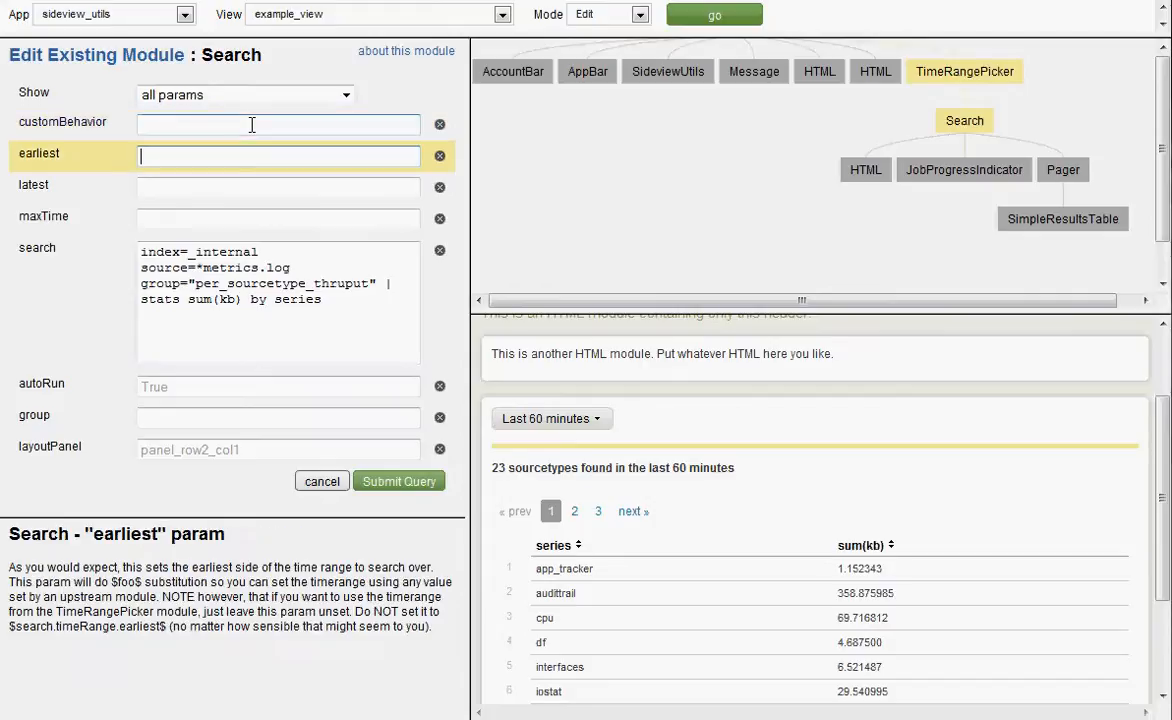
{"action": "left_click", "coordinate": [278, 187]}
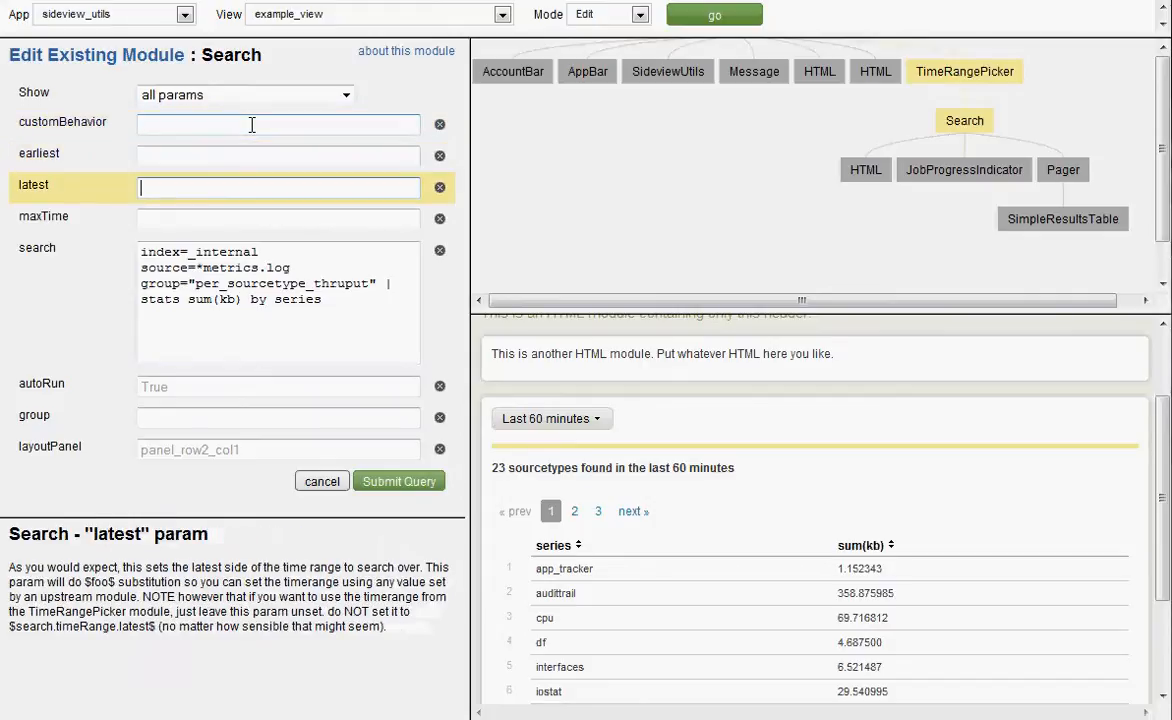
{"action": "left_click", "coordinate": [278, 219]}
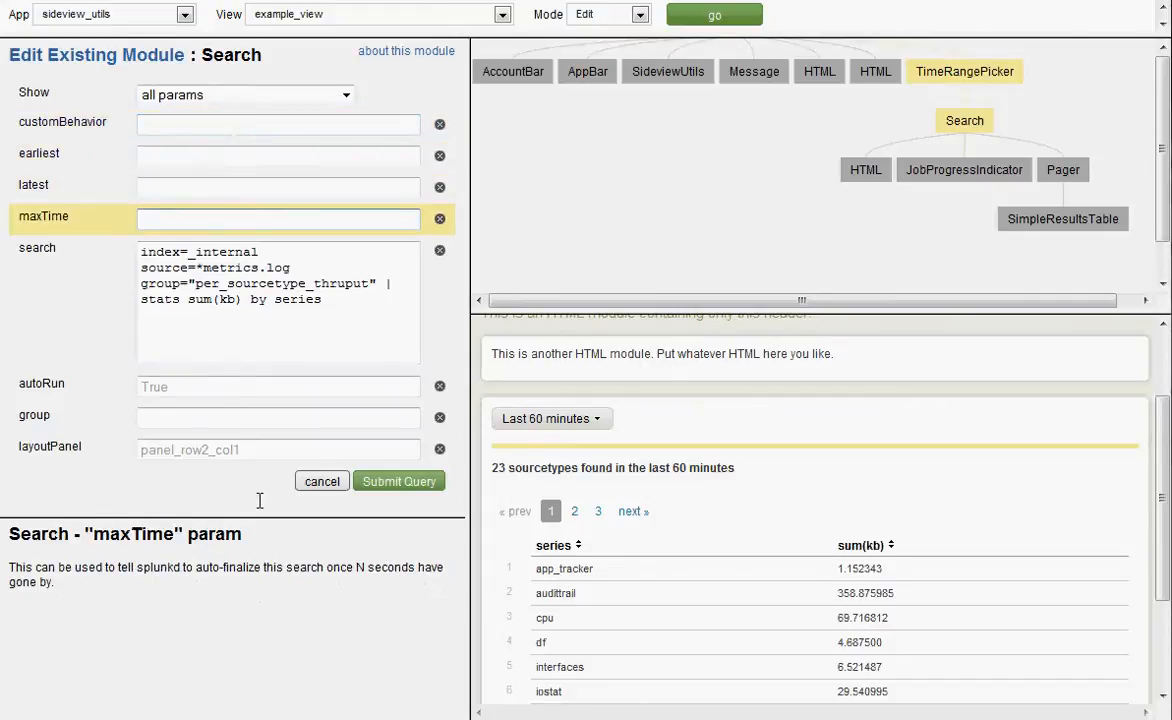
{"action": "left_click", "coordinate": [278, 290]}
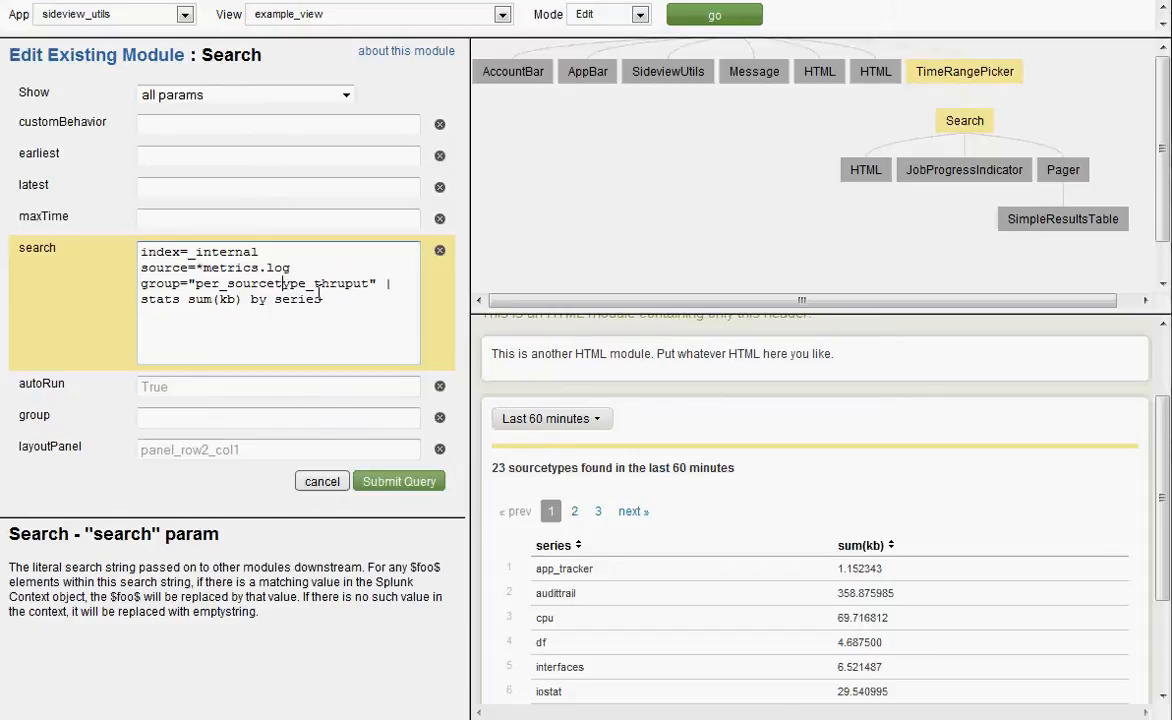
Insert max(eps) after sum(kb) in the search string and submit the query
{"action": "left_click", "coordinate": [860, 545]}
{"action": "type", "text": "max(eps) "}
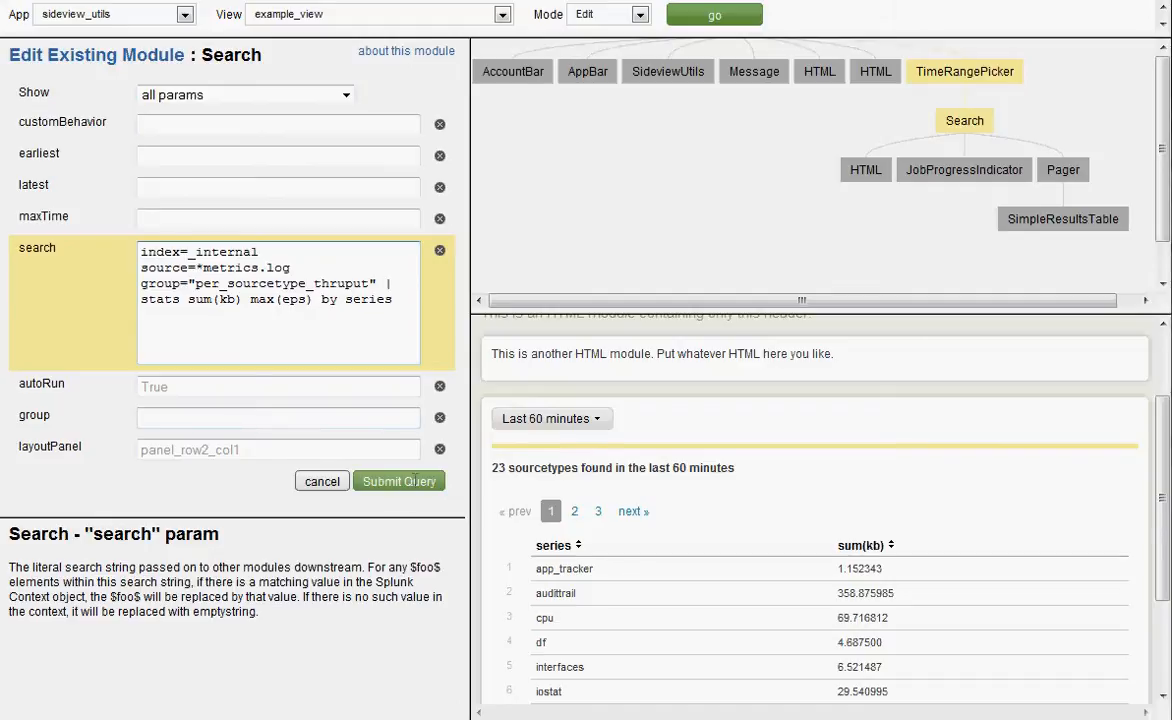
{"action": "left_click", "coordinate": [398, 481]}
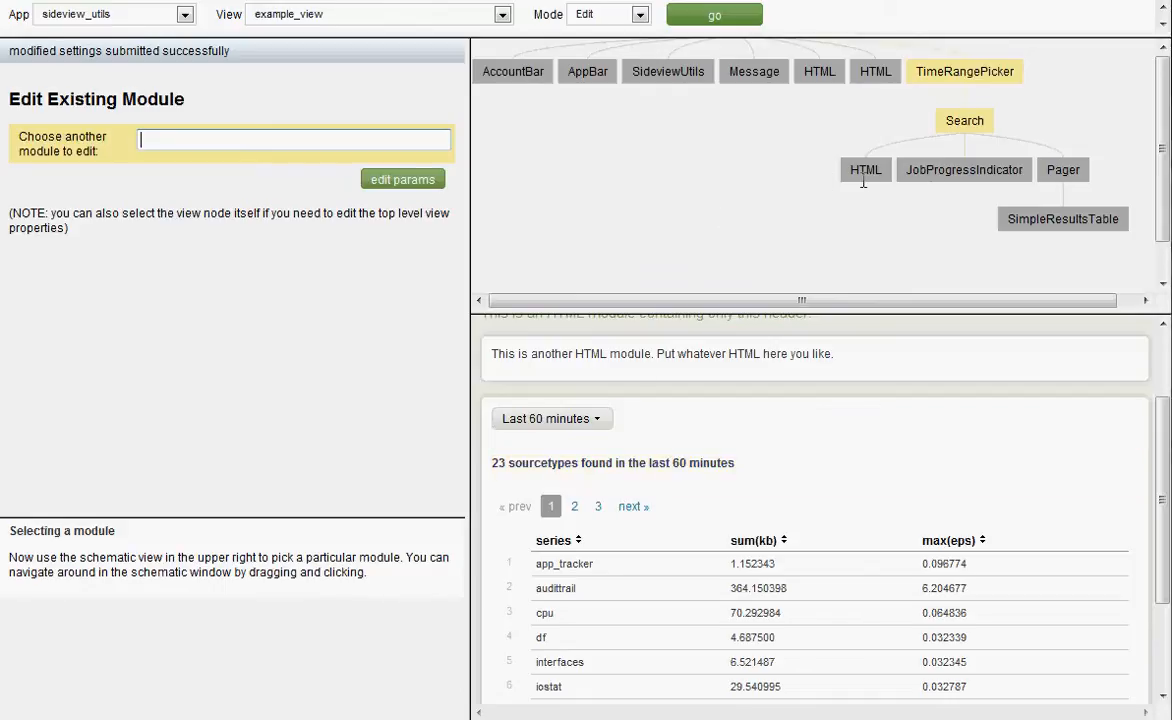
Prepend 'statistics for ' to the header HTML module's text and submit
{"action": "left_click", "coordinate": [865, 169]}
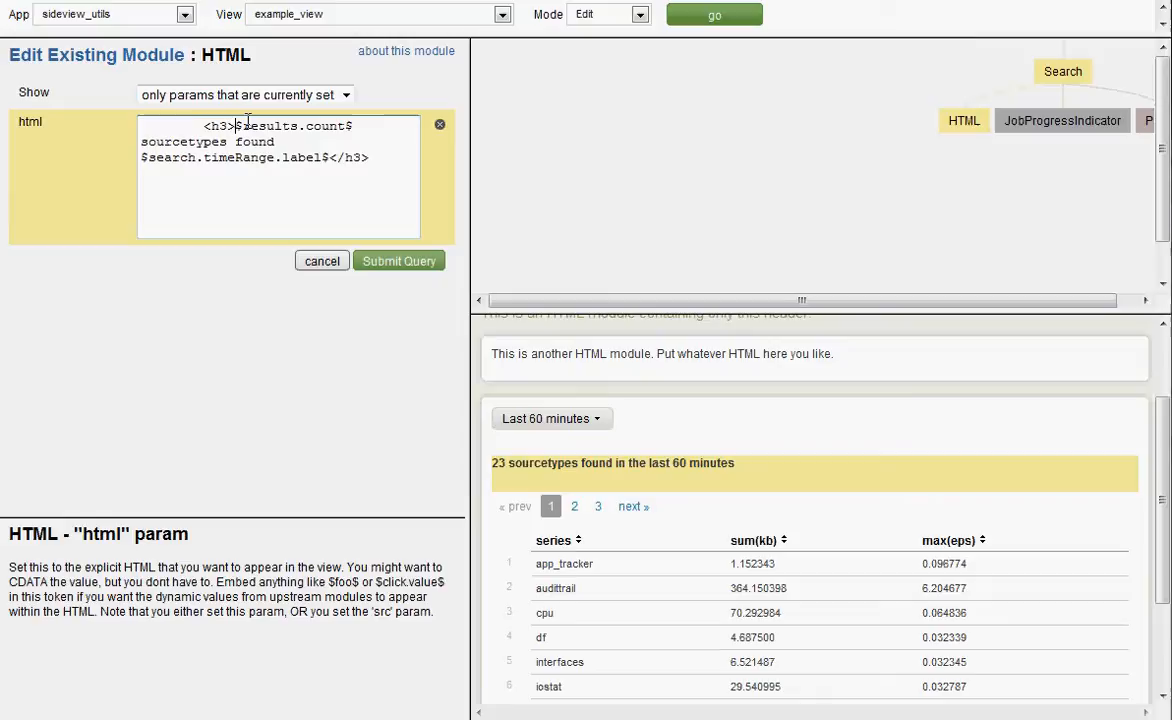
{"action": "type", "text": "statistics fr"}
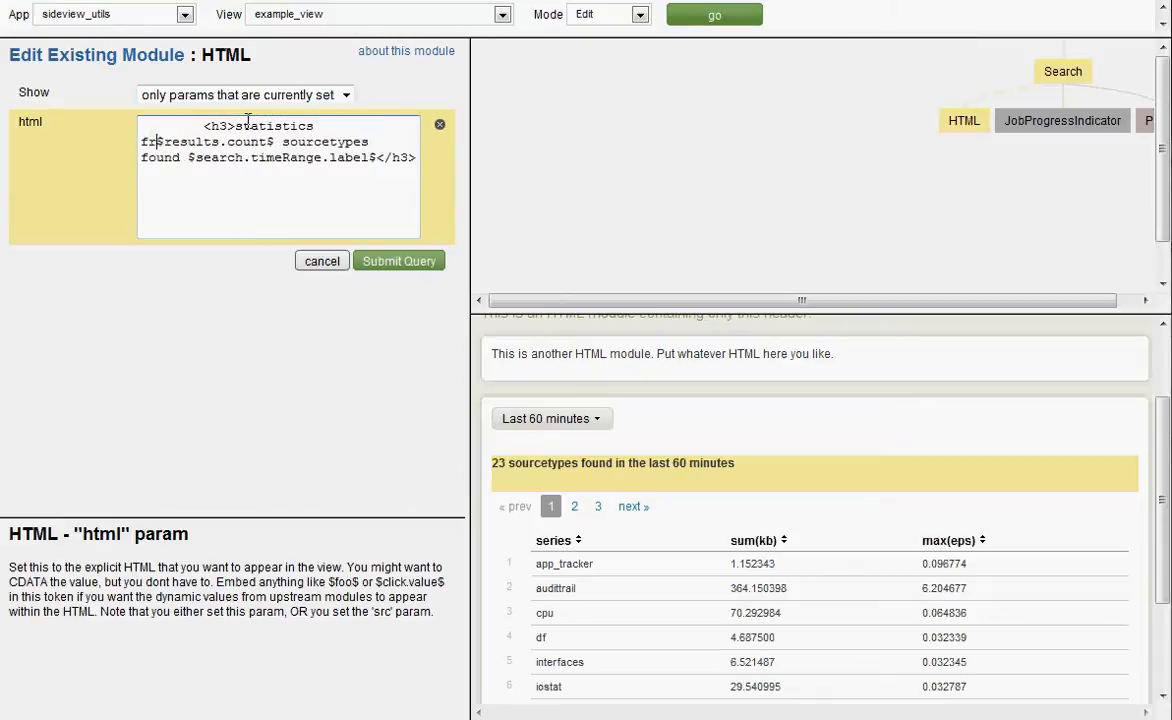
{"action": "type", "text": "fro"}
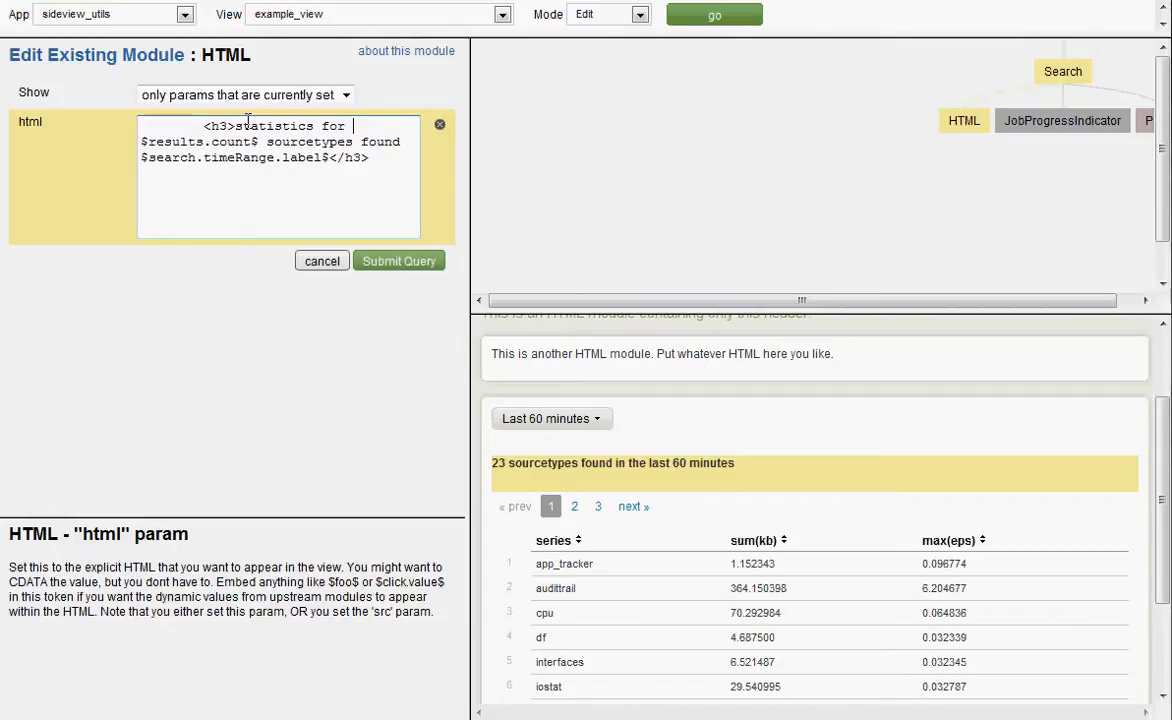
{"action": "left_click", "coordinate": [398, 260]}
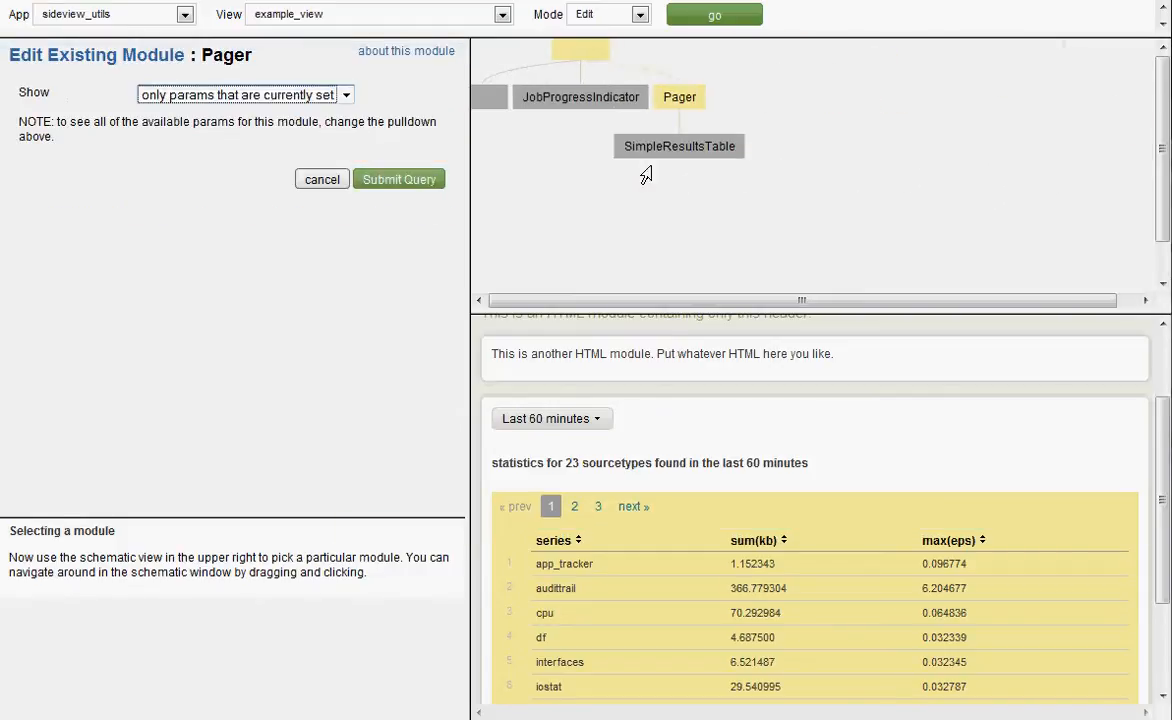
Switch Mode to Add and pick SimpleResultsTable as the new module's parent
{"action": "left_click", "coordinate": [679, 146]}
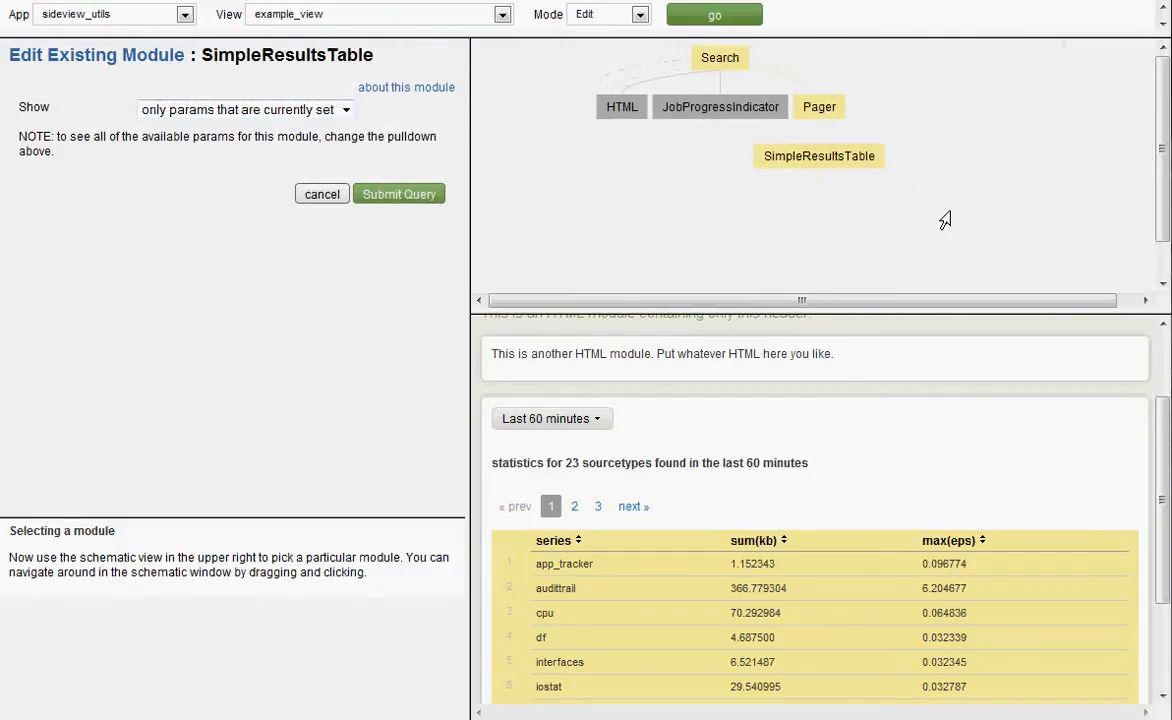
{"action": "mouse_move", "coordinate": [815, 645]}
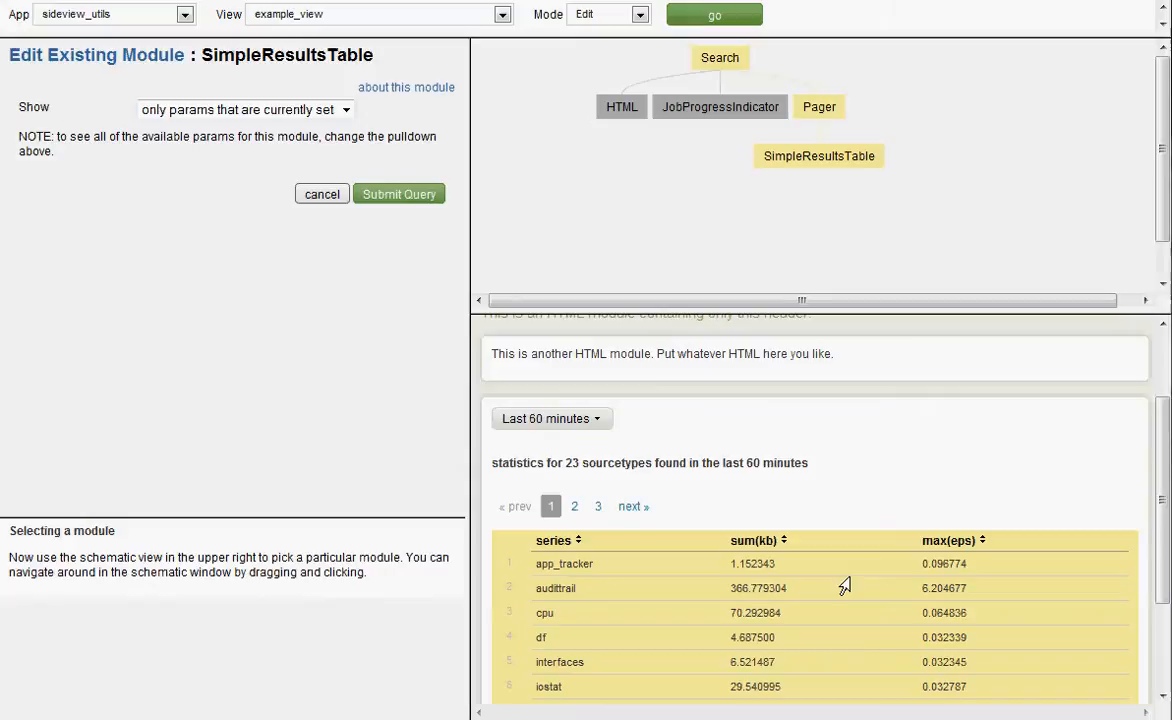
{"action": "left_click", "coordinate": [608, 14]}
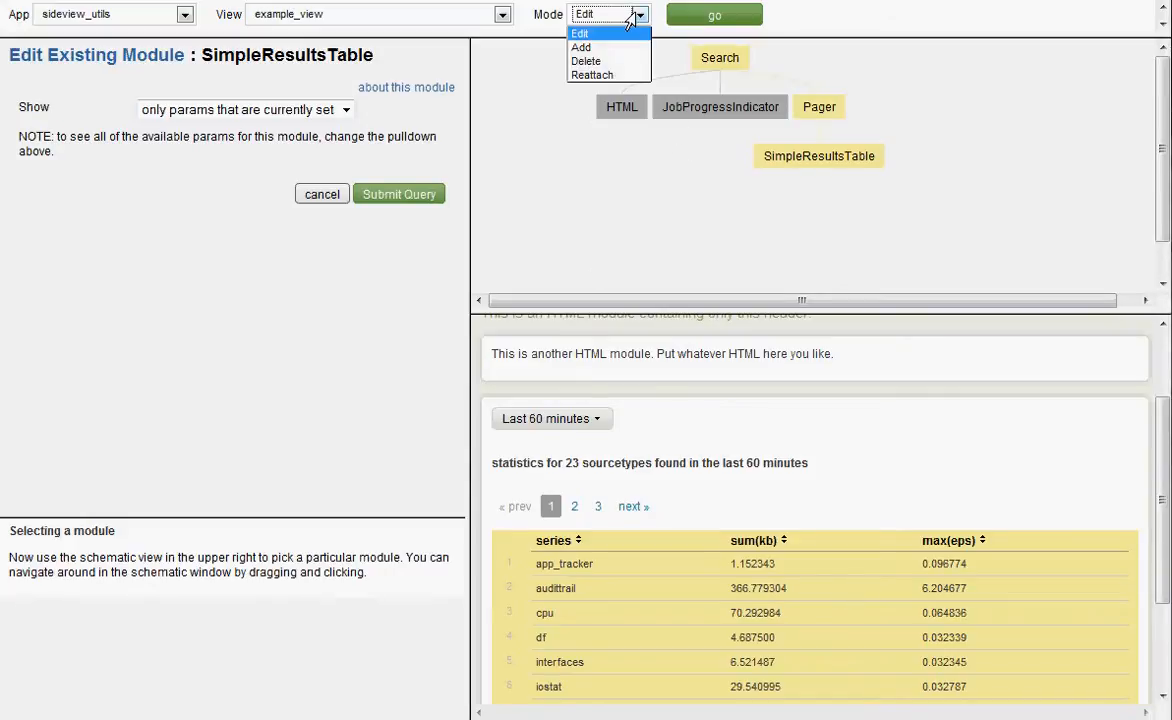
{"action": "left_click", "coordinate": [581, 47]}
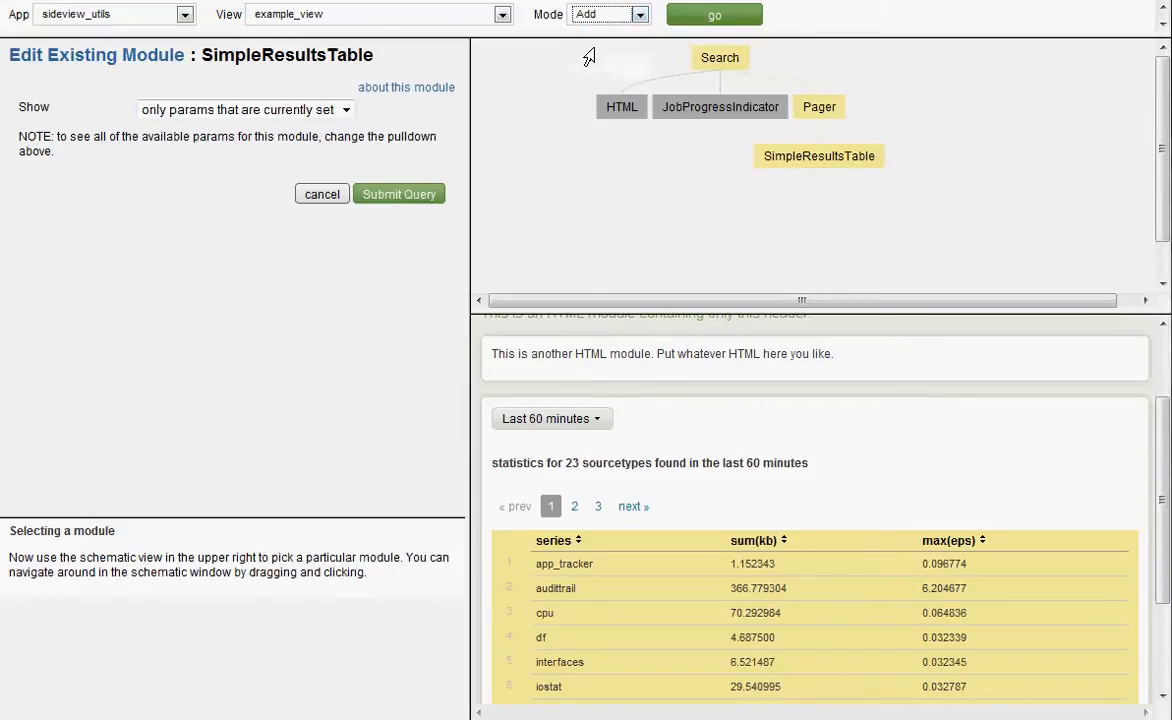
{"action": "left_click", "coordinate": [818, 163]}
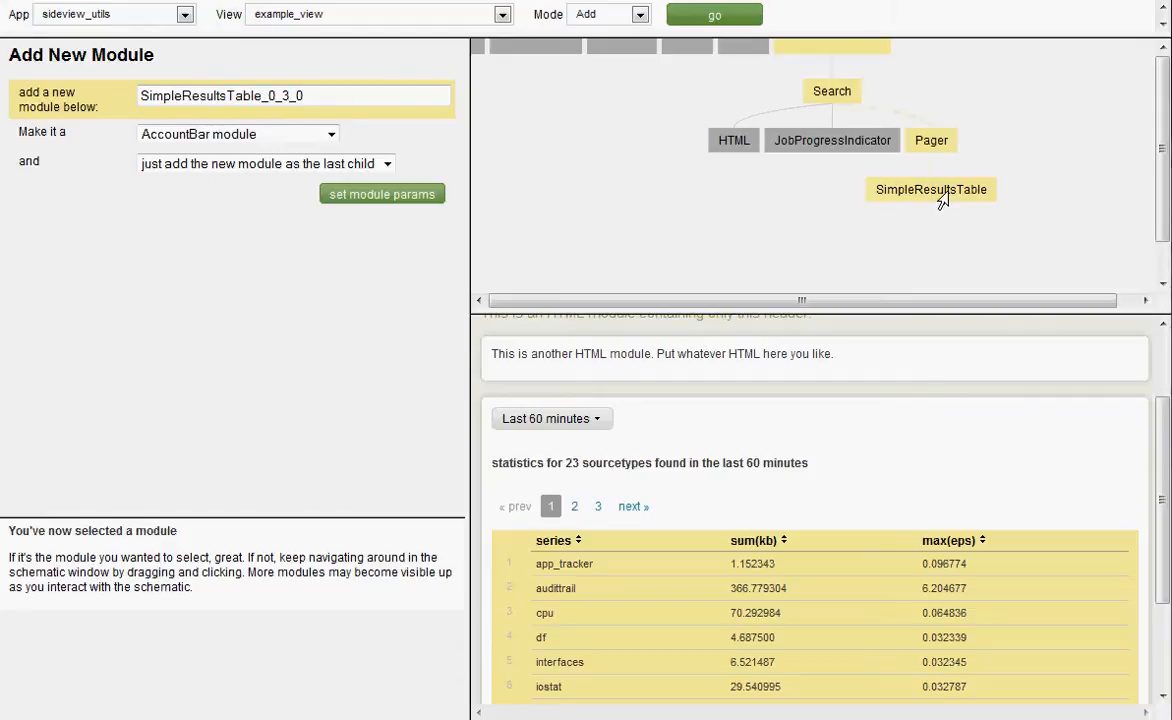
Add an HTML module citing $click.fields.series$ and $click.fields.max(eps)$, then submit
{"action": "left_click", "coordinate": [237, 134]}
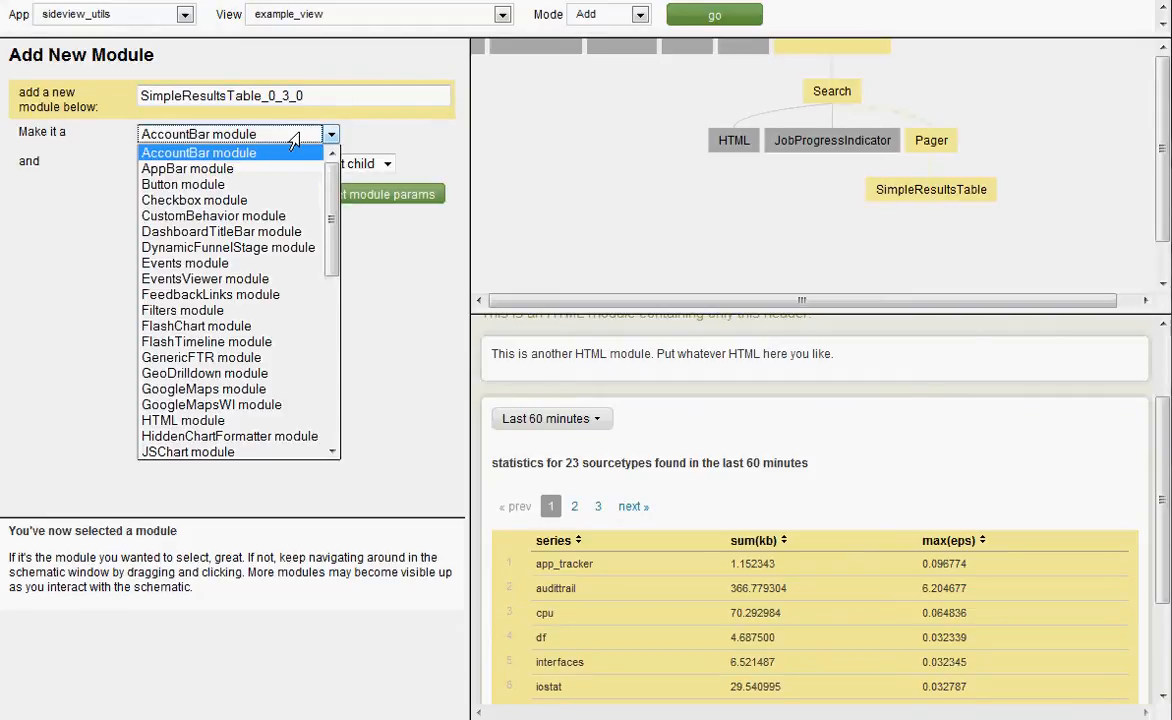
{"action": "left_click", "coordinate": [182, 420]}
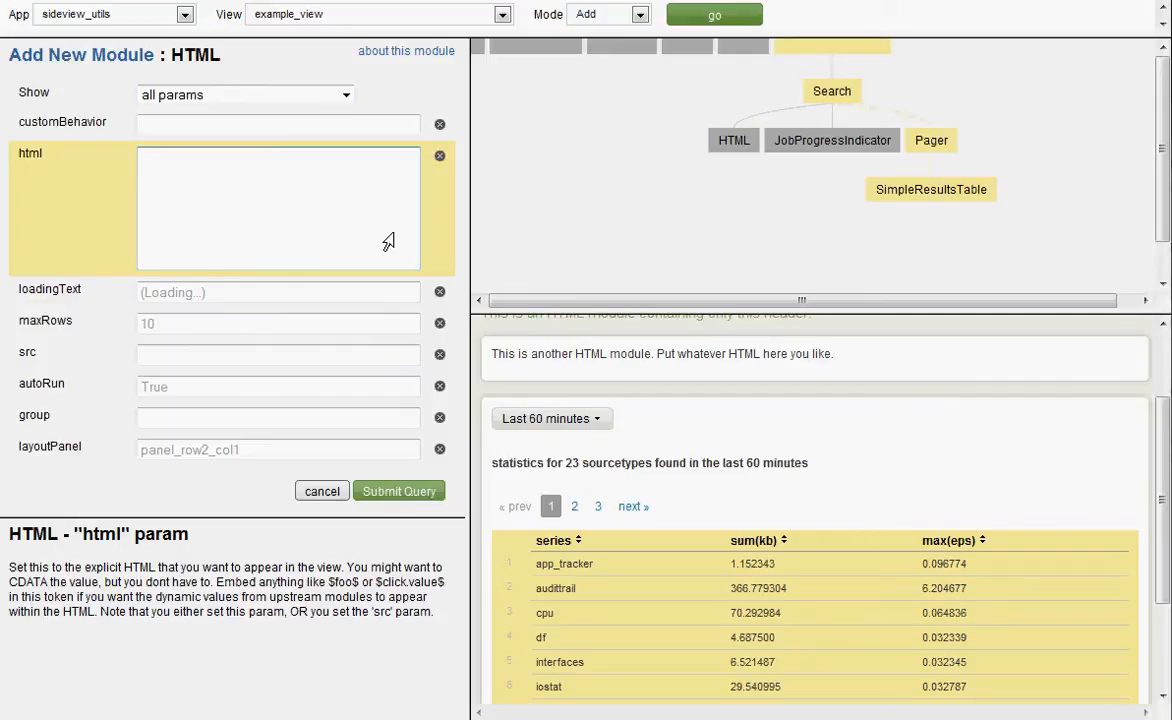
{"action": "type", "text": "You have just clicked"}
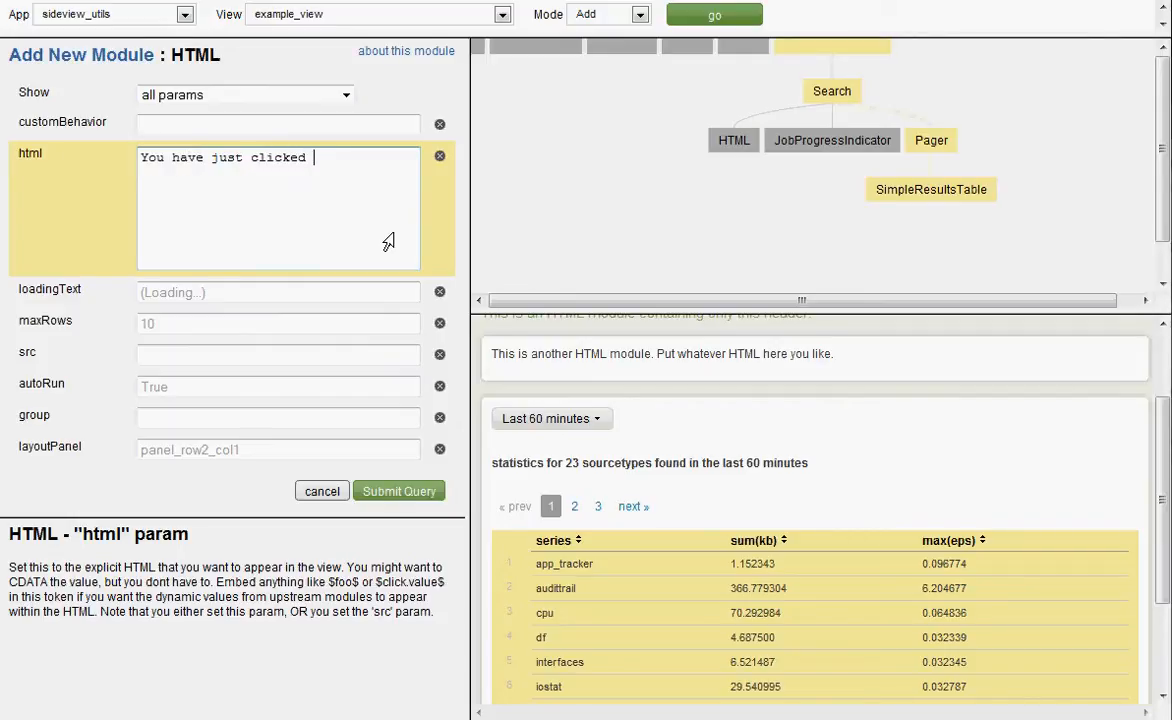
{"action": "type", "text": "on the $"}
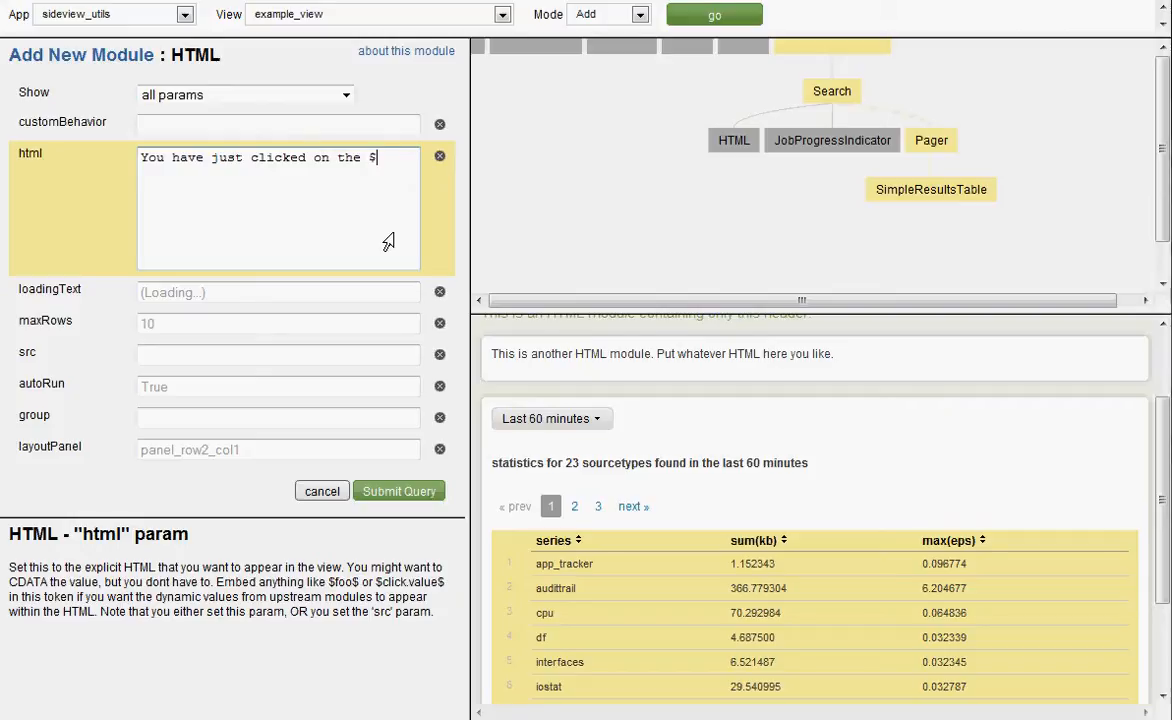
{"action": "type", "text": "click.fields.series$ sourcet"}
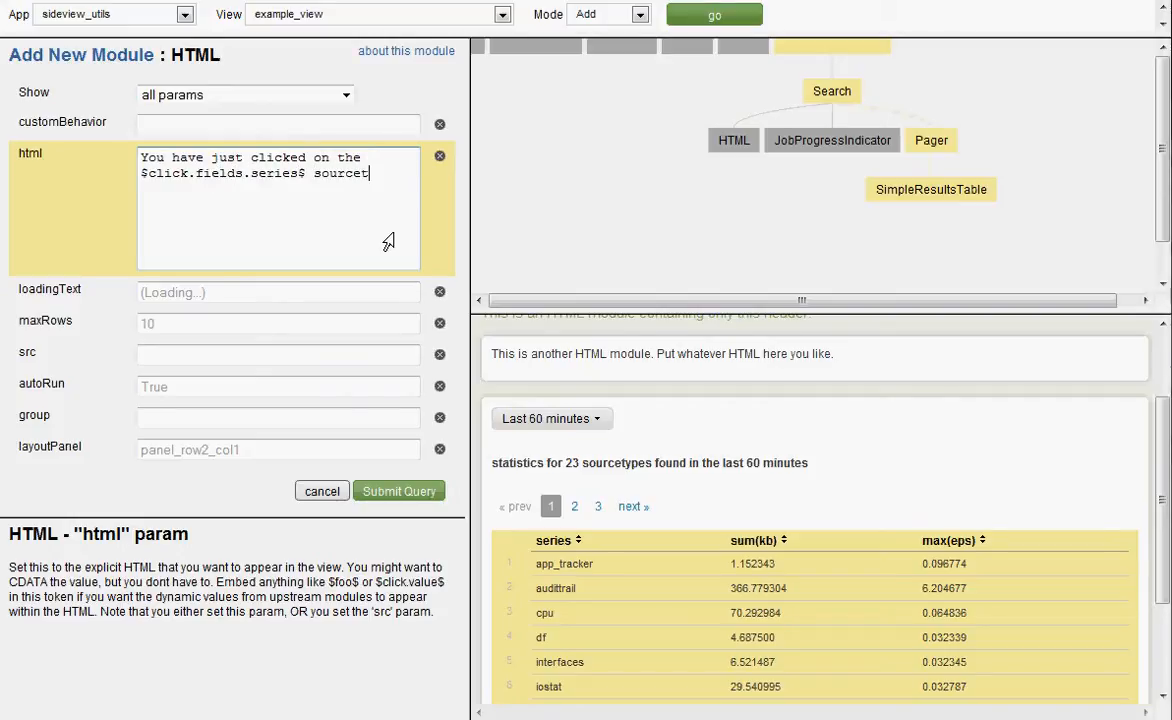
{"action": "type", "text": "ype, which was s"}
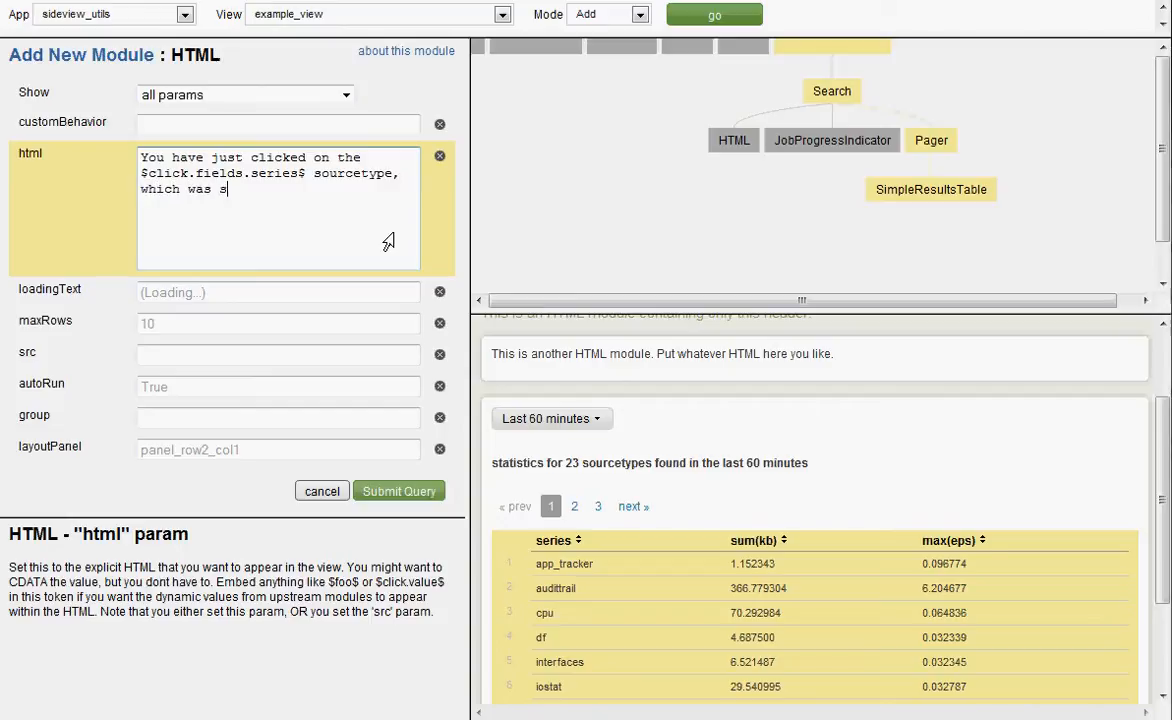
{"action": "type", "text": "howing a max eps of"}
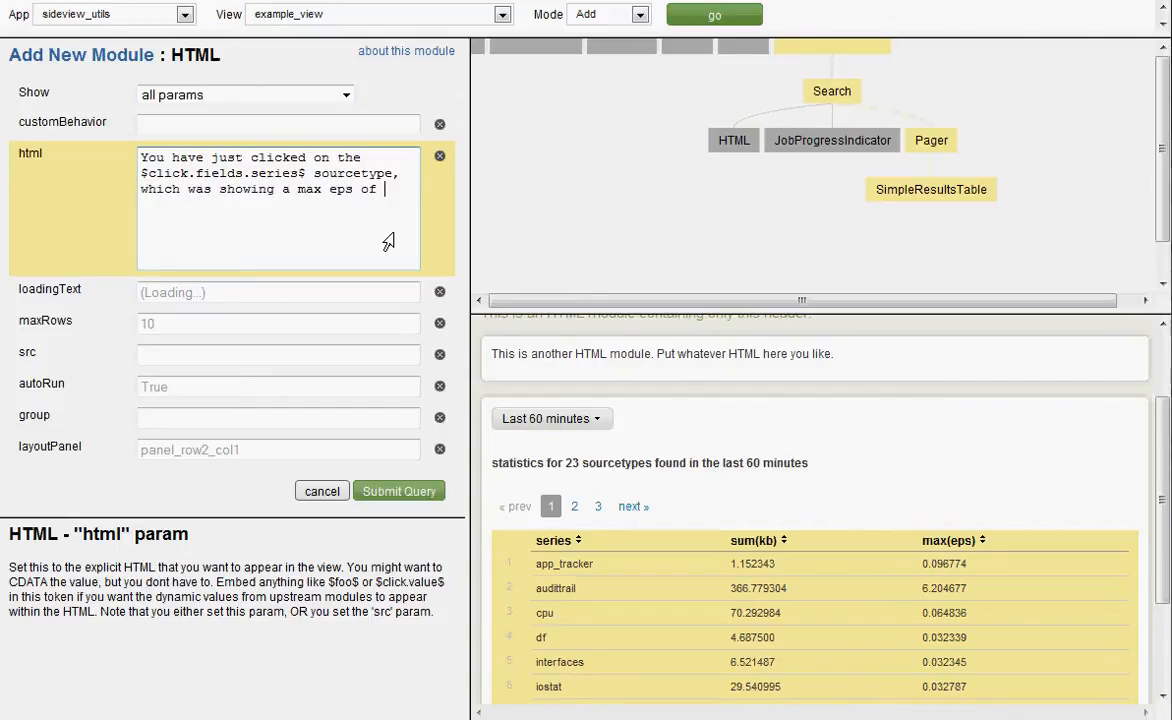
{"action": "type", "text": "$click.fields"}
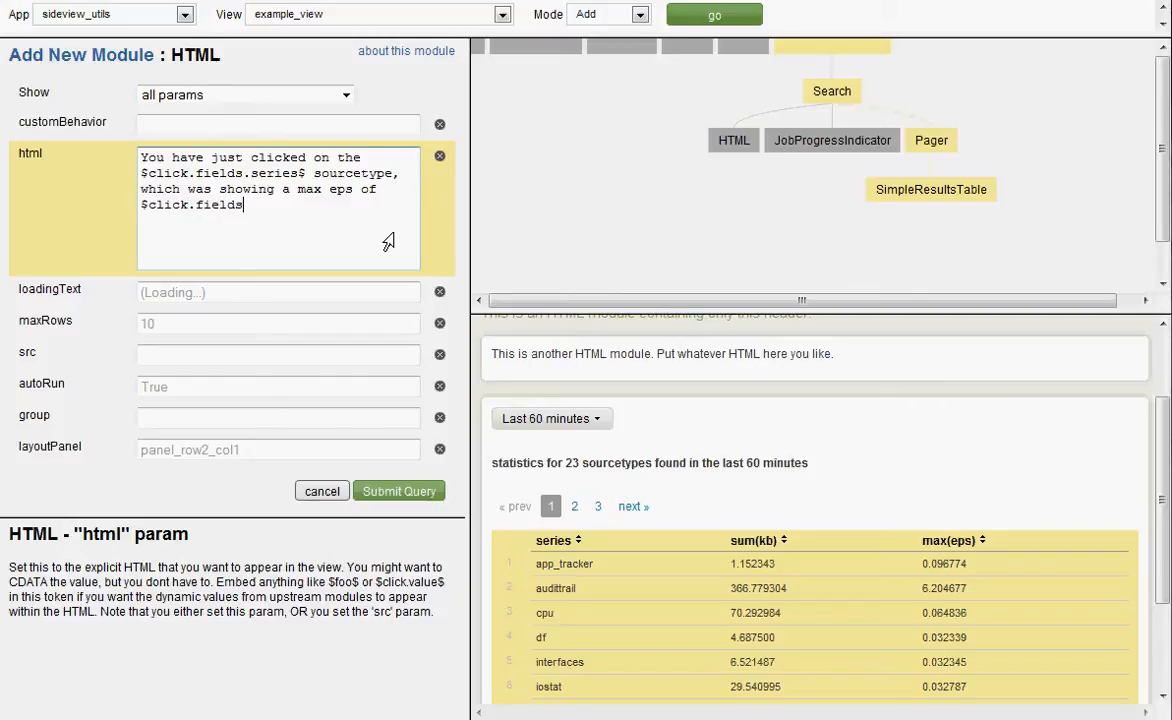
{"action": "type", "text": ".max(eps"}
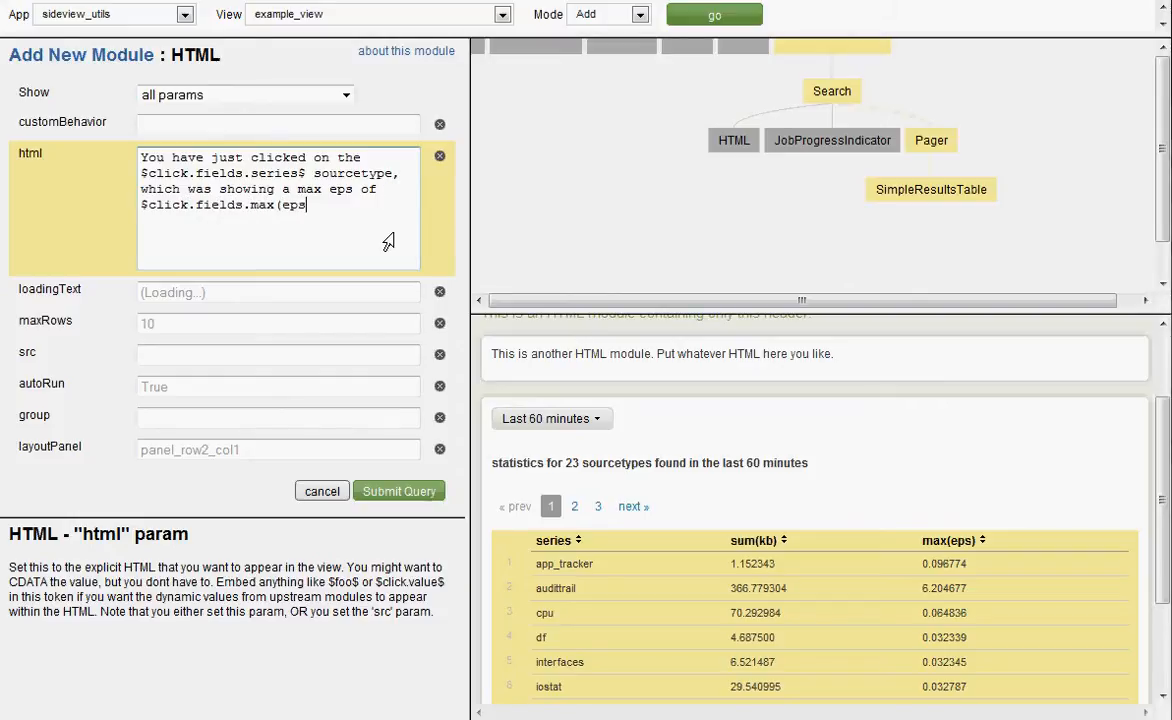
{"action": "type", "text": ") $"}
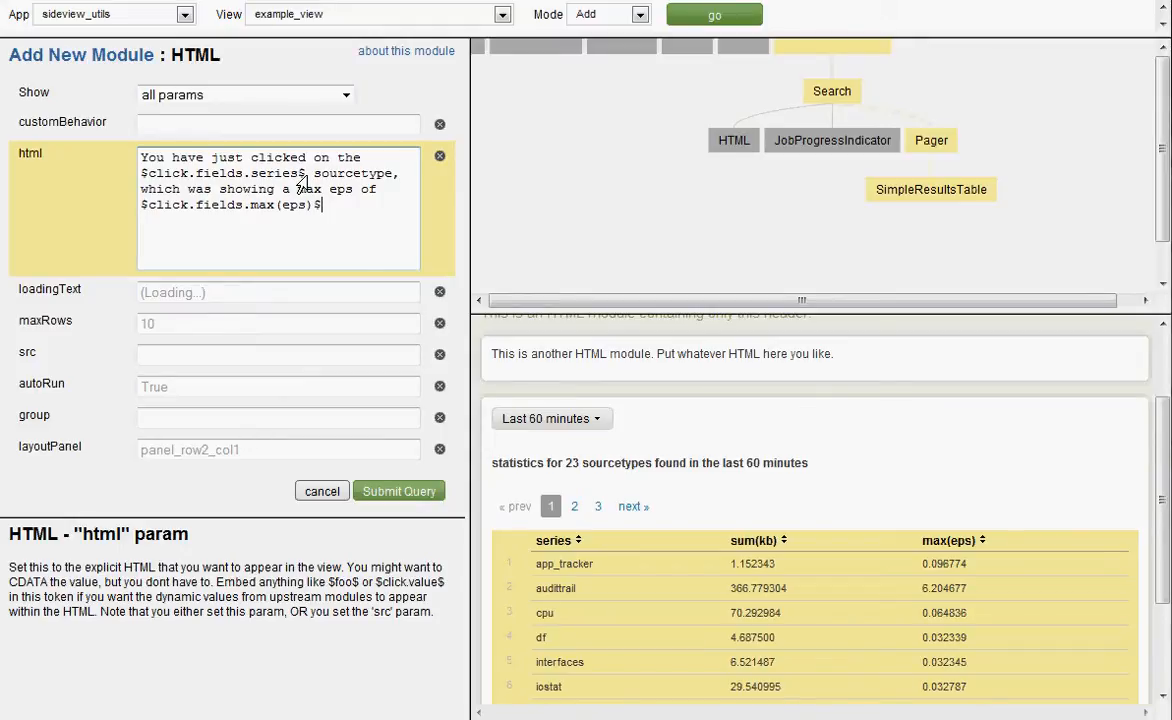
{"action": "double_click", "coordinate": [222, 173]}
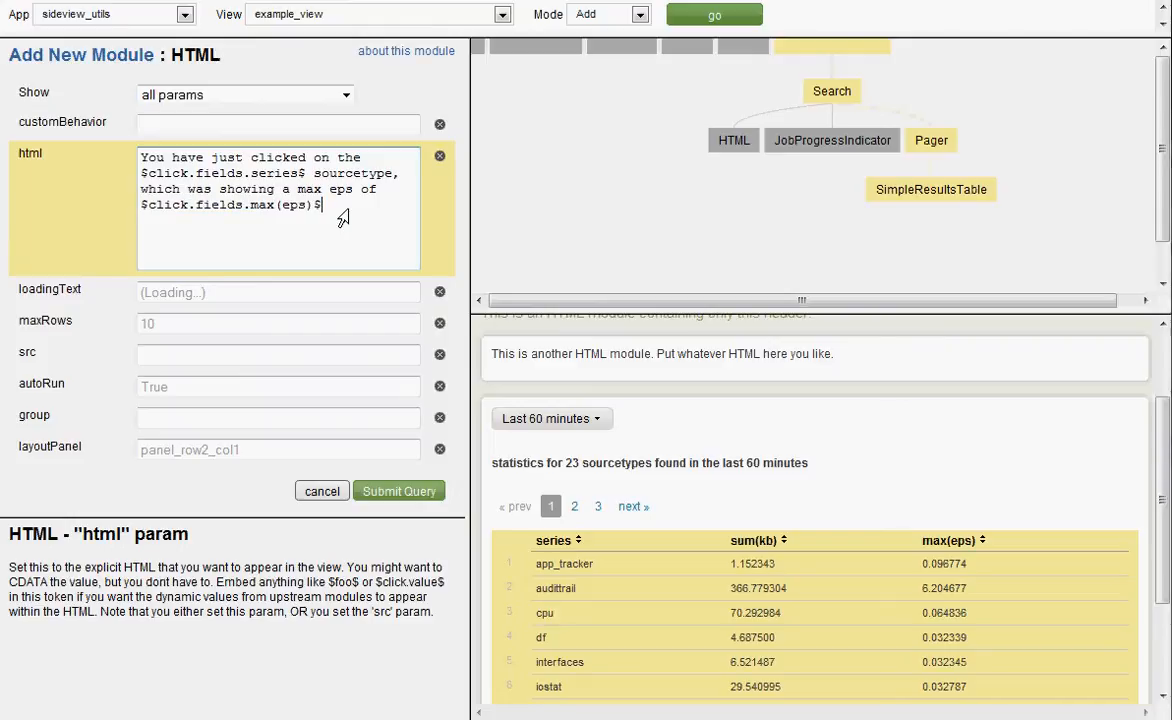
{"action": "mouse_move", "coordinate": [328, 216]}
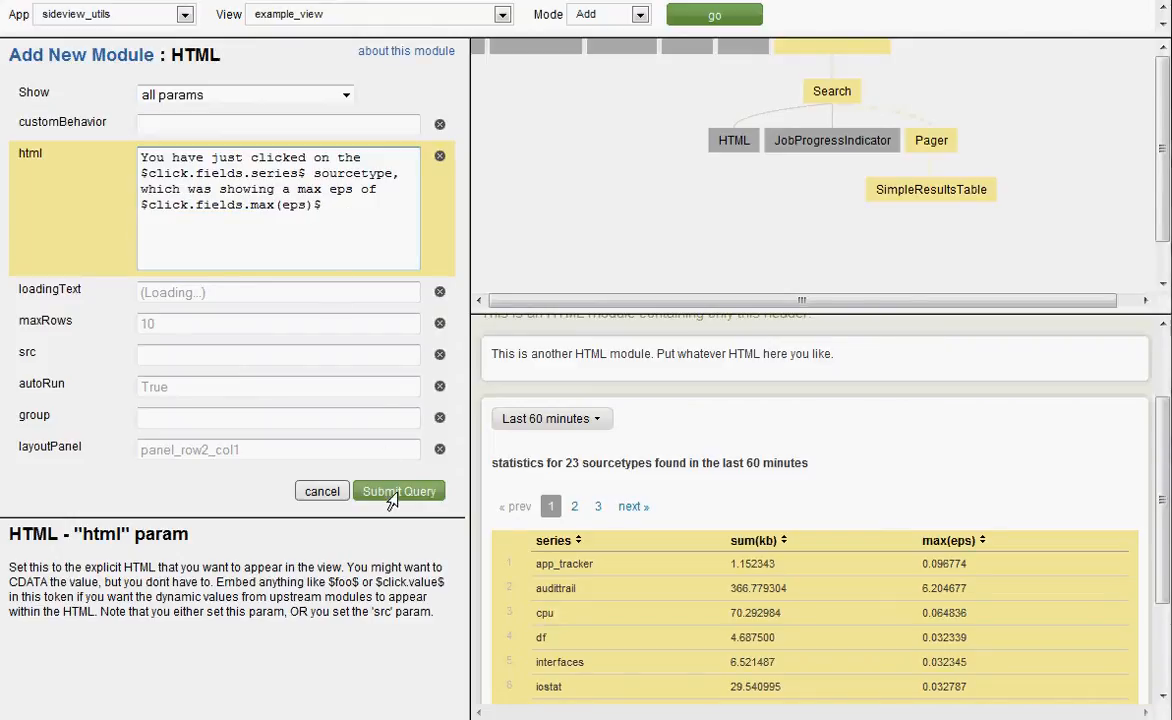
{"action": "left_click", "coordinate": [398, 490]}
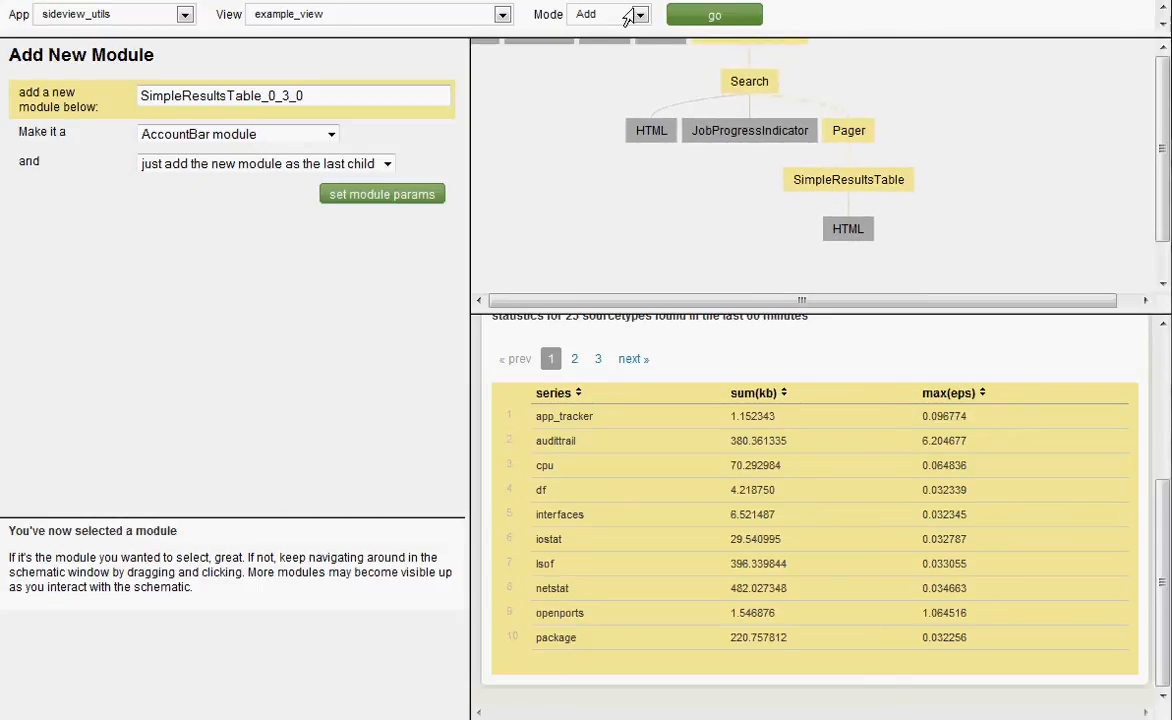
In Edit mode, show all SimpleResultsTable params, set drilldown to row, and submit
{"action": "left_click", "coordinate": [610, 14]}
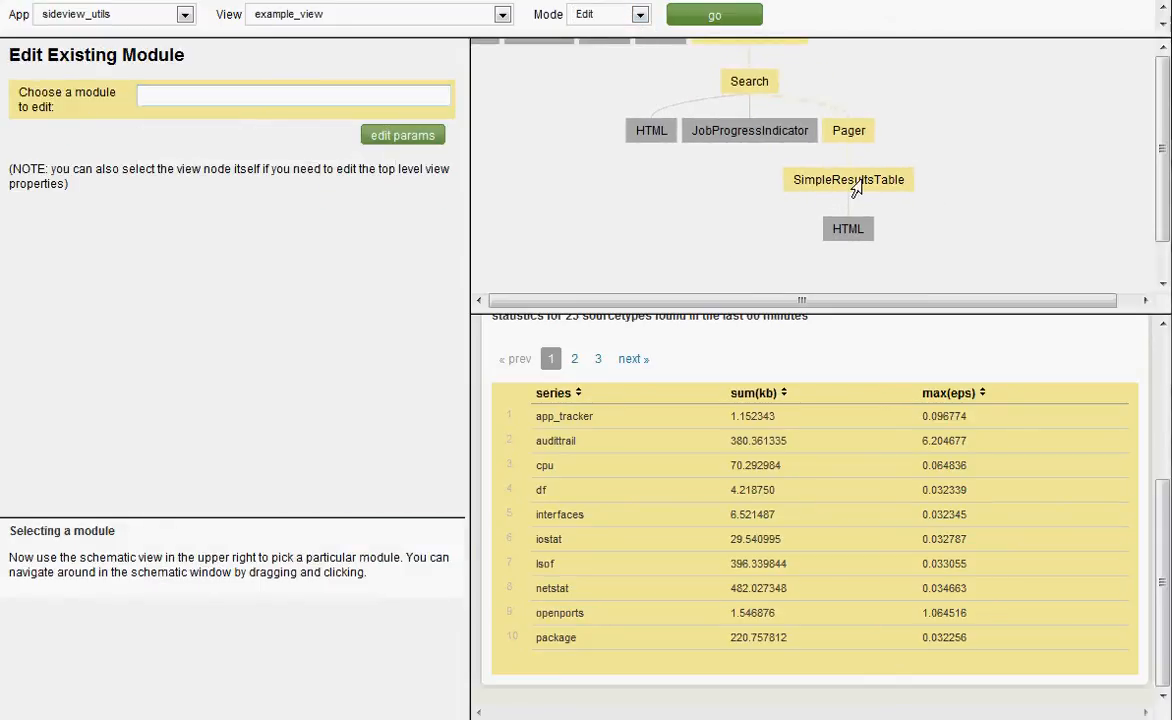
{"action": "left_click", "coordinate": [848, 179]}
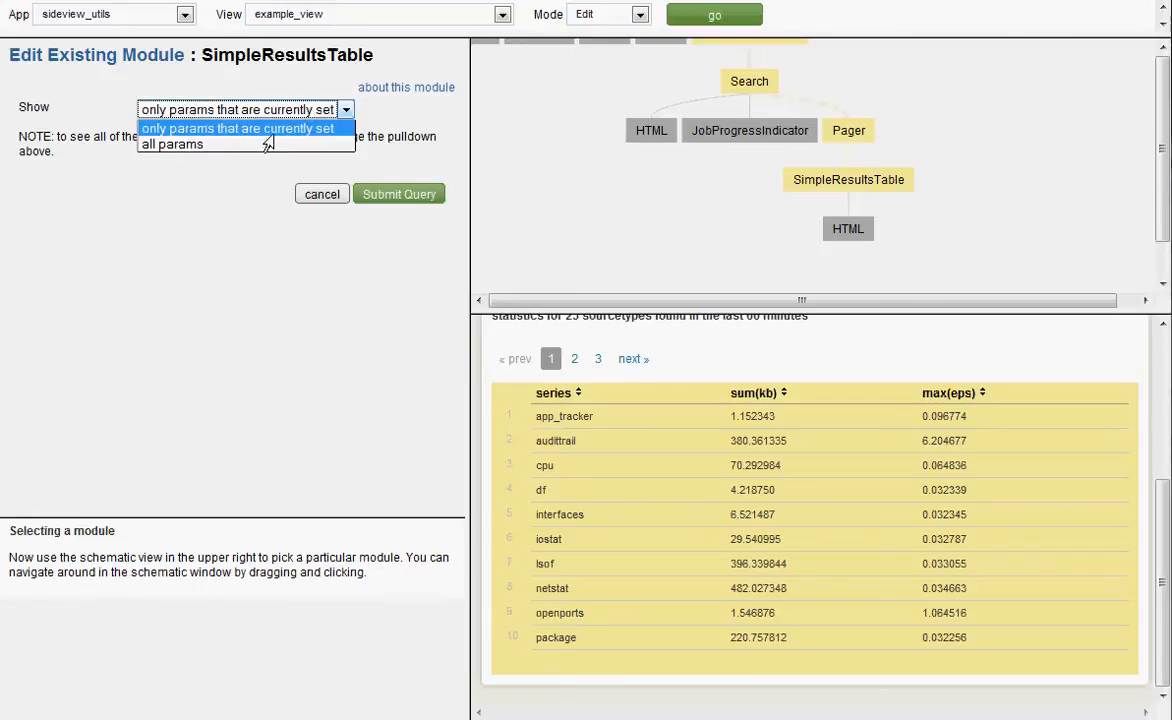
{"action": "left_click", "coordinate": [171, 144]}
{"action": "type", "text": "row"}
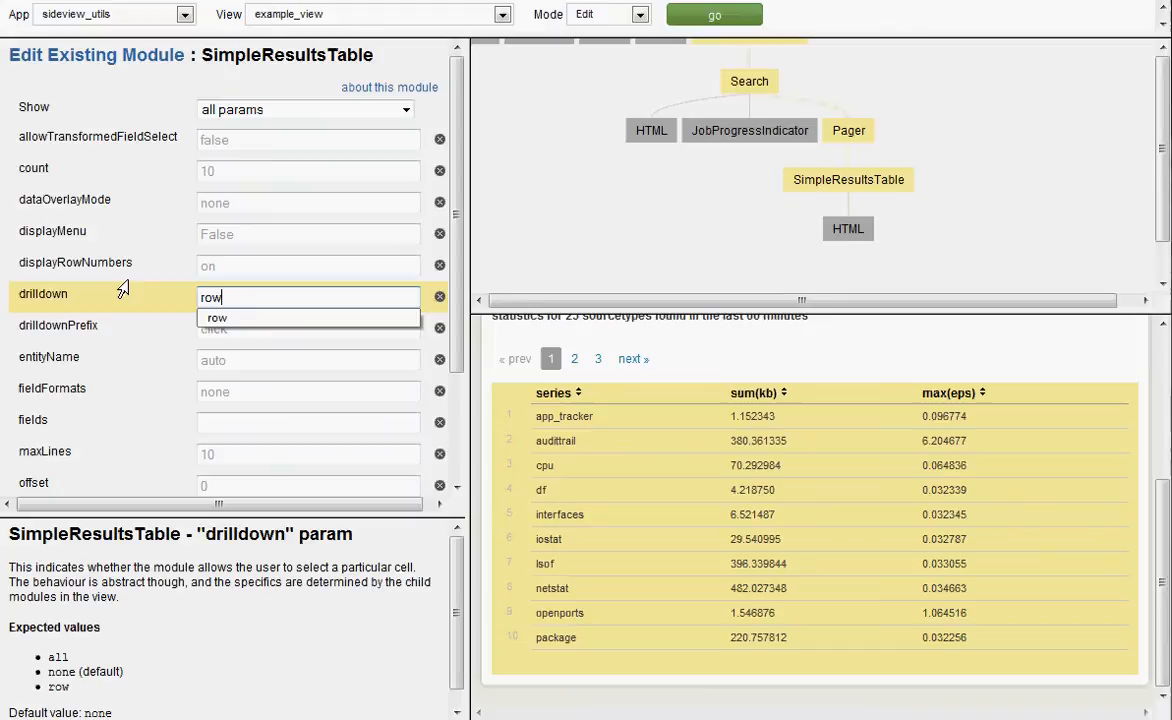
{"action": "scroll", "scroll_direction": "down", "scroll_amount": 3}
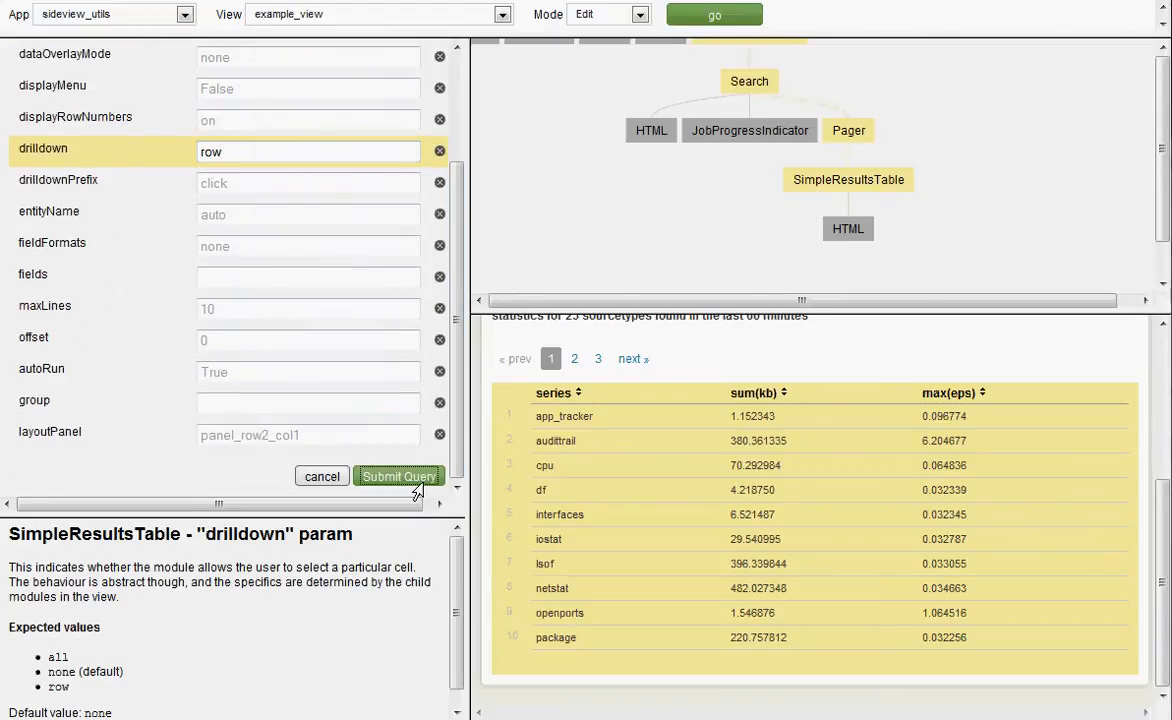
{"action": "left_click", "coordinate": [398, 475]}
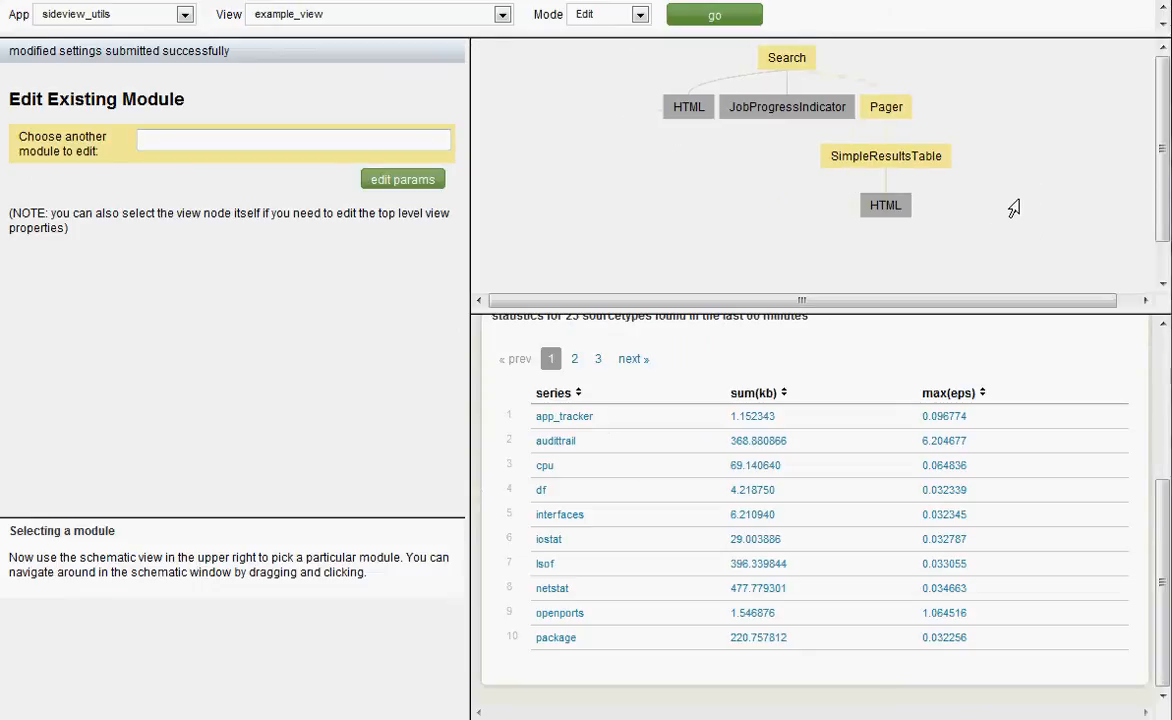
{"action": "mouse_move", "coordinate": [1008, 202]}
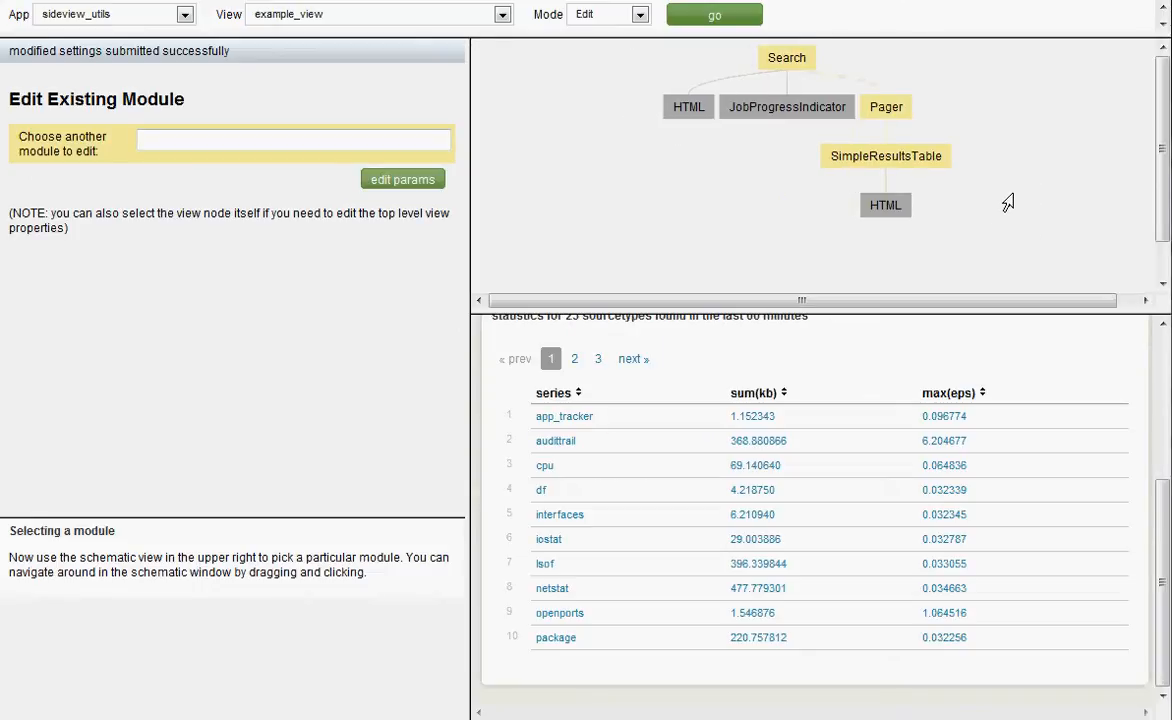
{"action": "mouse_move", "coordinate": [770, 225]}
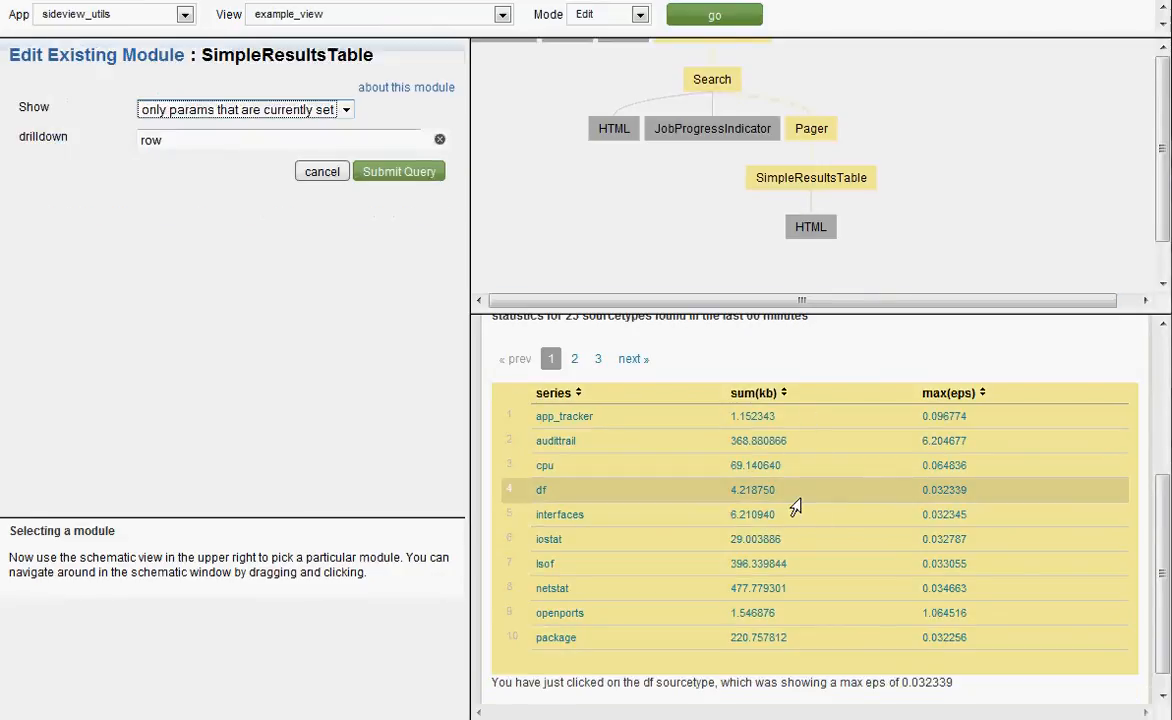
Test the row drilldown on the lsof and df rows in the preview
{"action": "left_click", "coordinate": [545, 563]}
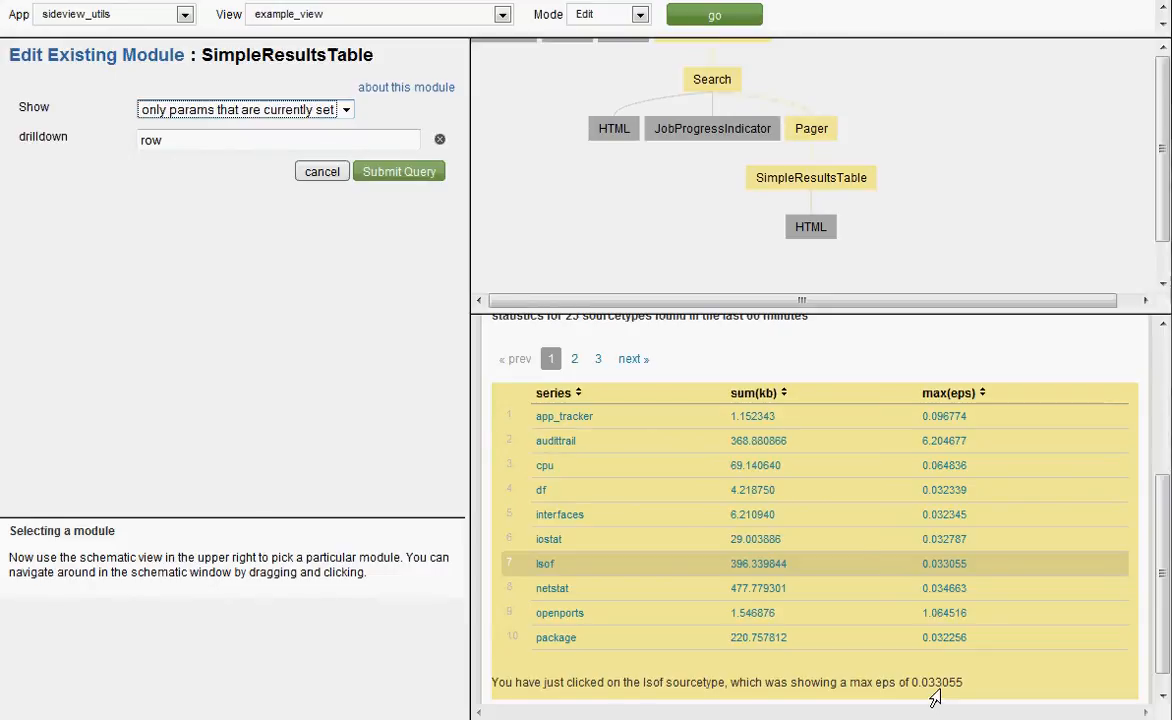
{"action": "left_click", "coordinate": [541, 490]}
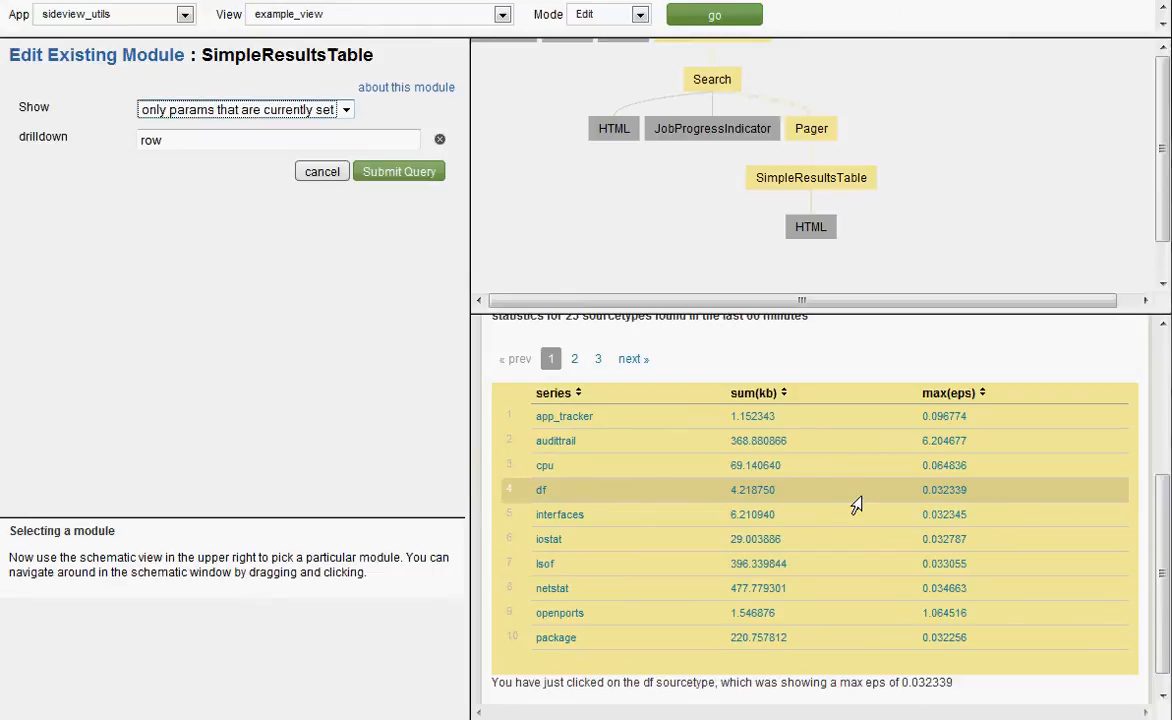
{"action": "left_click", "coordinate": [639, 14]}
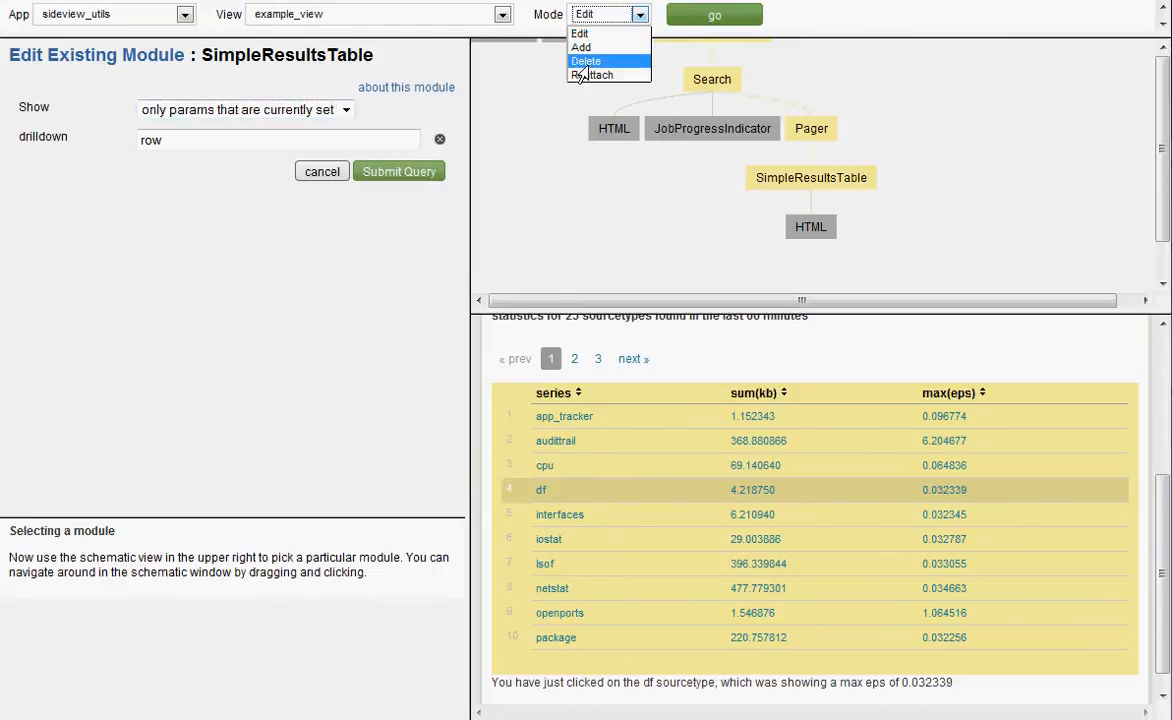
Delete the HTML message module under SimpleResultsTable, then switch the editor to Add mode
{"action": "left_click", "coordinate": [585, 61]}
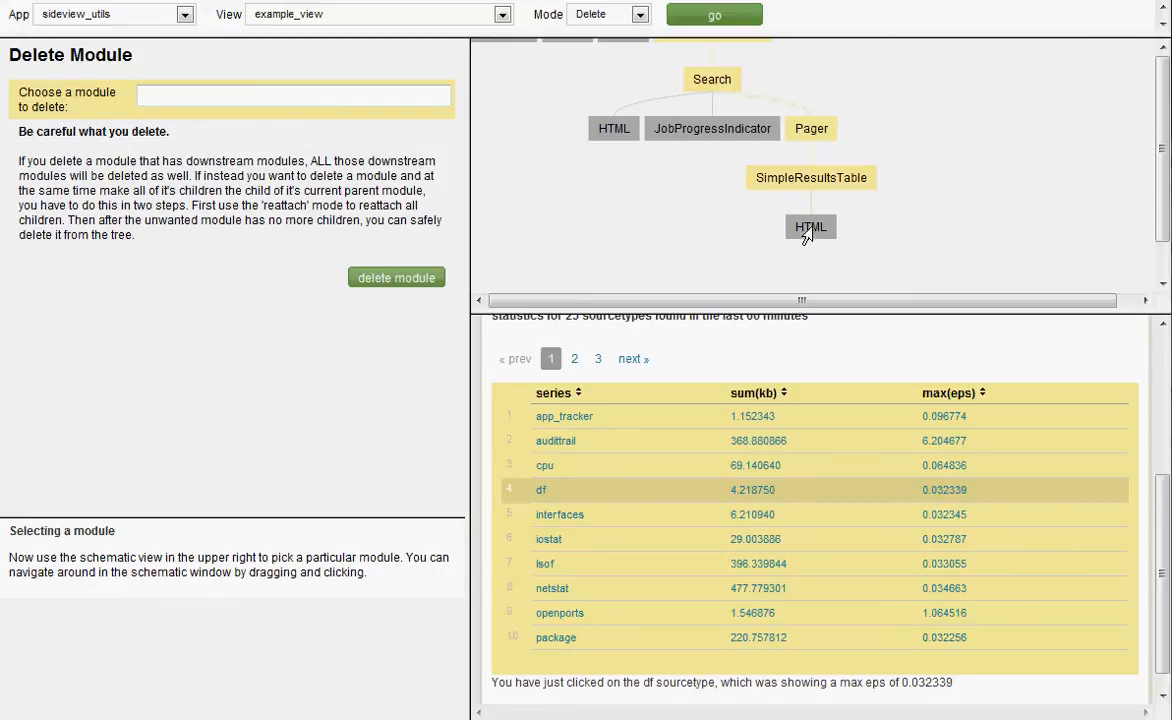
{"action": "left_click", "coordinate": [811, 227]}
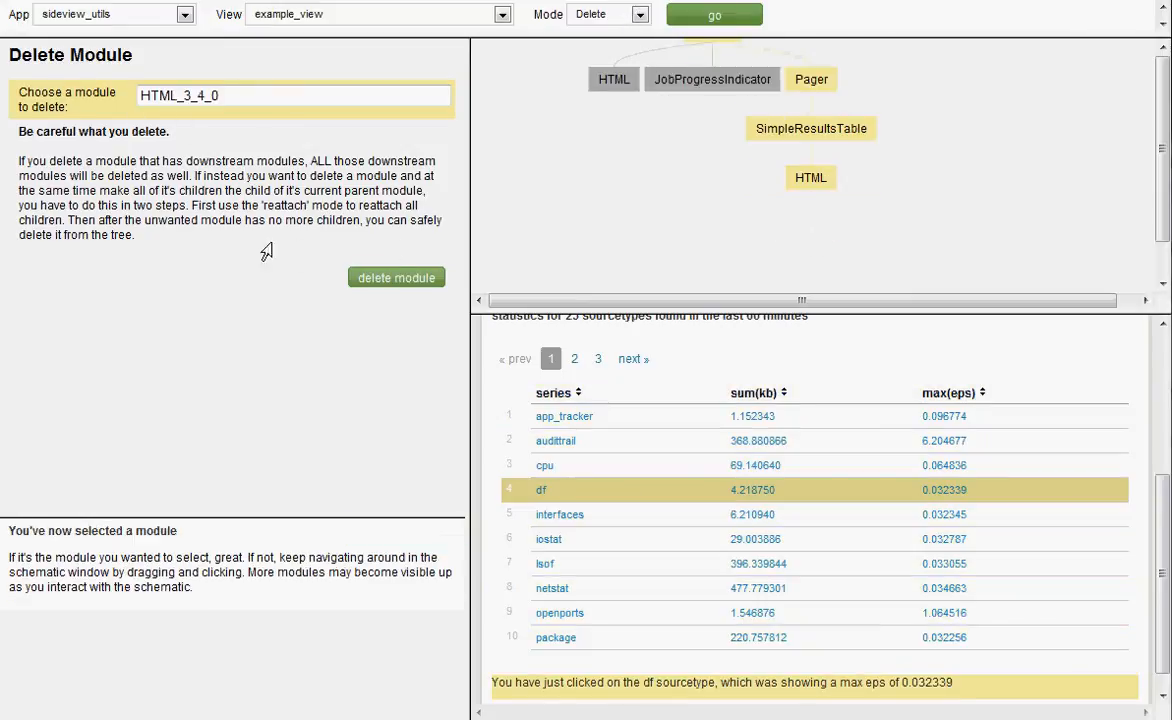
{"action": "left_click", "coordinate": [395, 277]}
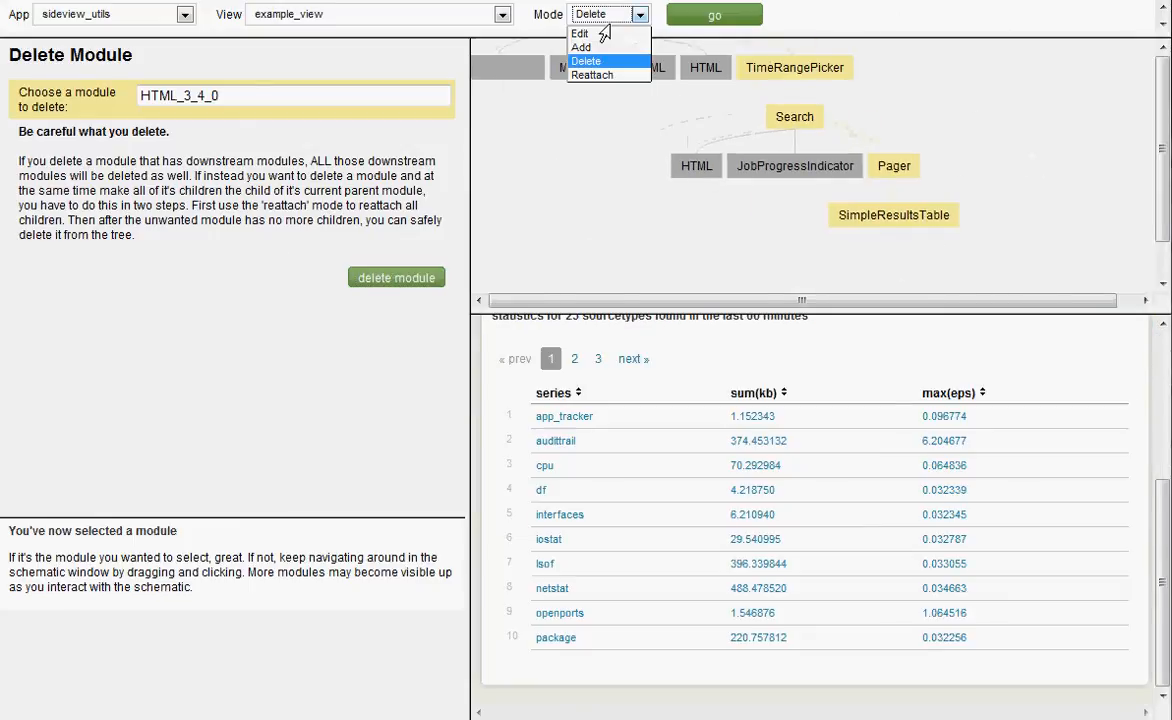
{"action": "left_click", "coordinate": [581, 47]}
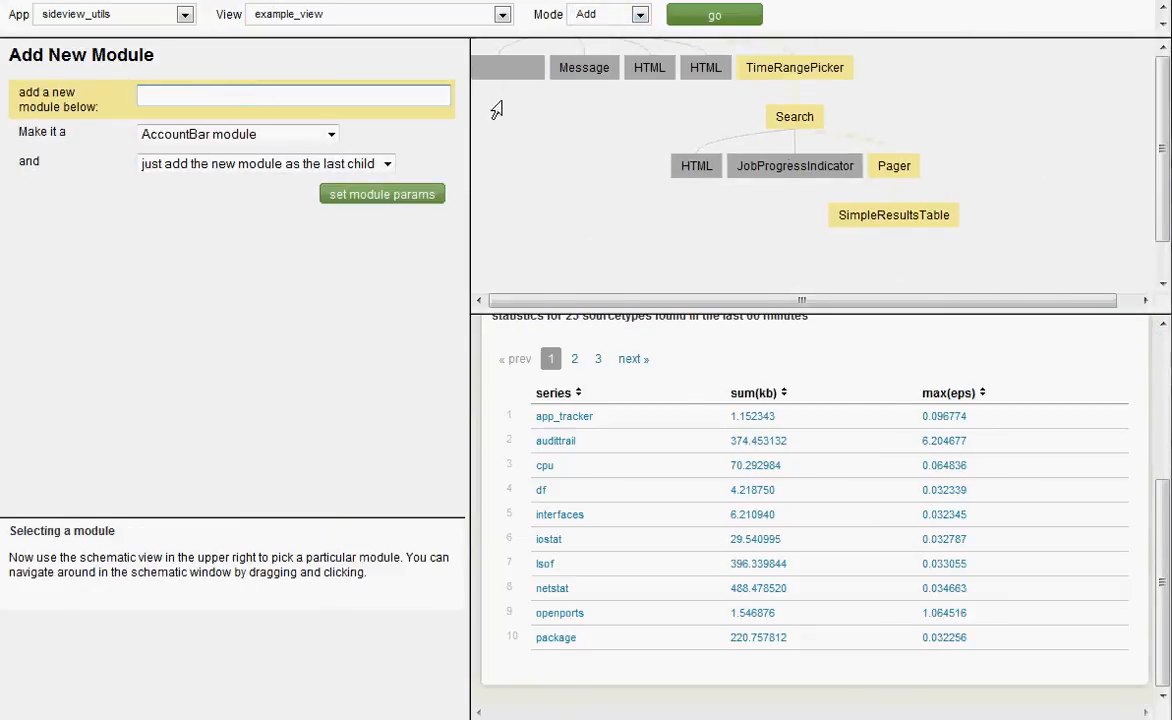
Create a Redirector module below SimpleResultsTable and open its parameter form
{"action": "left_click", "coordinate": [892, 215]}
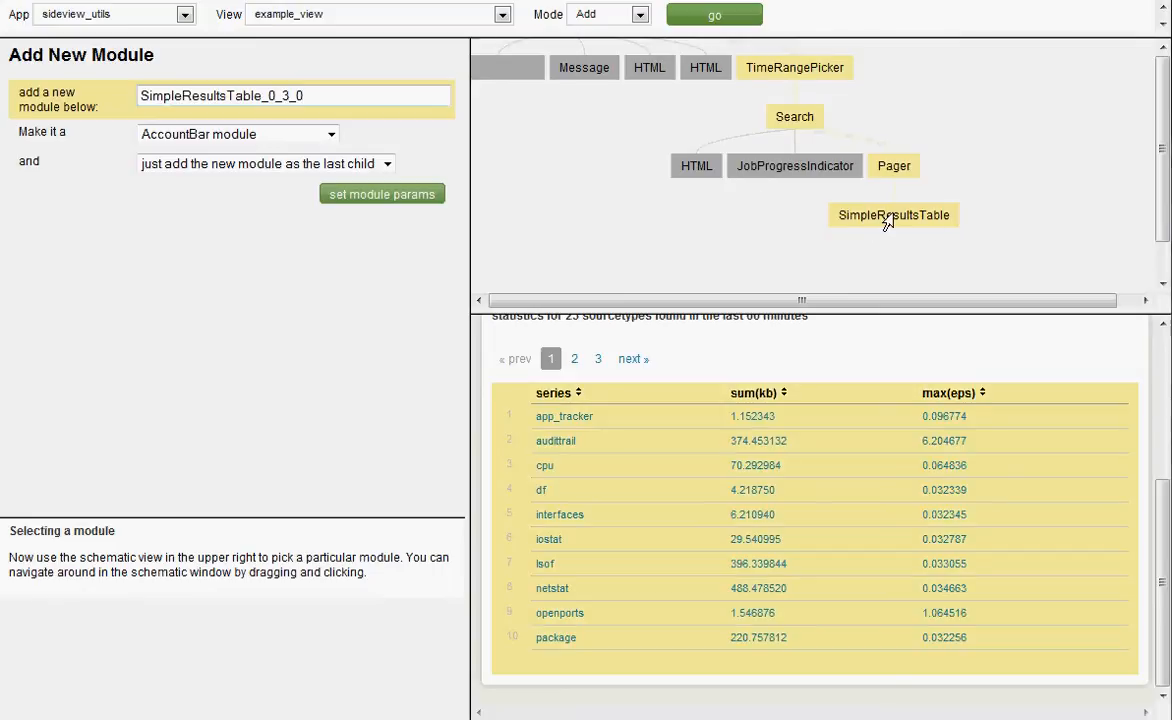
{"action": "left_click", "coordinate": [237, 133]}
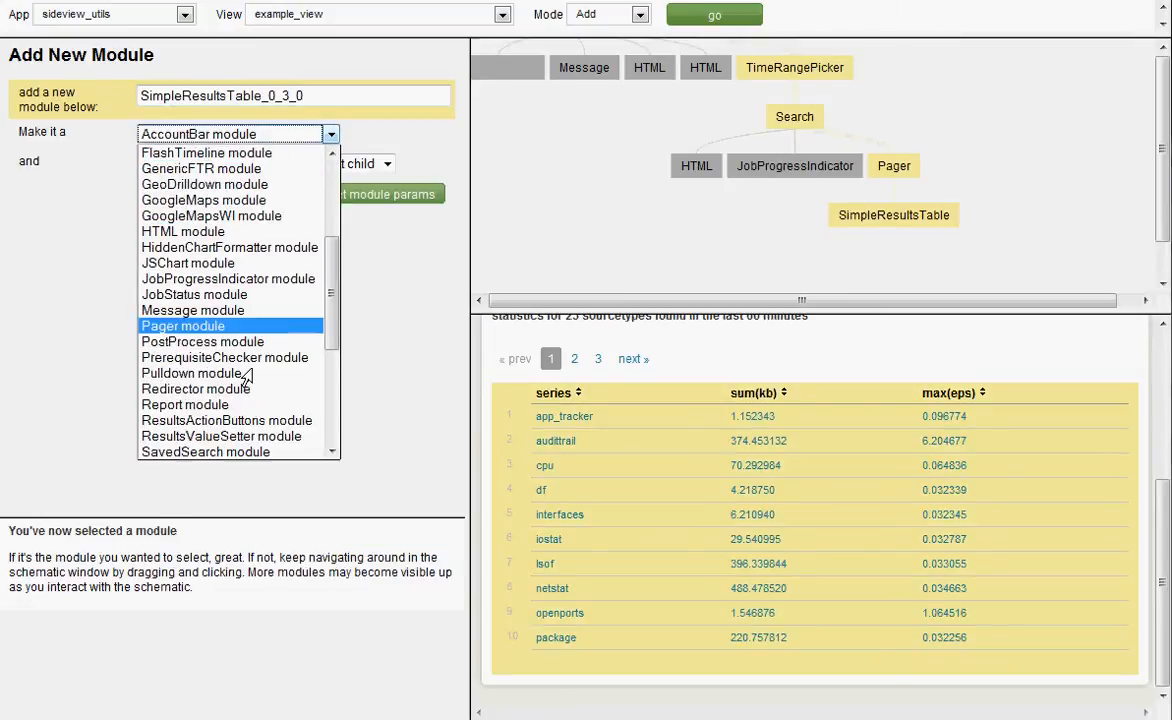
{"action": "left_click", "coordinate": [194, 389]}
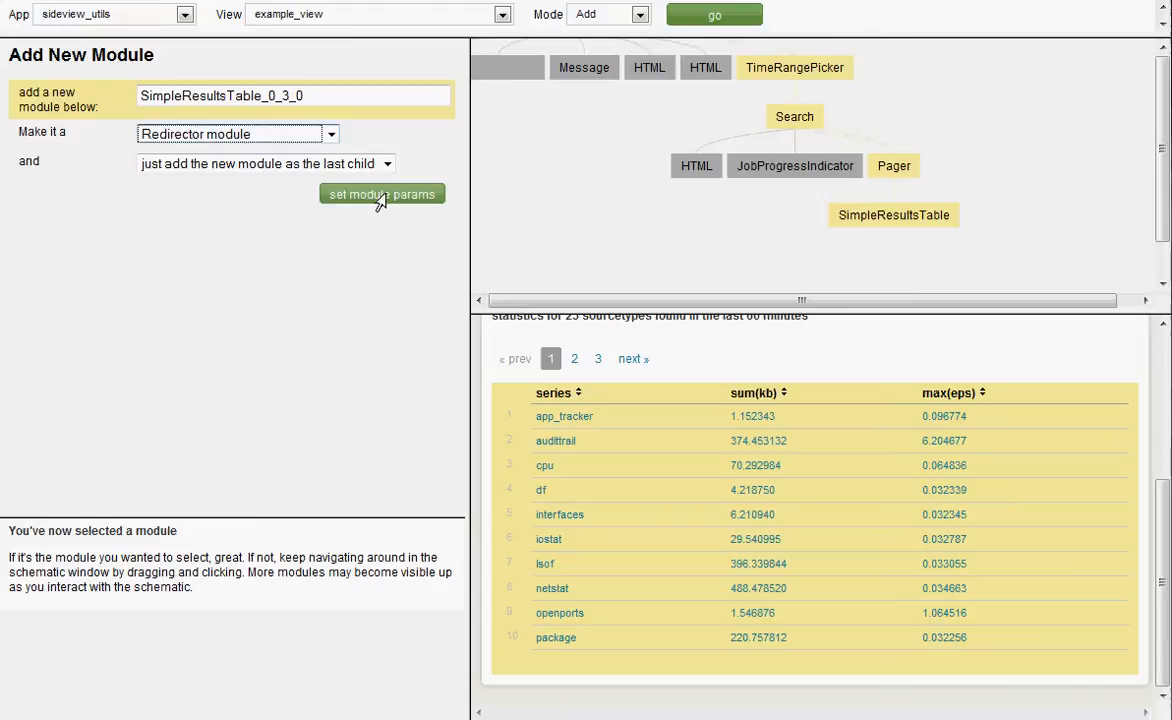
{"action": "left_click", "coordinate": [381, 193]}
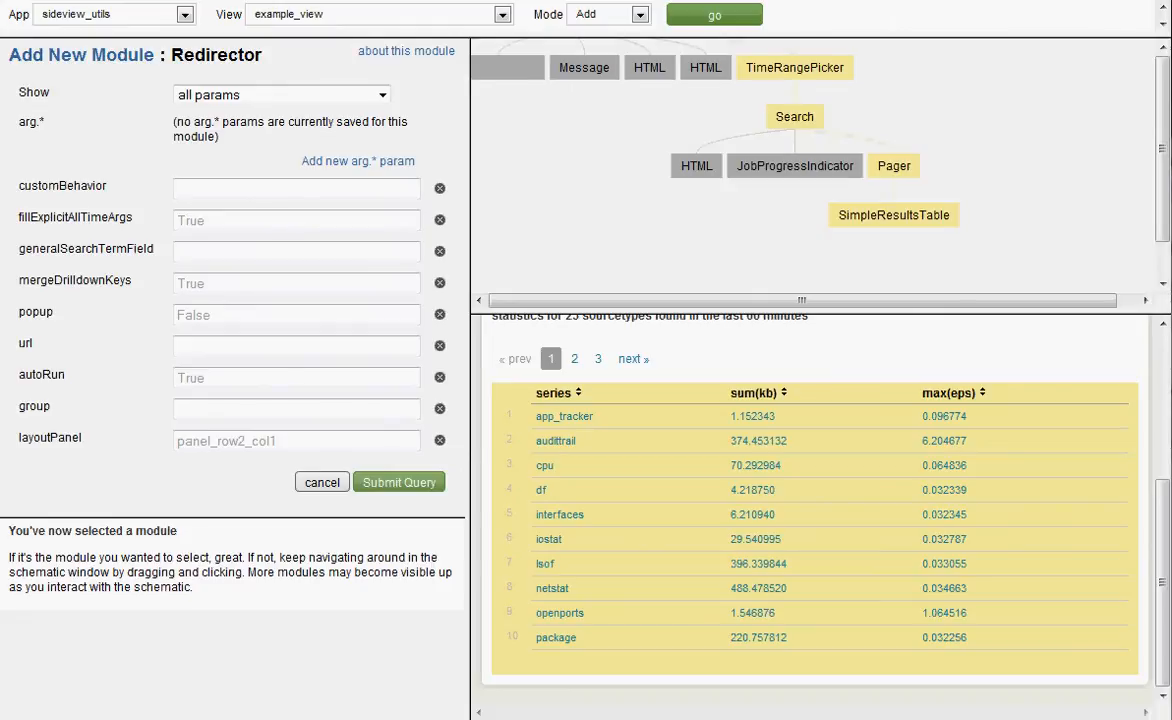
{"action": "left_click", "coordinate": [295, 189]}
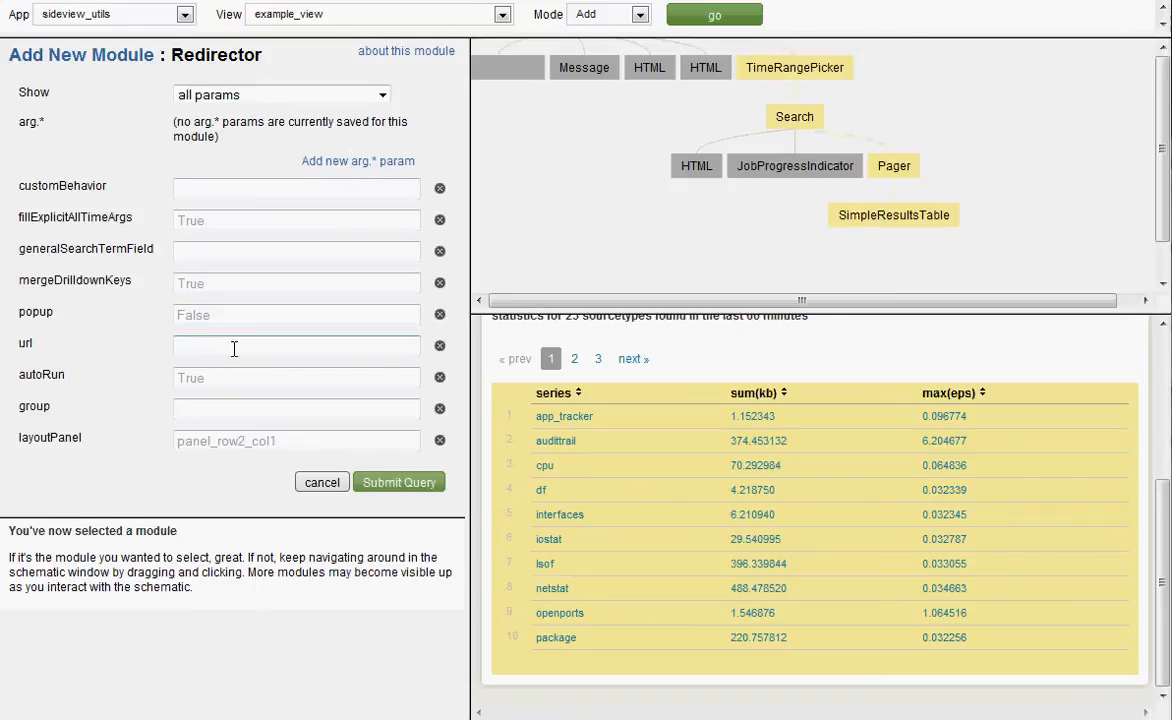
Set the Redirector url to 'report' and add two more arg parameter rows
{"action": "type", "text": "report"}
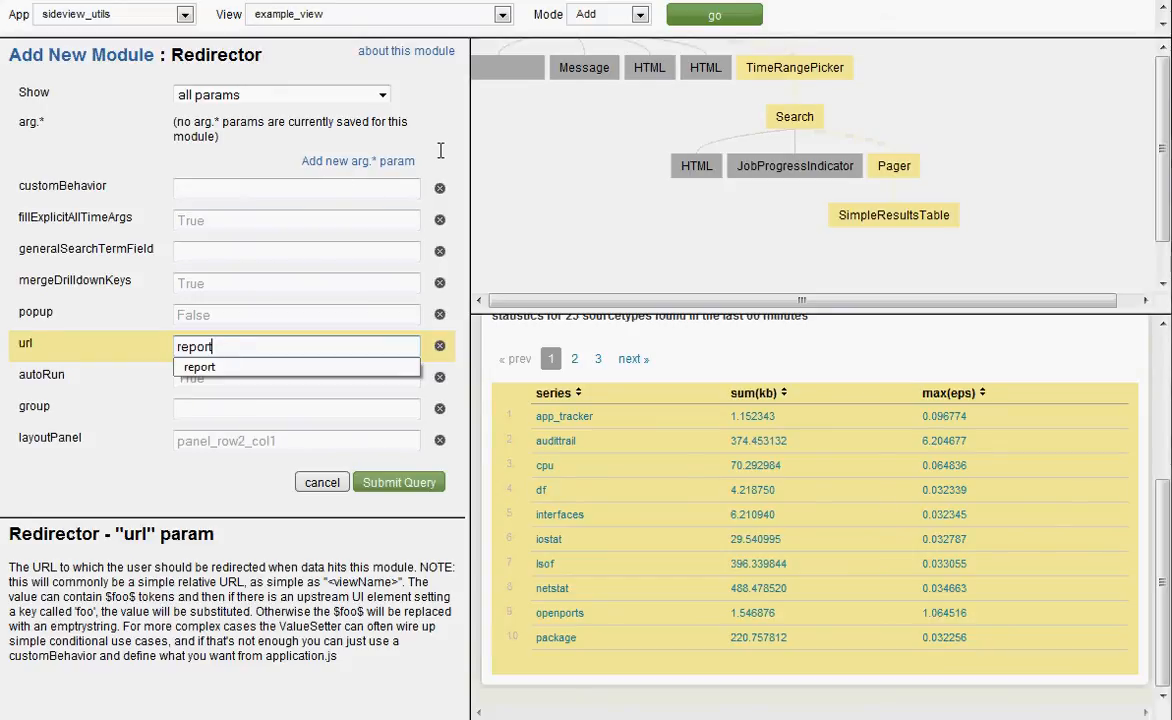
{"action": "left_click", "coordinate": [358, 161]}
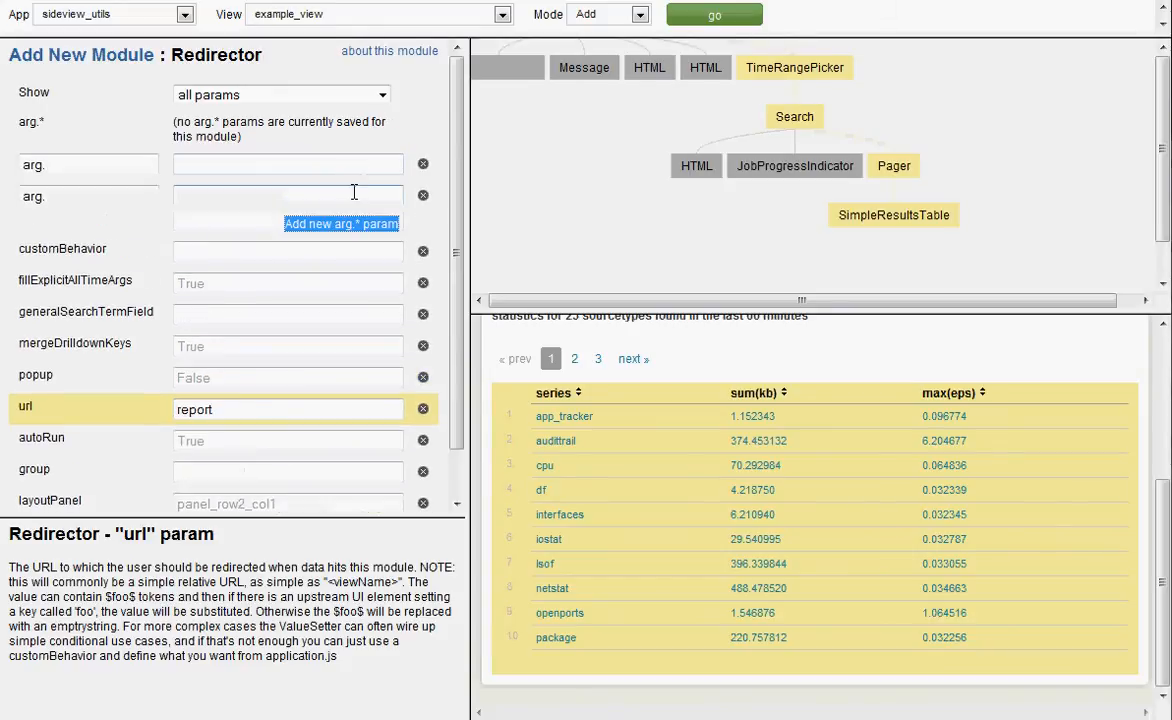
{"action": "left_click", "coordinate": [341, 223]}
{"action": "type", "text": "earlies"}
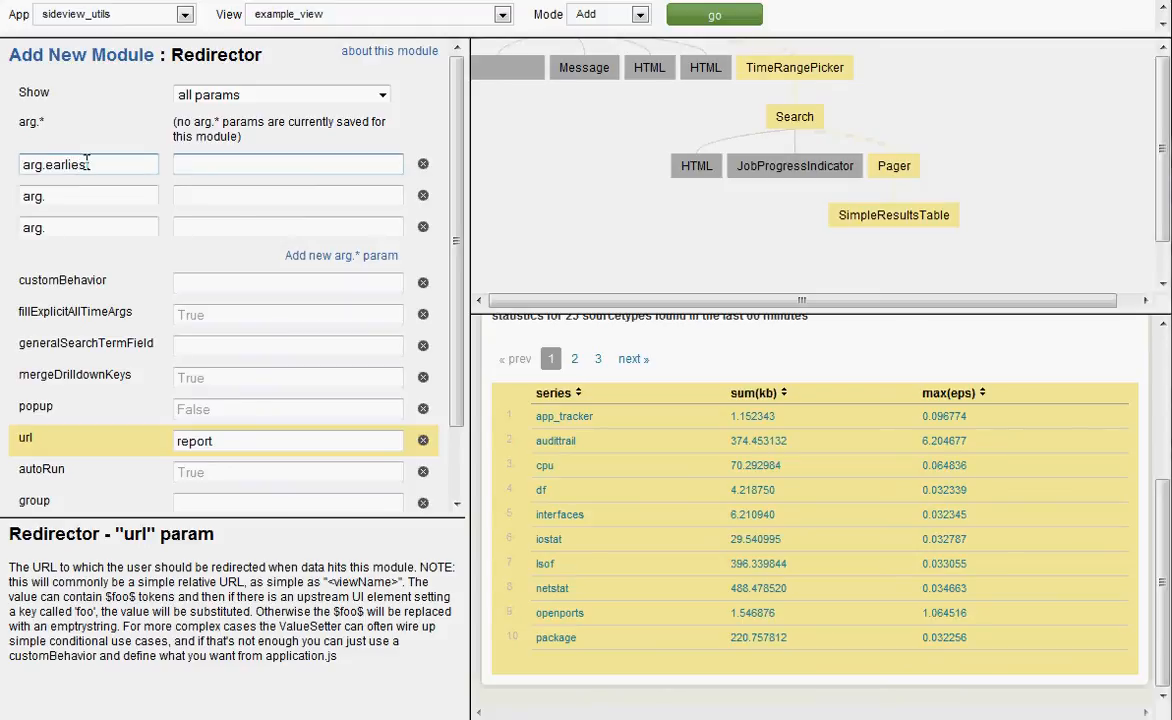
Fill arg.earliest, arg.latest and arg.searchBar with $search time-range and clicked sourcetype tokens
{"action": "type", "text": "$search"}
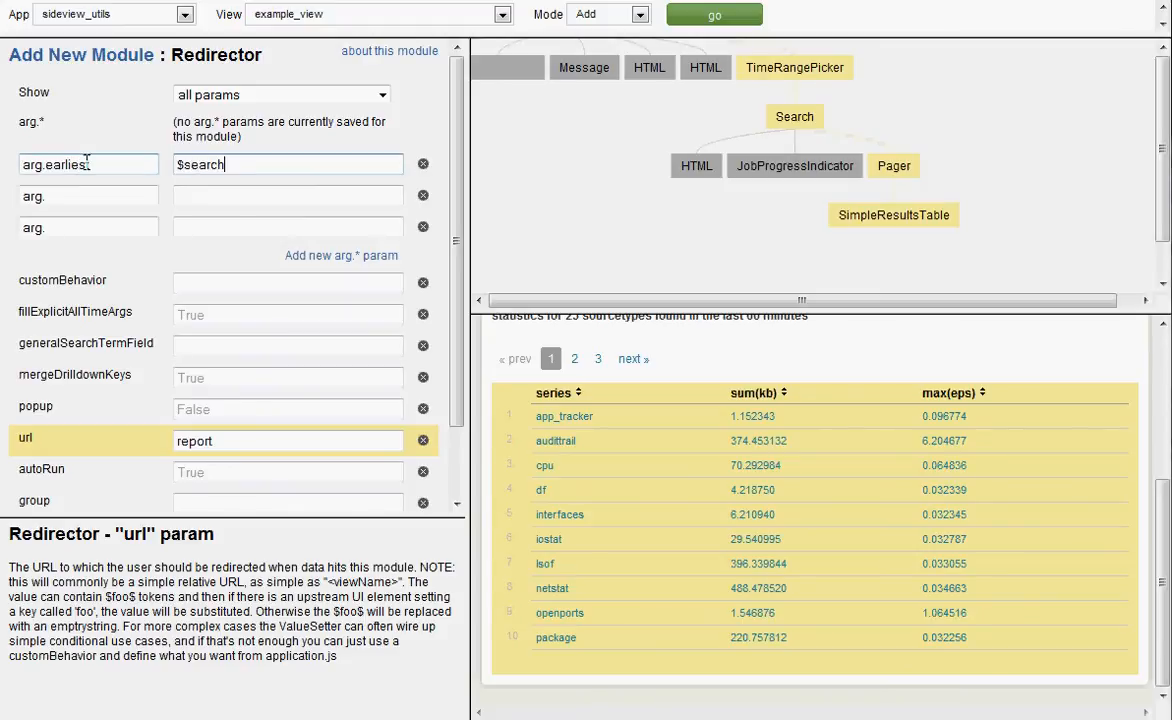
{"action": "type", "text": ".timeRange.earliest"}
{"action": "left_click", "coordinate": [88, 196]}
{"action": "type", "text": "latest"}
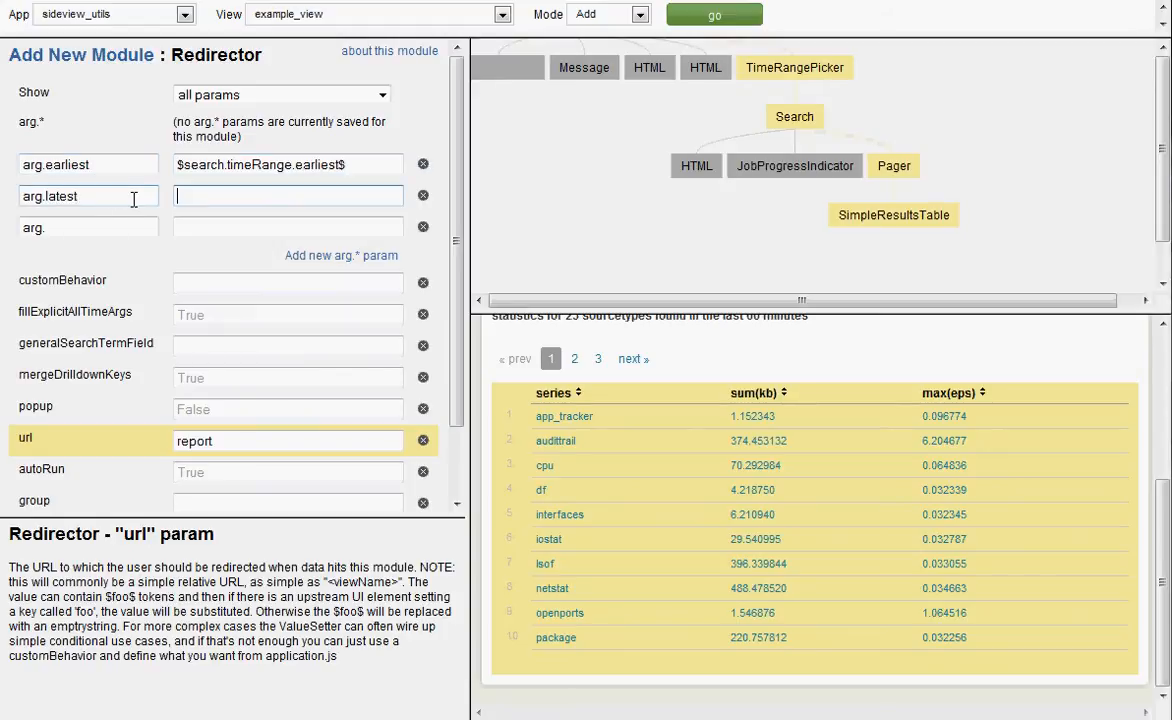
{"action": "type", "text": "$search.timeRange.latest$"}
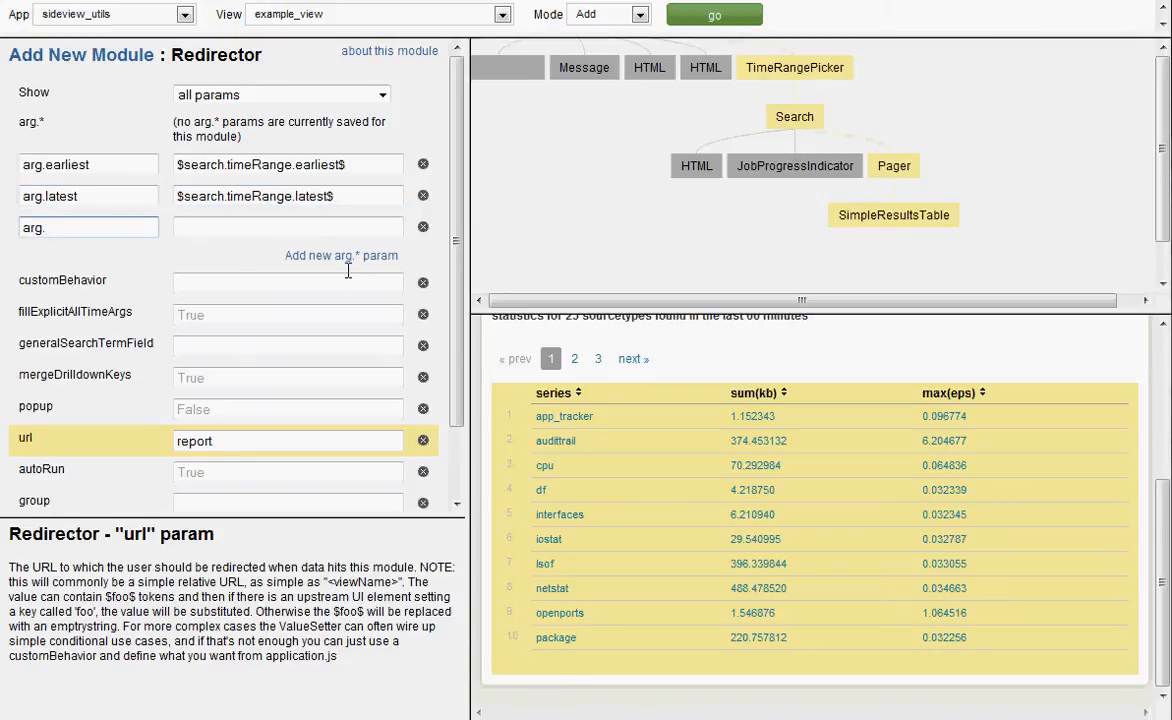
{"action": "type", "text": "searchBar"}
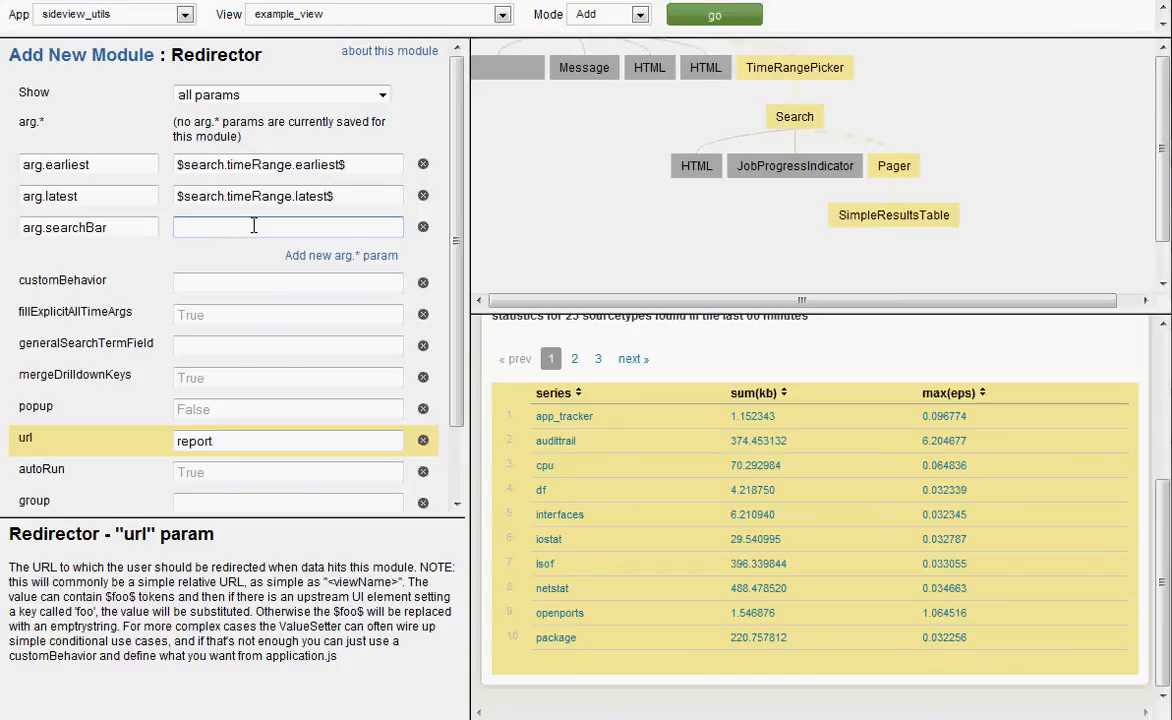
{"action": "type", "text": "sourcetype=$click.f"}
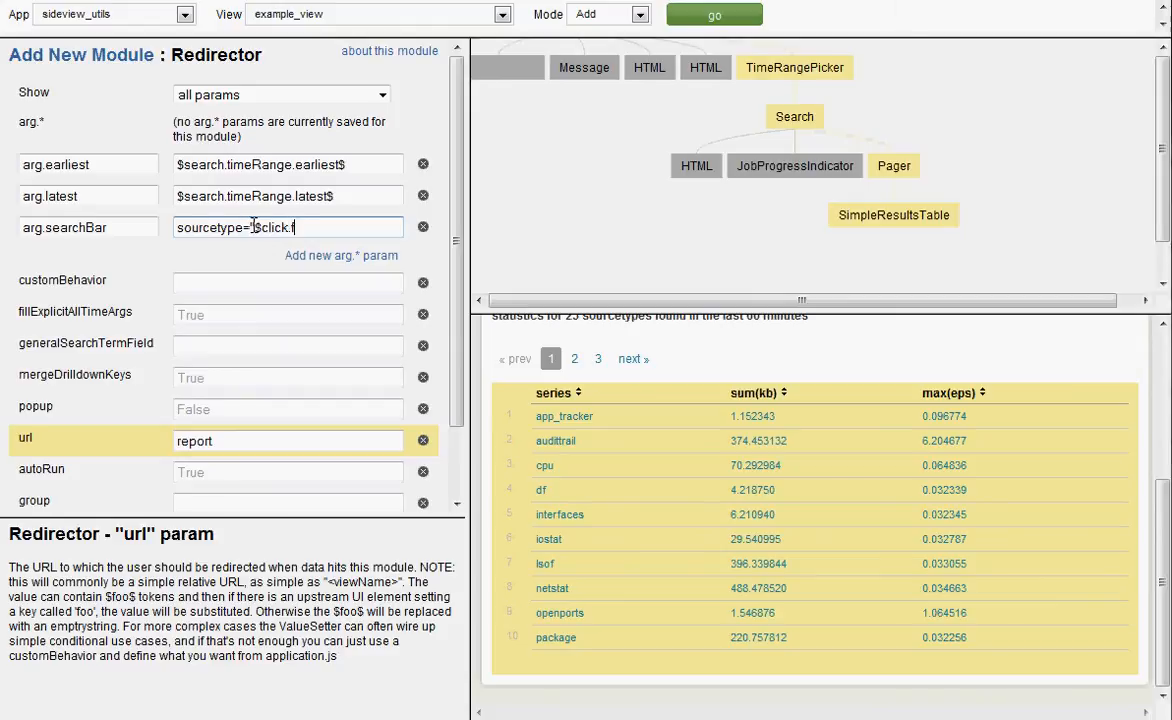
{"action": "type", "text": "ields.series$\""}
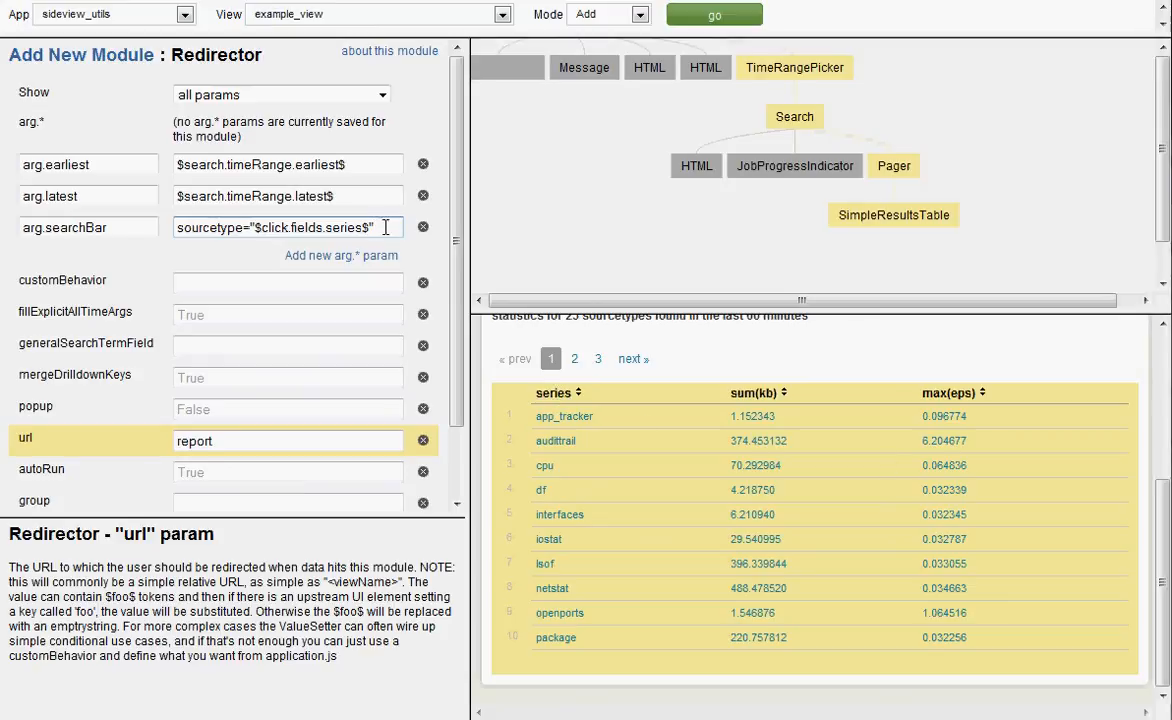
{"action": "left_click", "coordinate": [341, 255]}
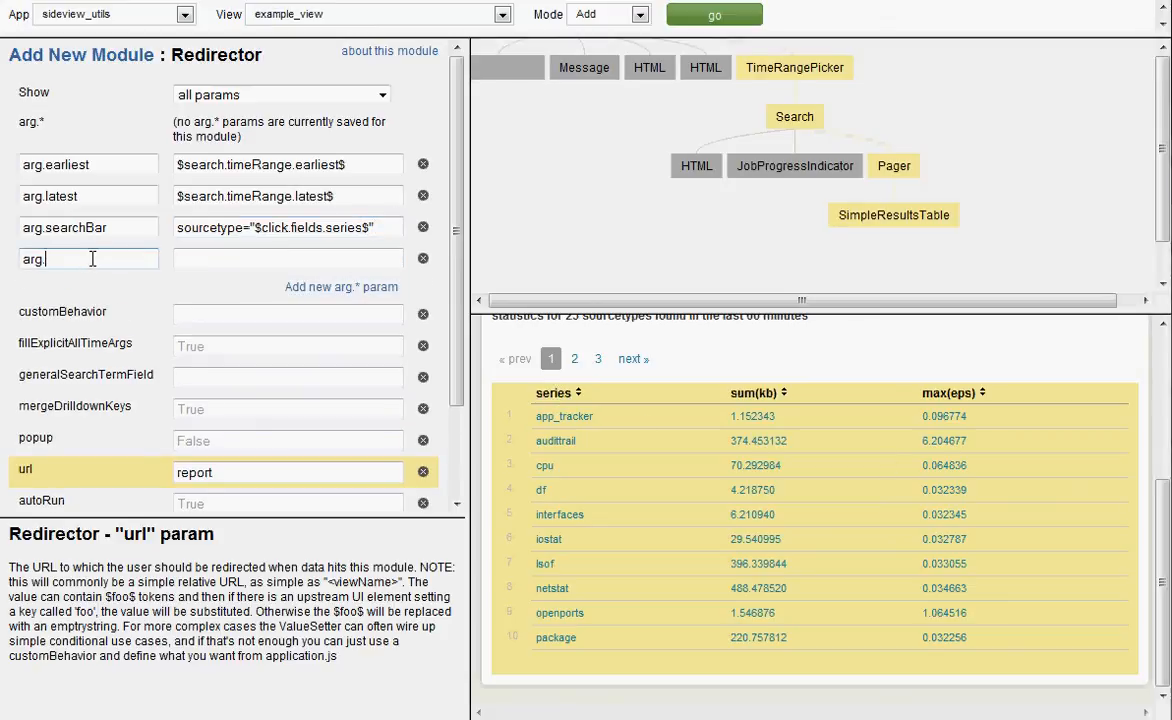
Add arg.autoRun = True and submit the Redirector module
{"action": "type", "text": "autoRun"}
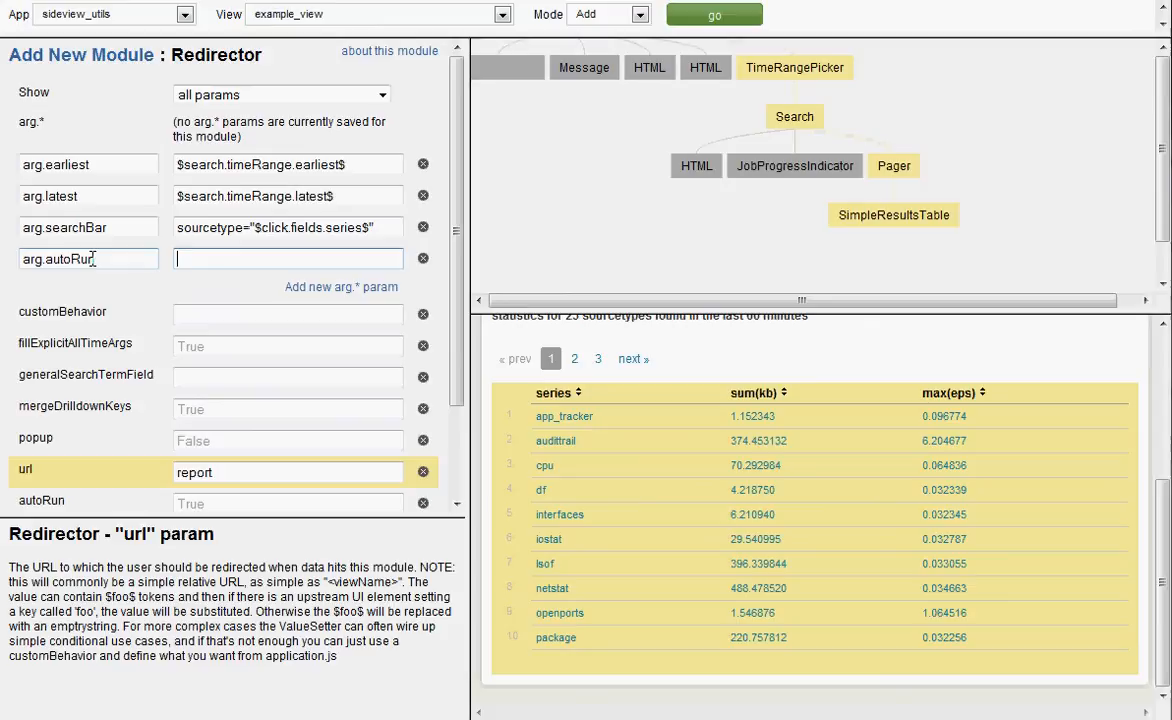
{"action": "type", "text": "True"}
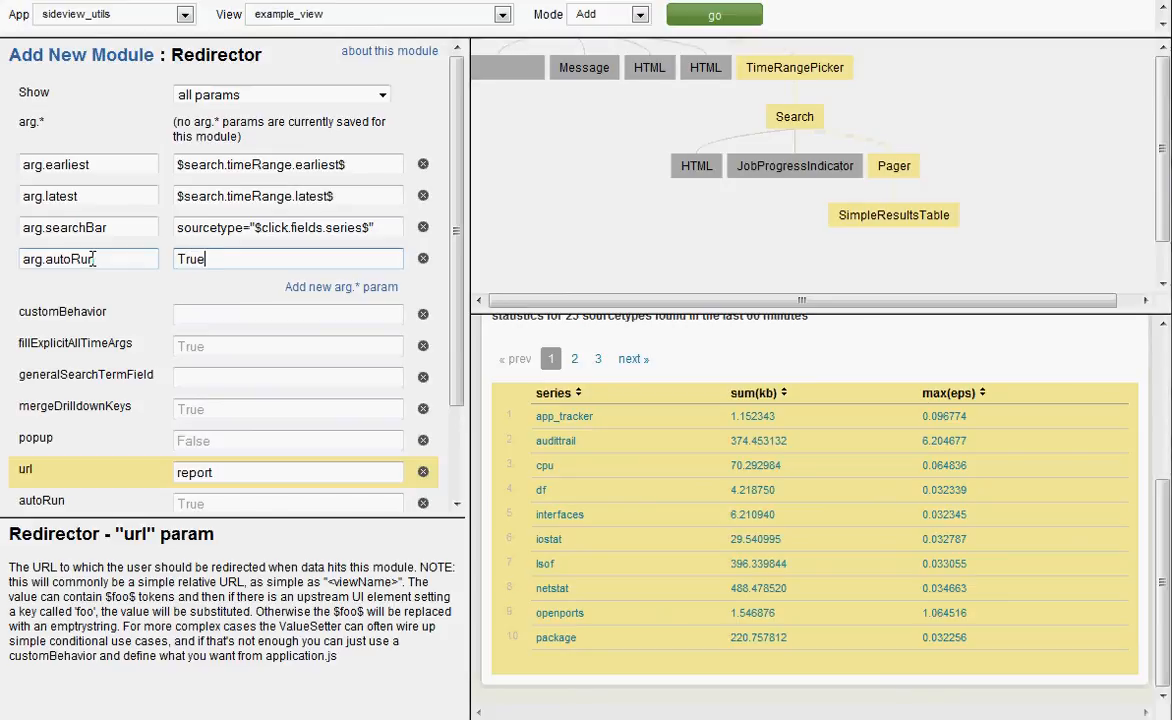
{"action": "scroll", "scroll_direction": "down", "scroll_amount": 3}
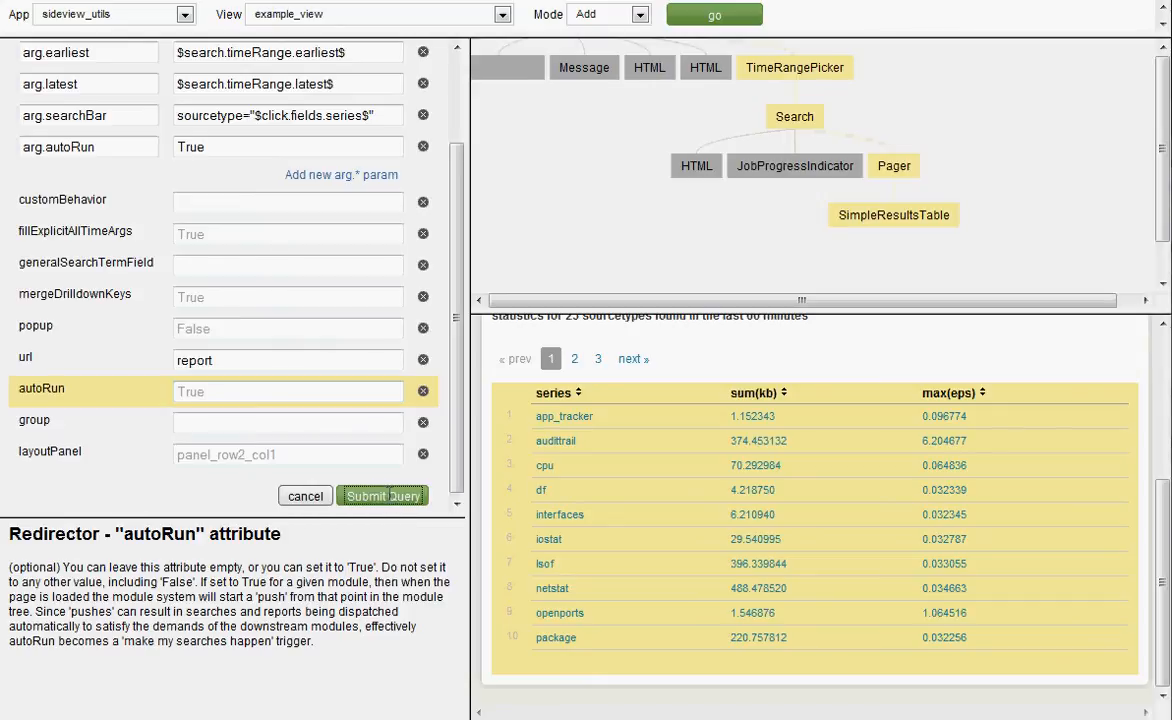
{"action": "left_click", "coordinate": [305, 495]}
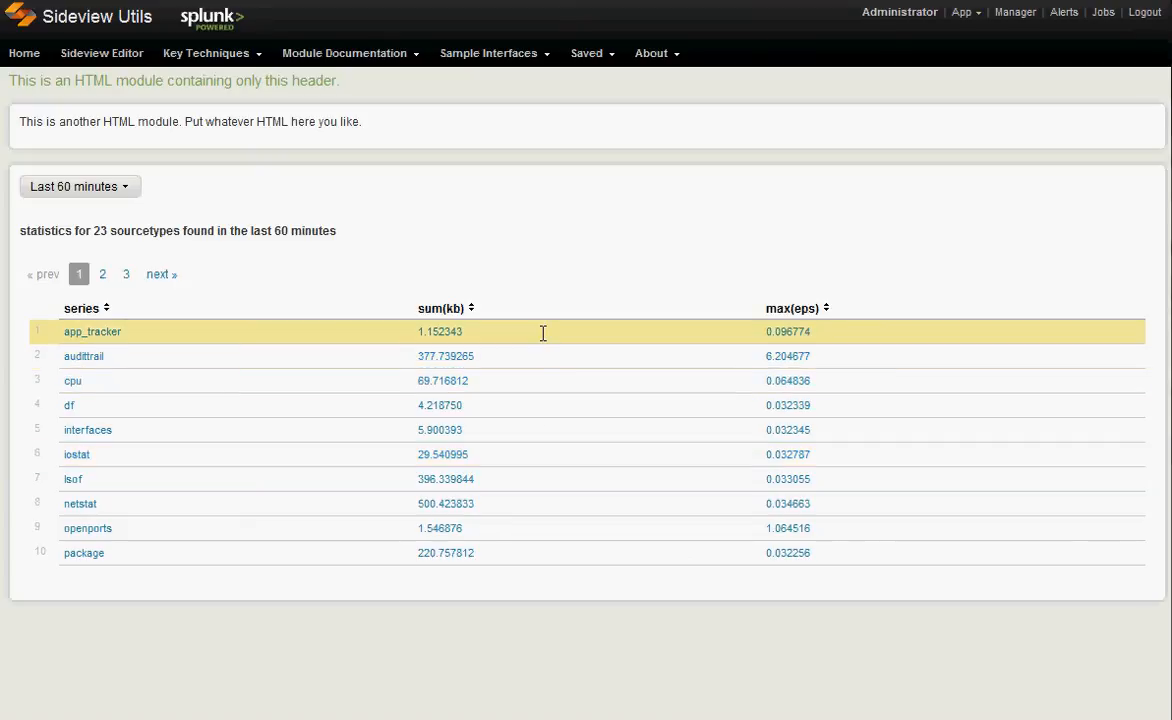
Drill down on the app_tracker row to open Report Builder for sourcetype app_tracker
{"action": "left_click", "coordinate": [92, 331]}
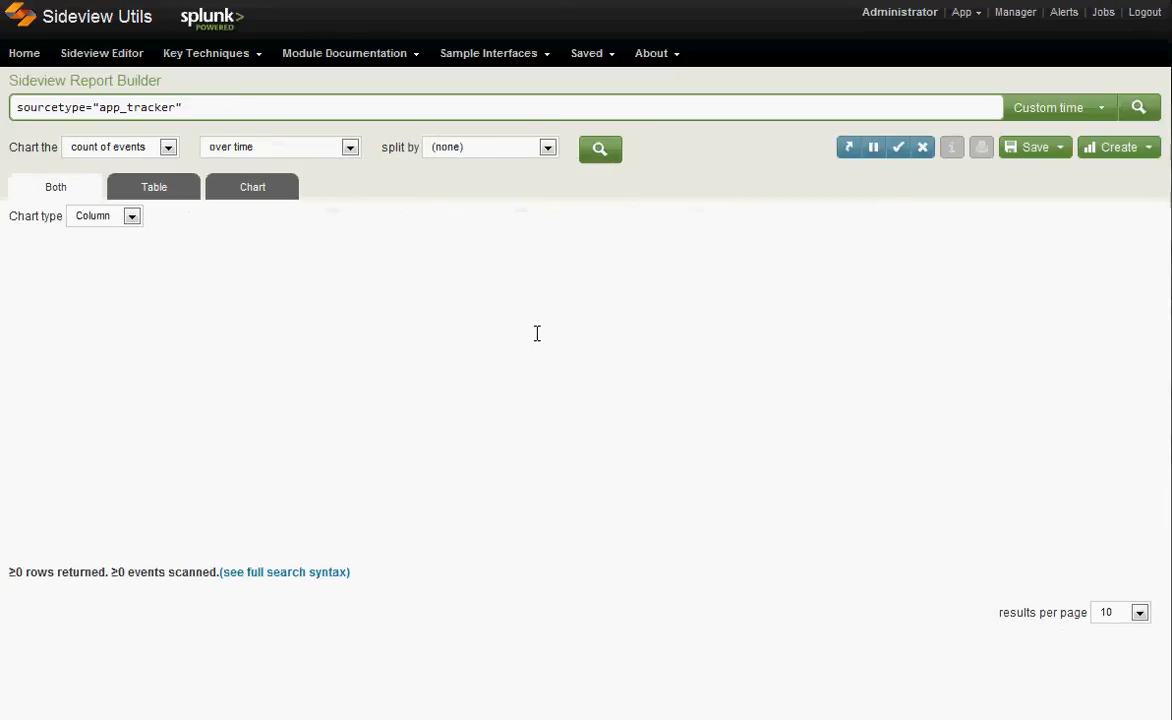
{"action": "left_click", "coordinate": [599, 148]}
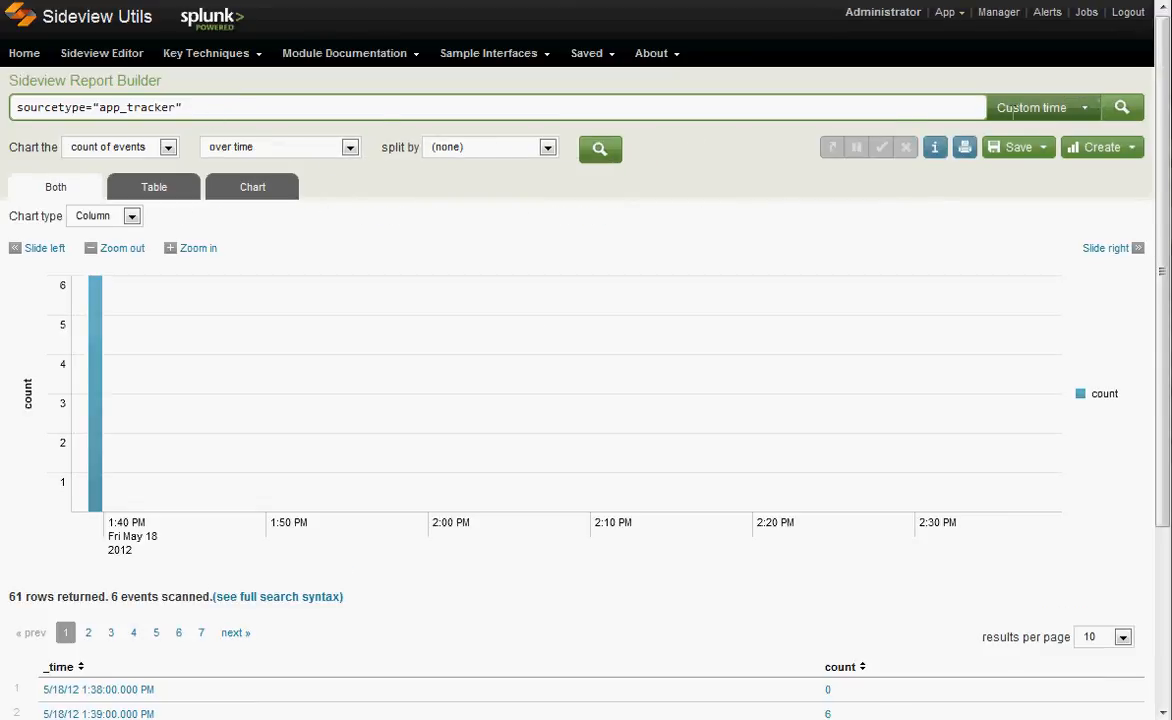